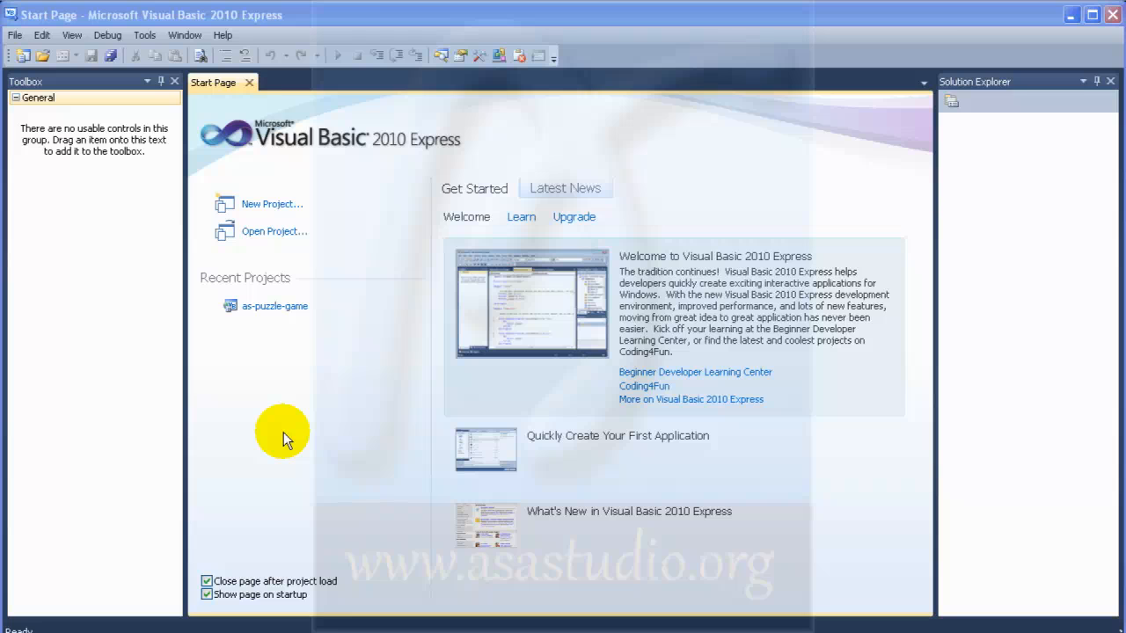
mouse_move(271, 207)
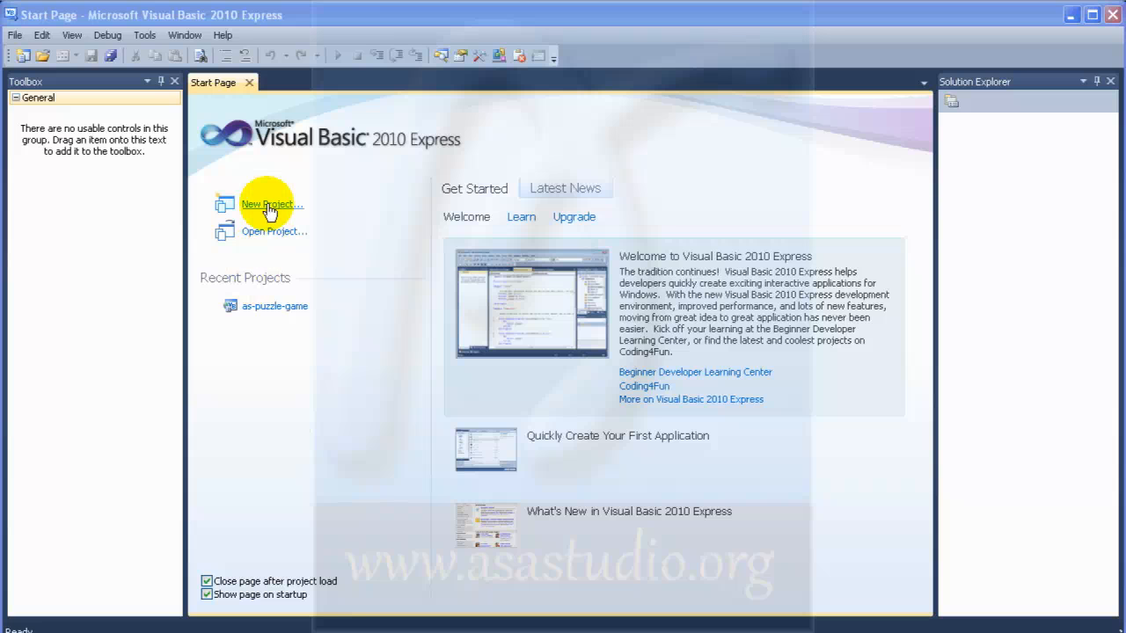
- Start a new project from the Start Page, bringing up the template choices
click(271, 204)
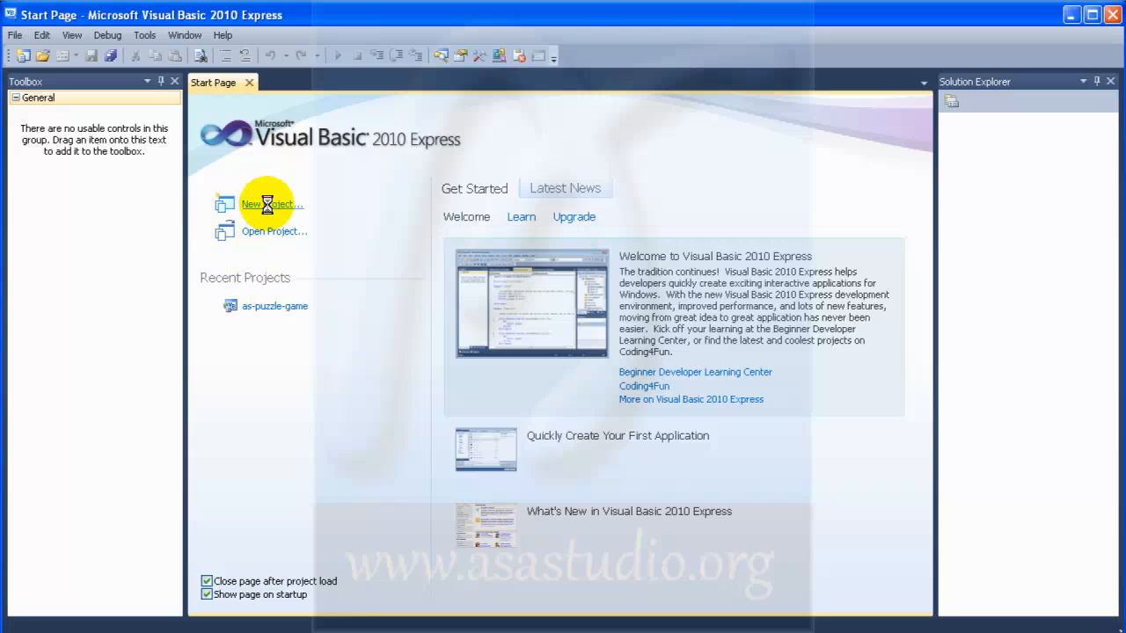
click(273, 205)
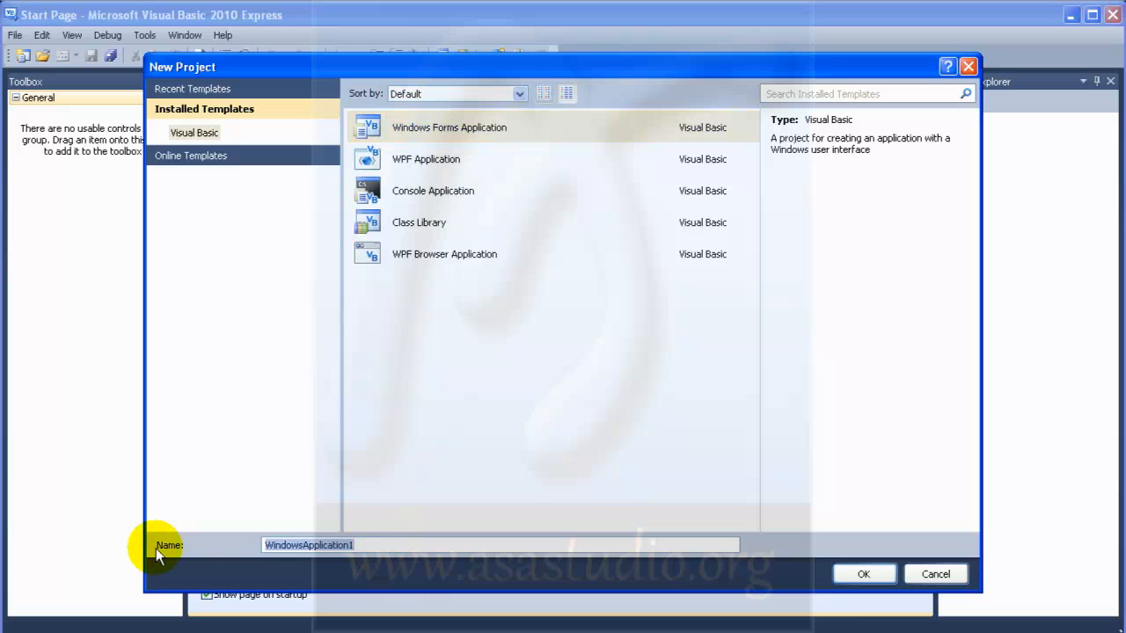
- Create a Windows Forms Application project named AS_Picture_Puzzle
text(AS_Pi)
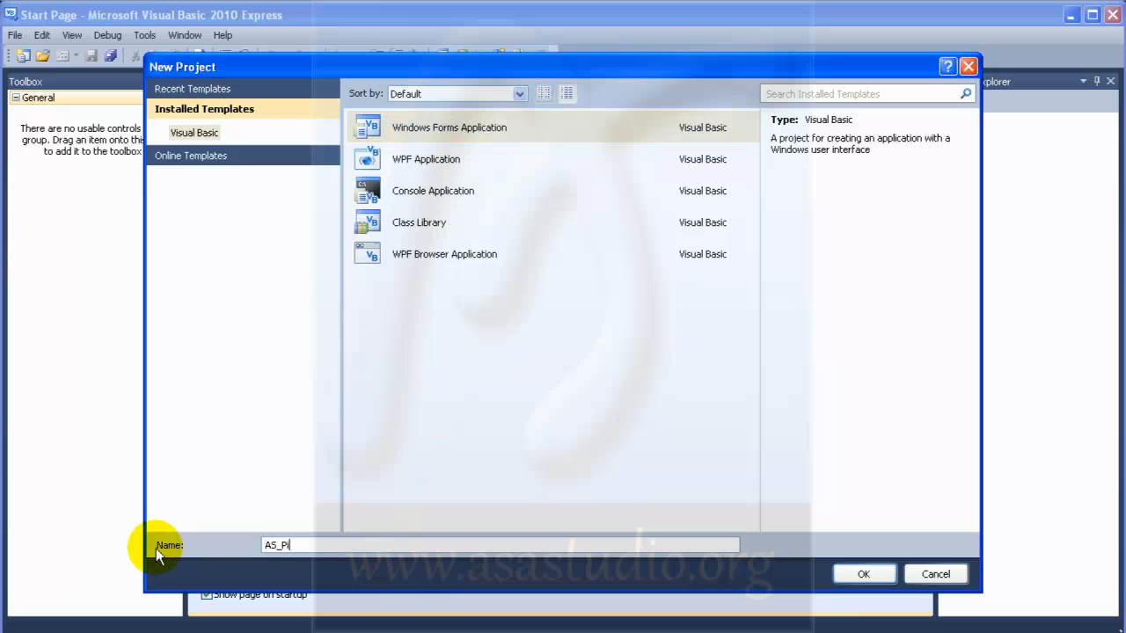
text(cture_Puzzle)
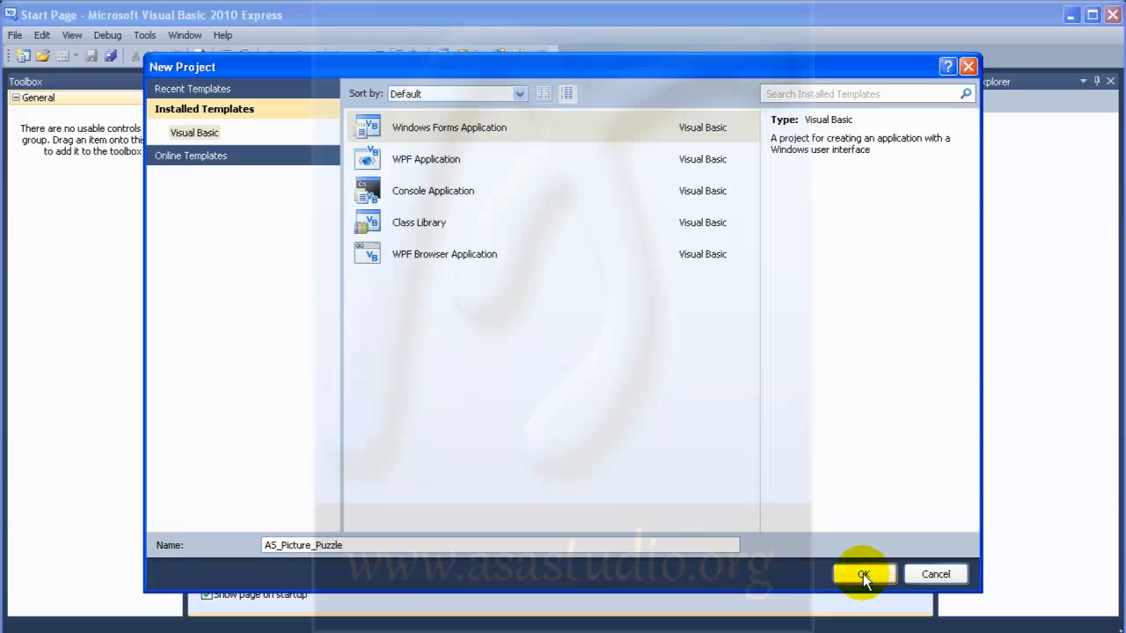
click(862, 574)
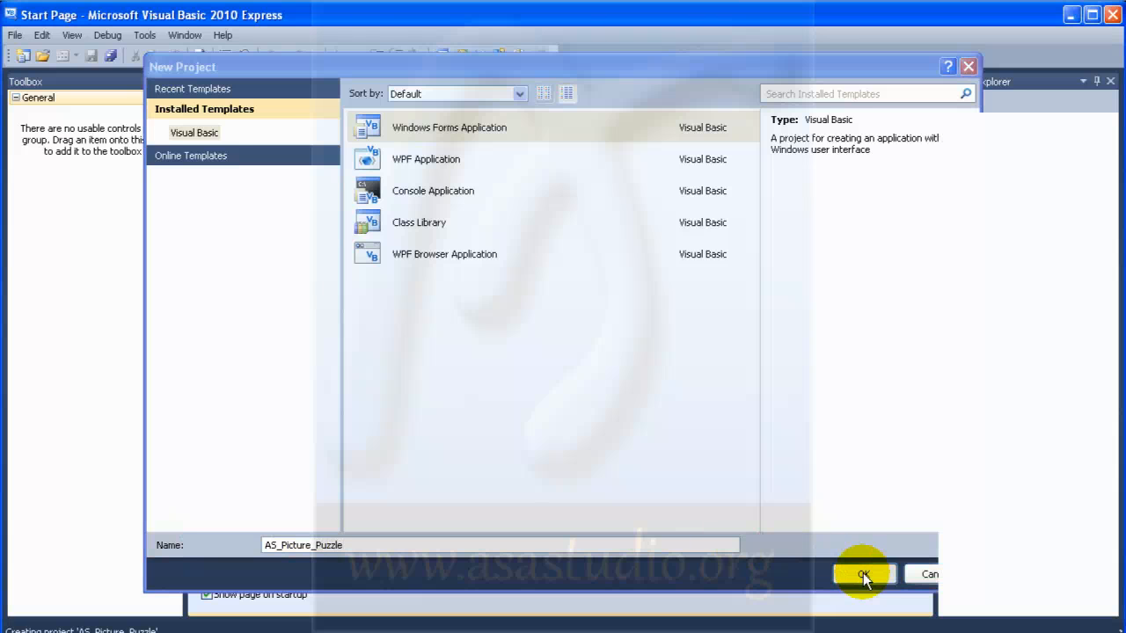
click(862, 573)
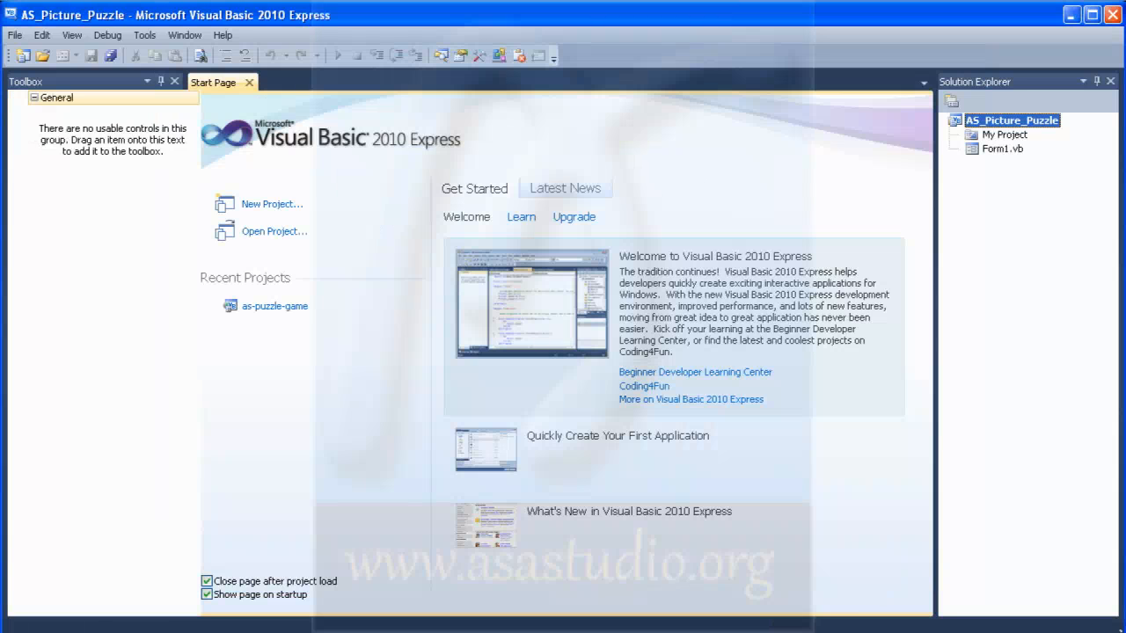
- Bring Form1.vb into the designer and select the form to show its properties
double_click(1001, 148)
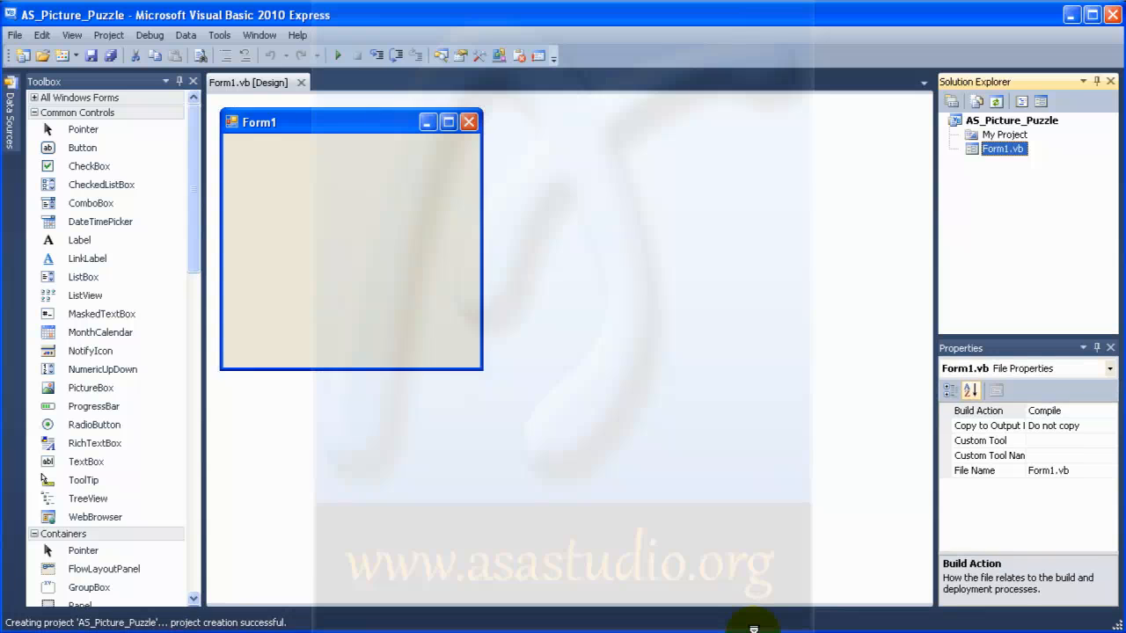
click(299, 162)
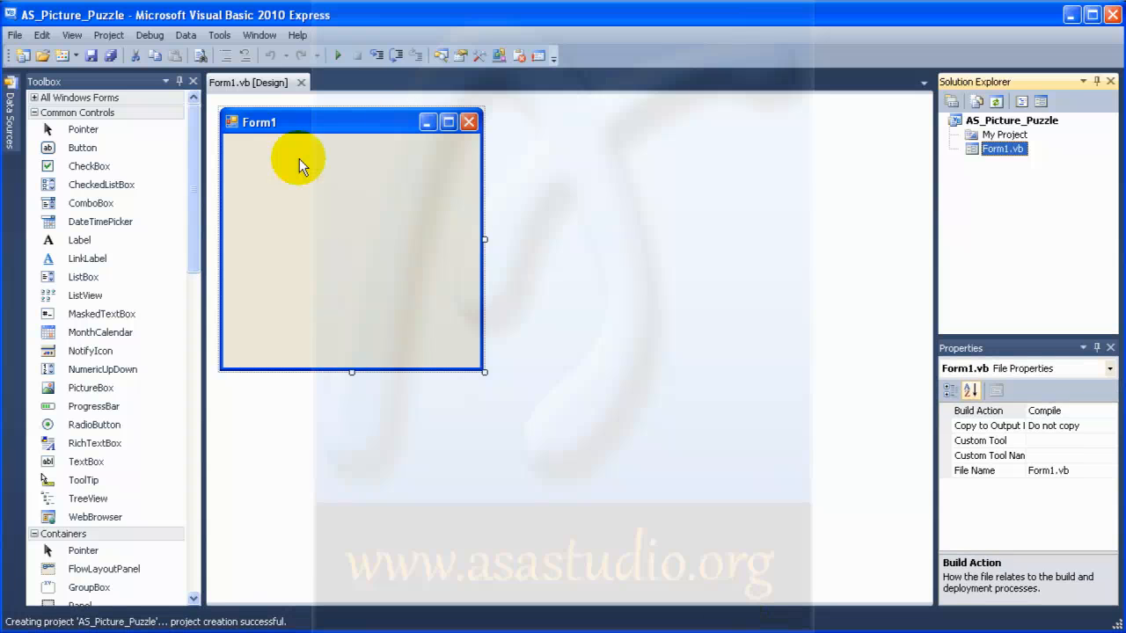
click(295, 123)
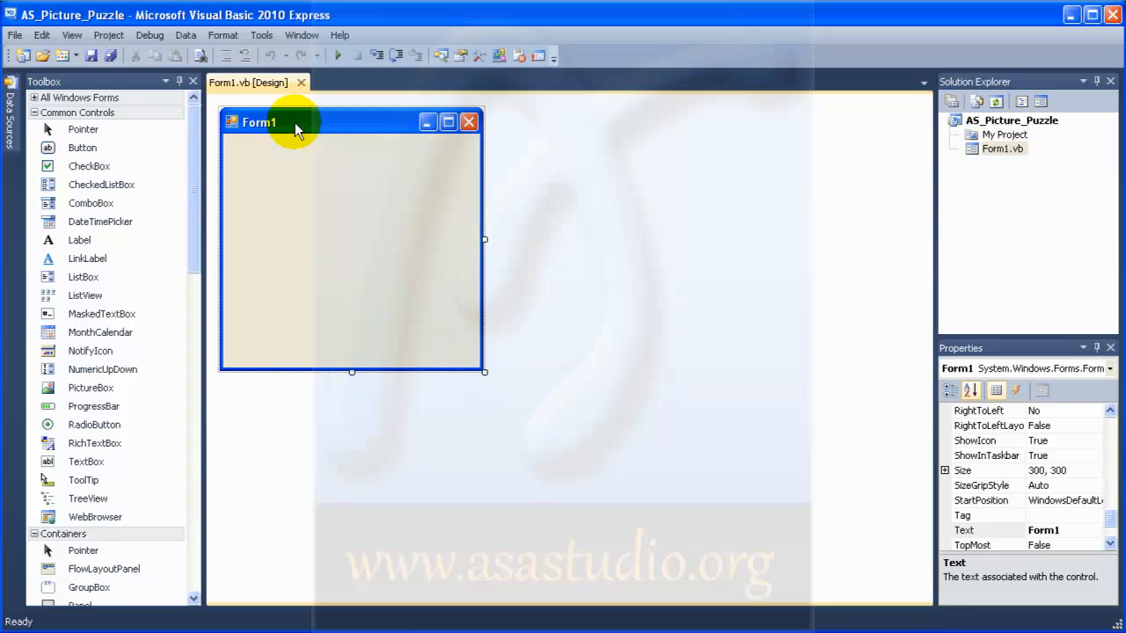
- Enlarge the form by dragging, then set its Size property to 400, 400
drag(484, 372, 597, 438)
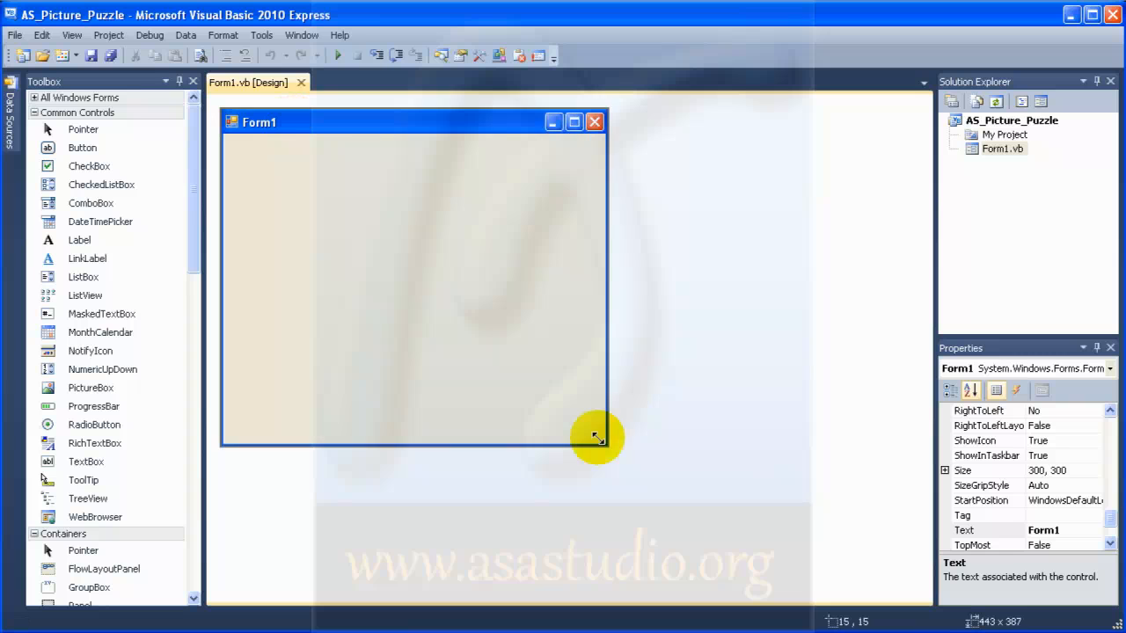
drag(596, 438, 705, 503)
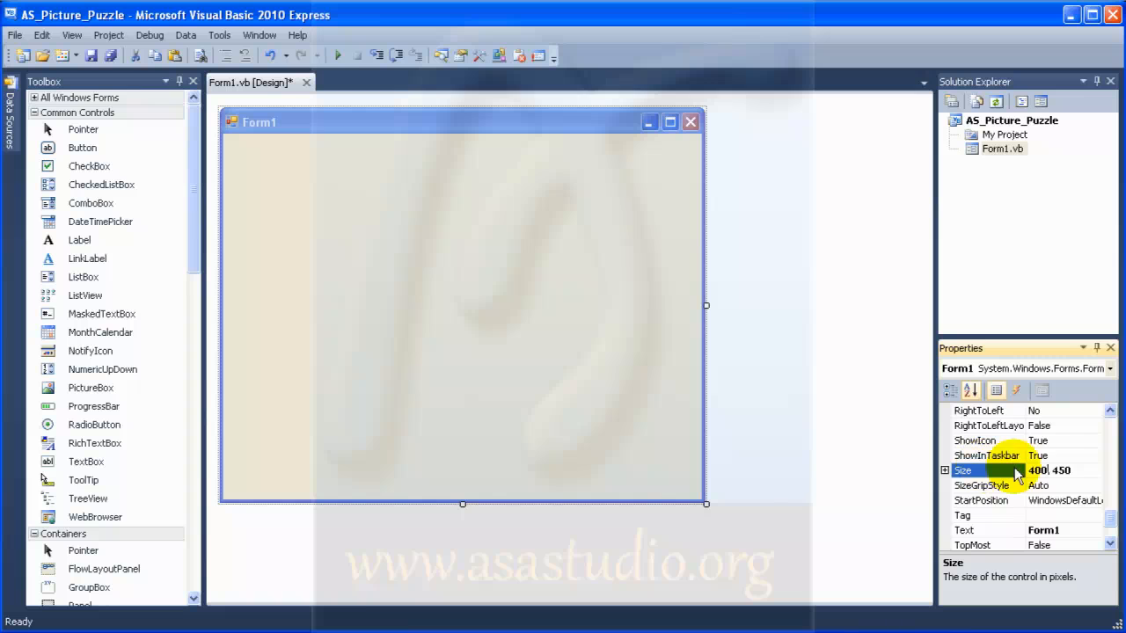
click(1055, 472)
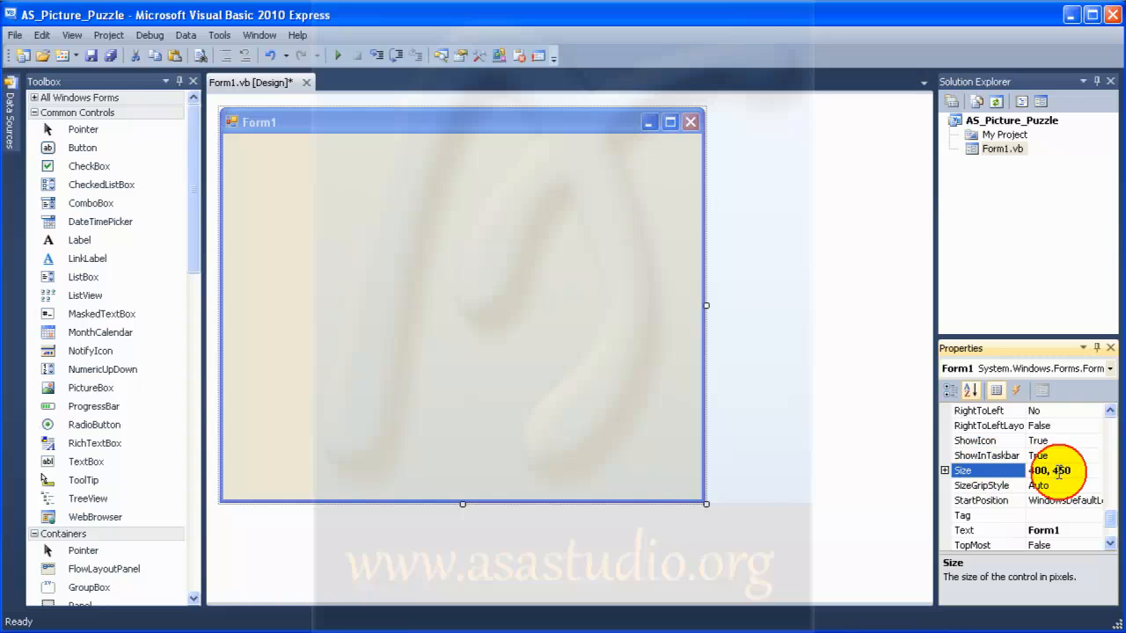
text(400, 40)
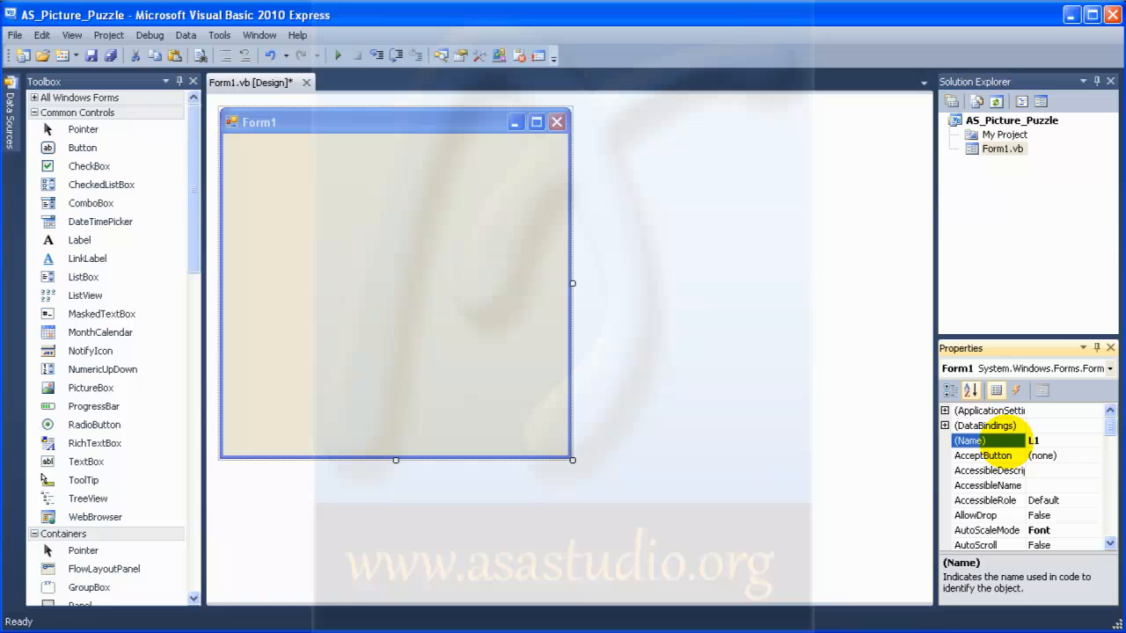
- Rename the form's (Name) property to FLev1 so its file becomes FLev1.vb
text(Ft)
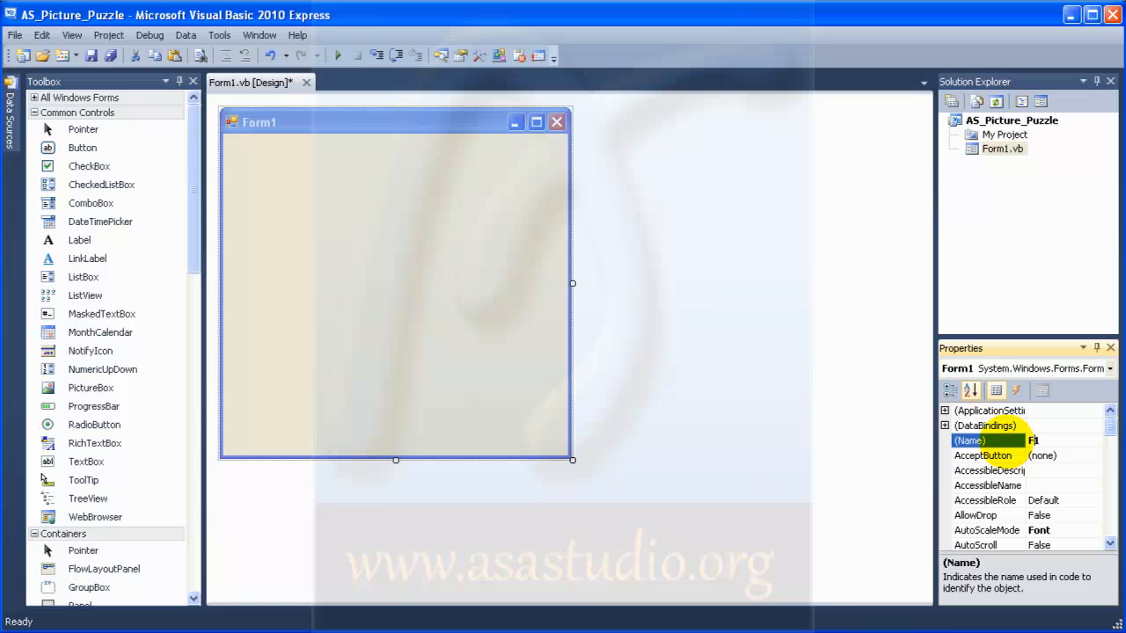
text(Lev)
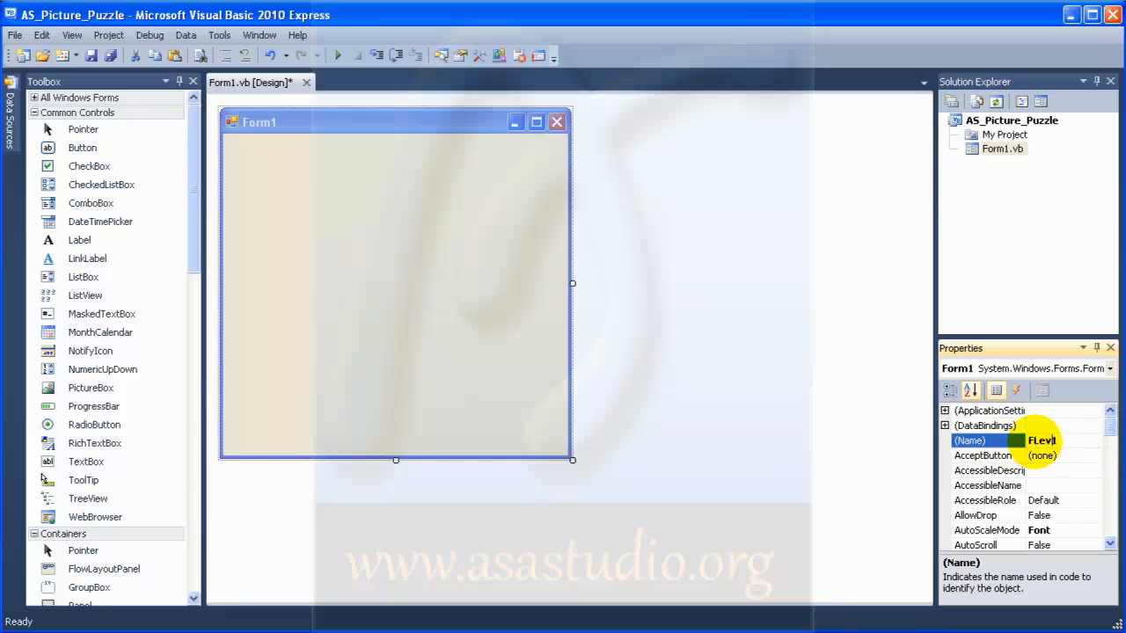
click(1041, 440)
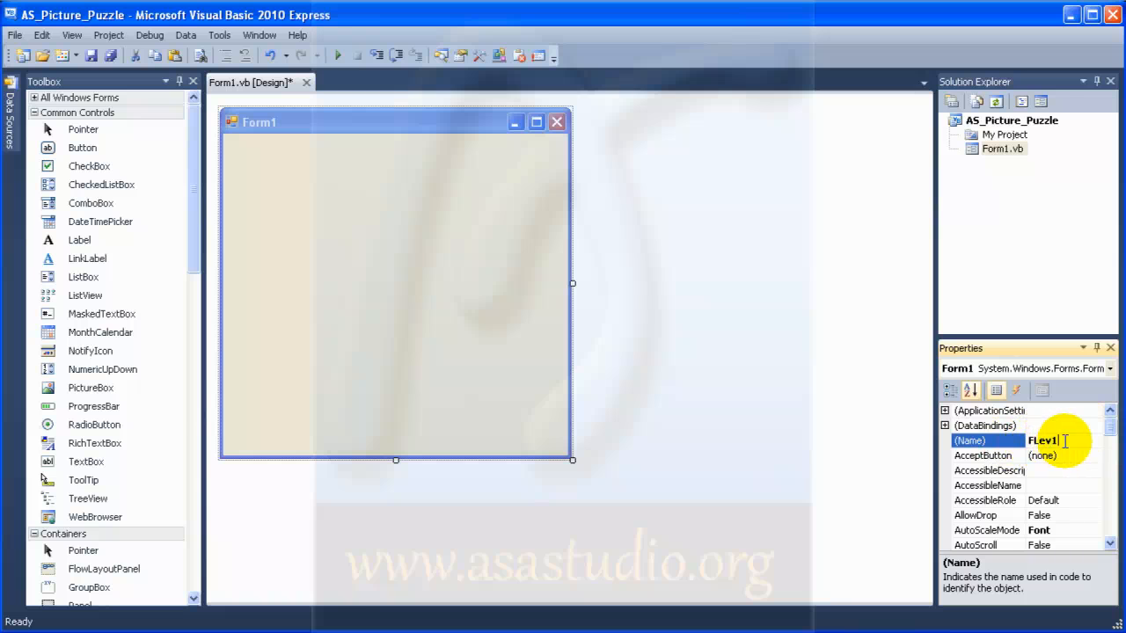
click(1003, 148)
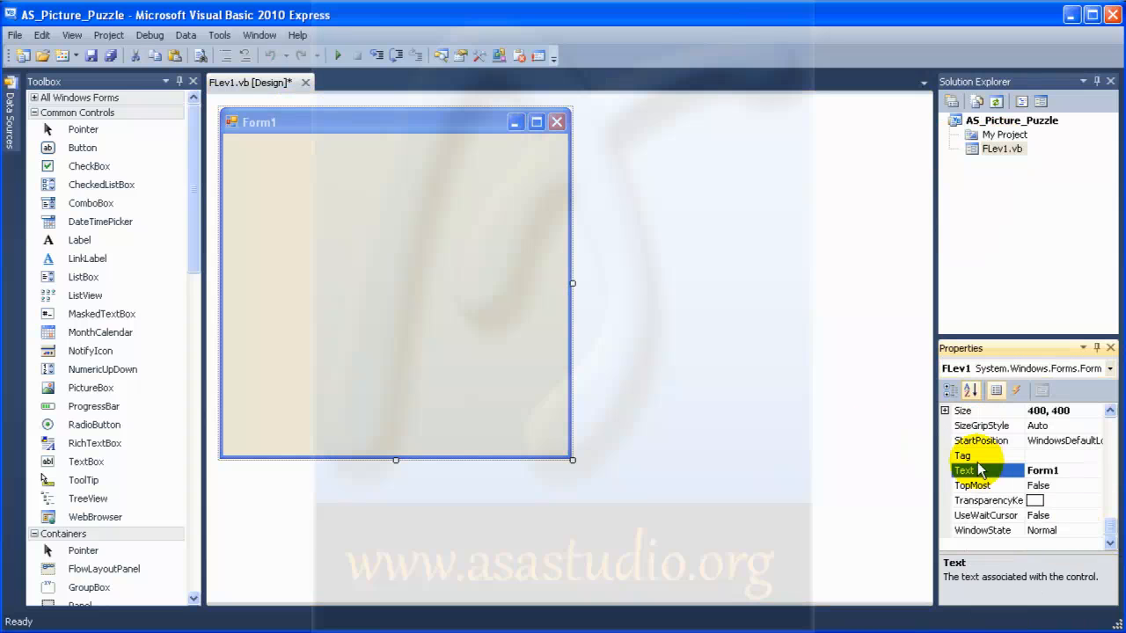
- Set the form's Text property to AS Picture Puzzle
text(AS)
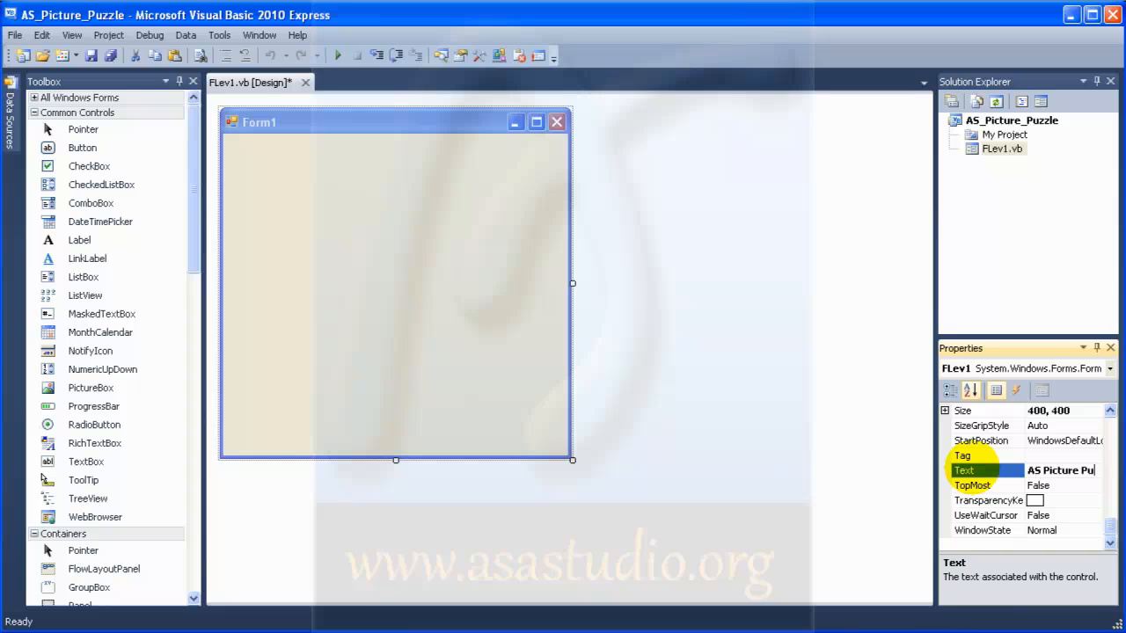
text(Picture Puzzle)
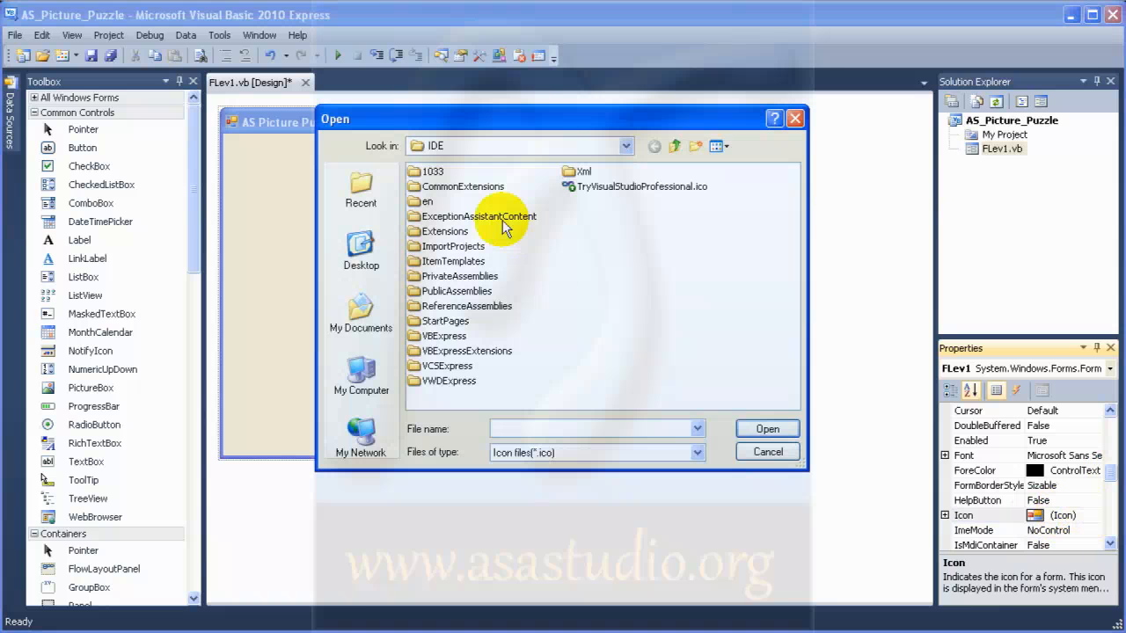
- Browse the data drive into belajar-visual-basic to pick the form's .ico file
click(624, 146)
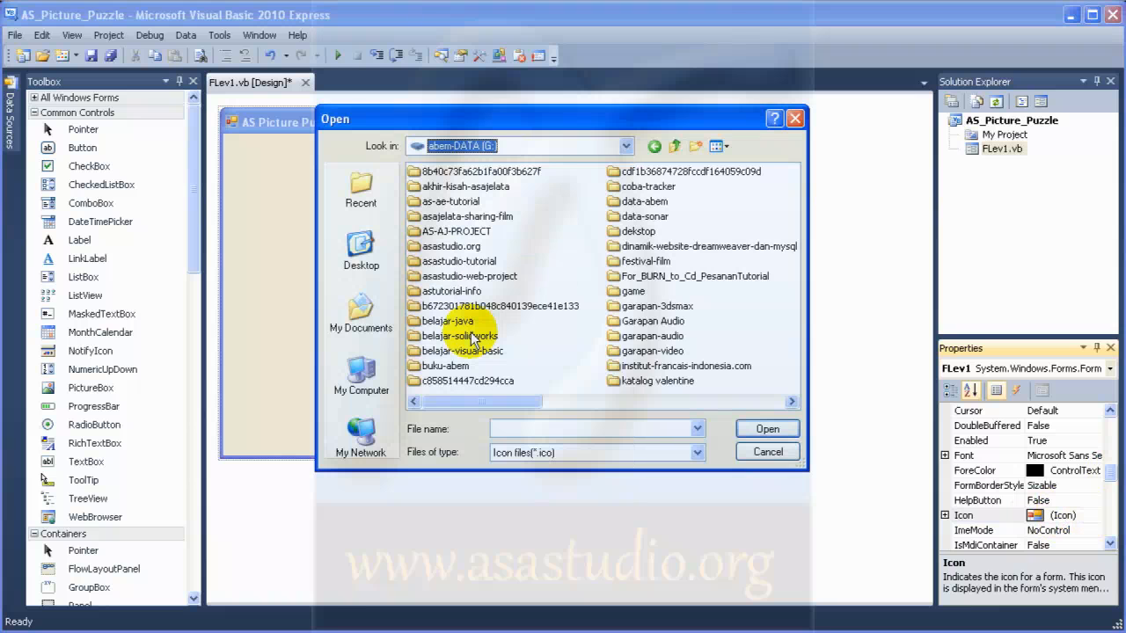
click(444, 366)
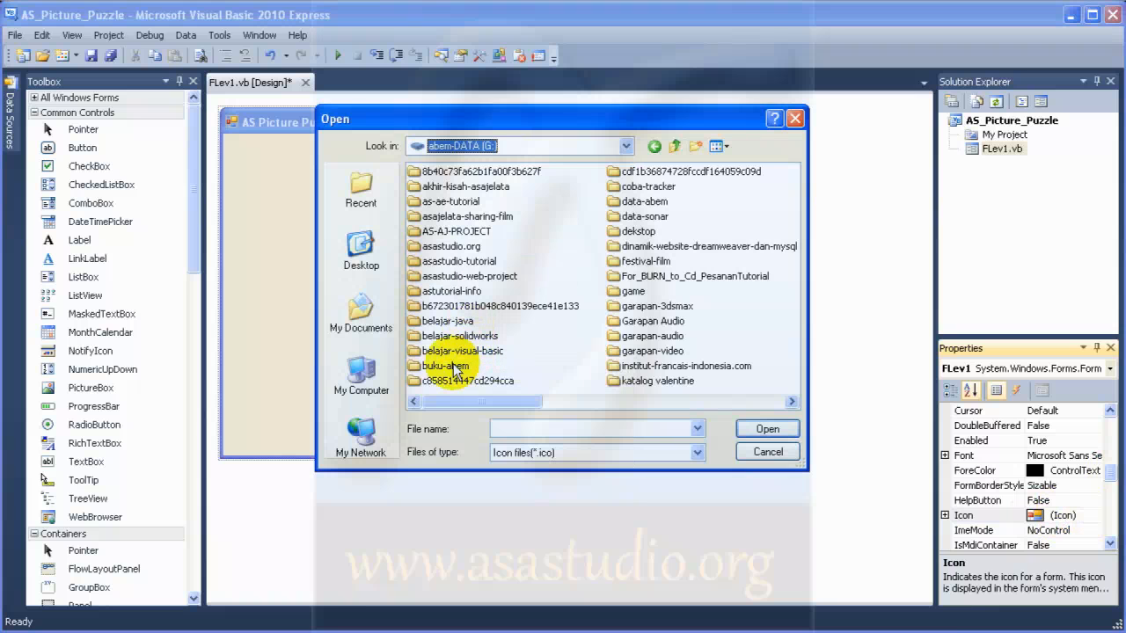
double_click(465, 350)
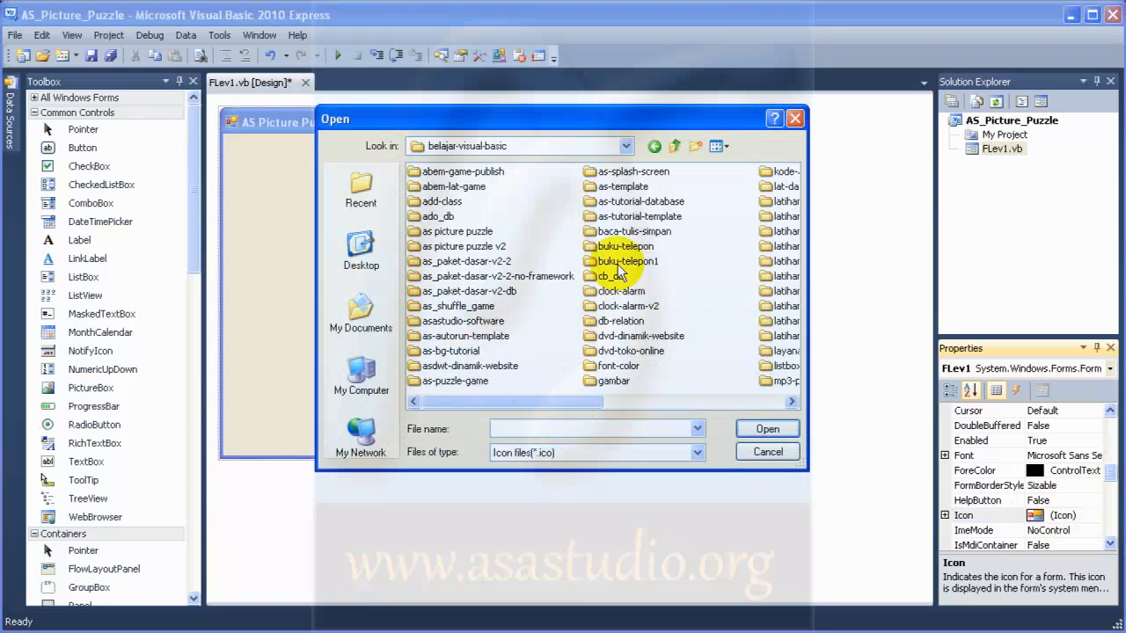
double_click(613, 380)
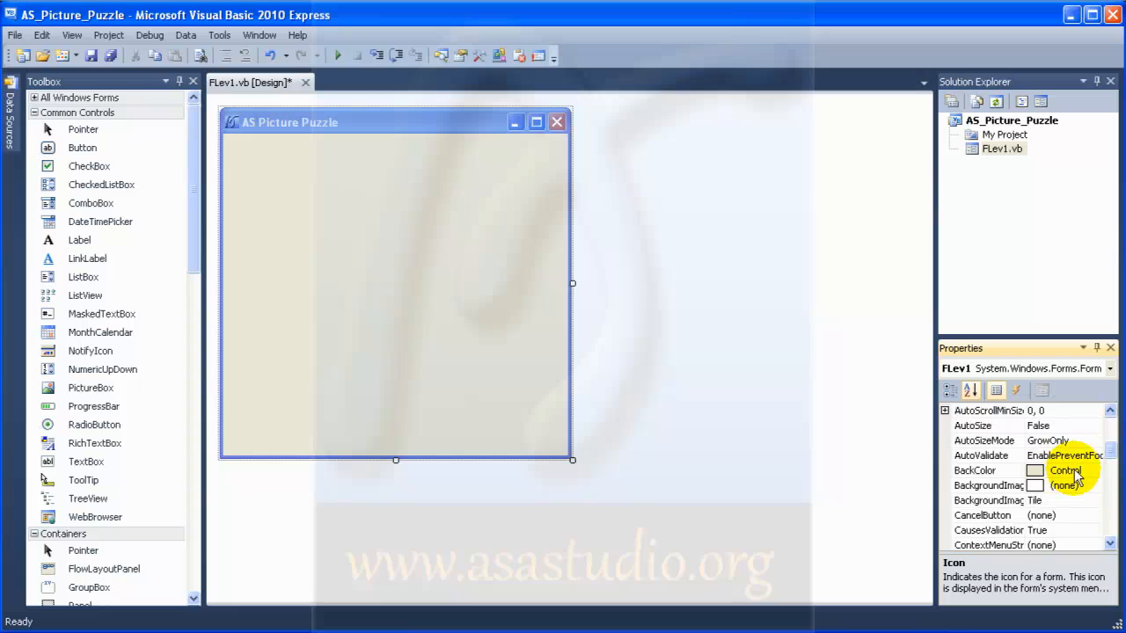
- From the BackgroundImage resource chooser, import as-bg.jpg from the as picture puzzle folder
click(985, 485)
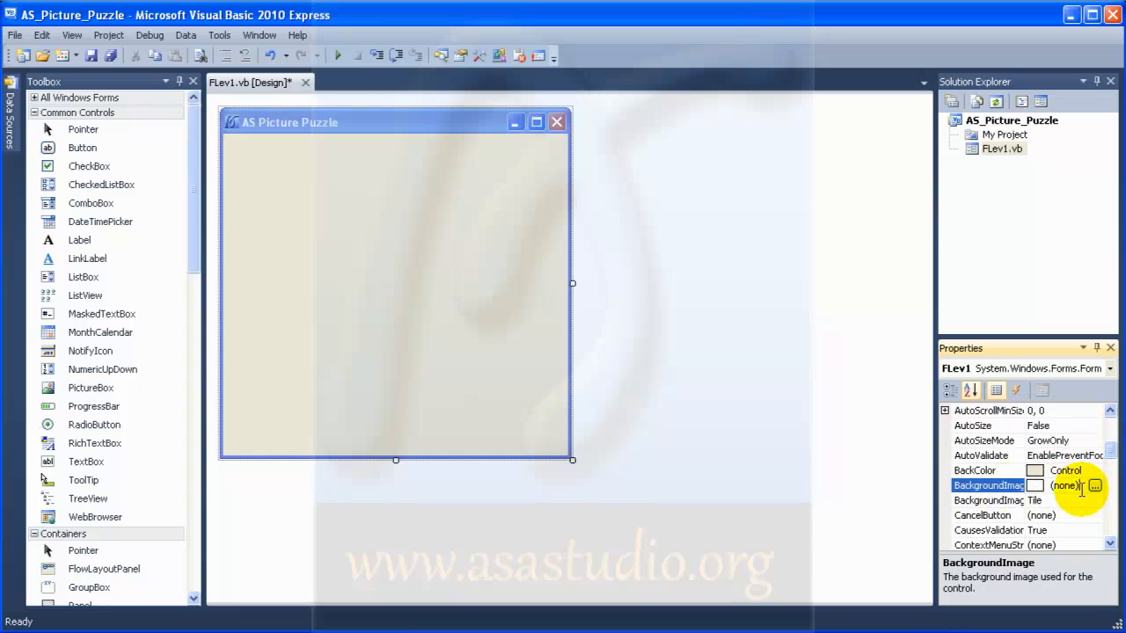
click(1094, 486)
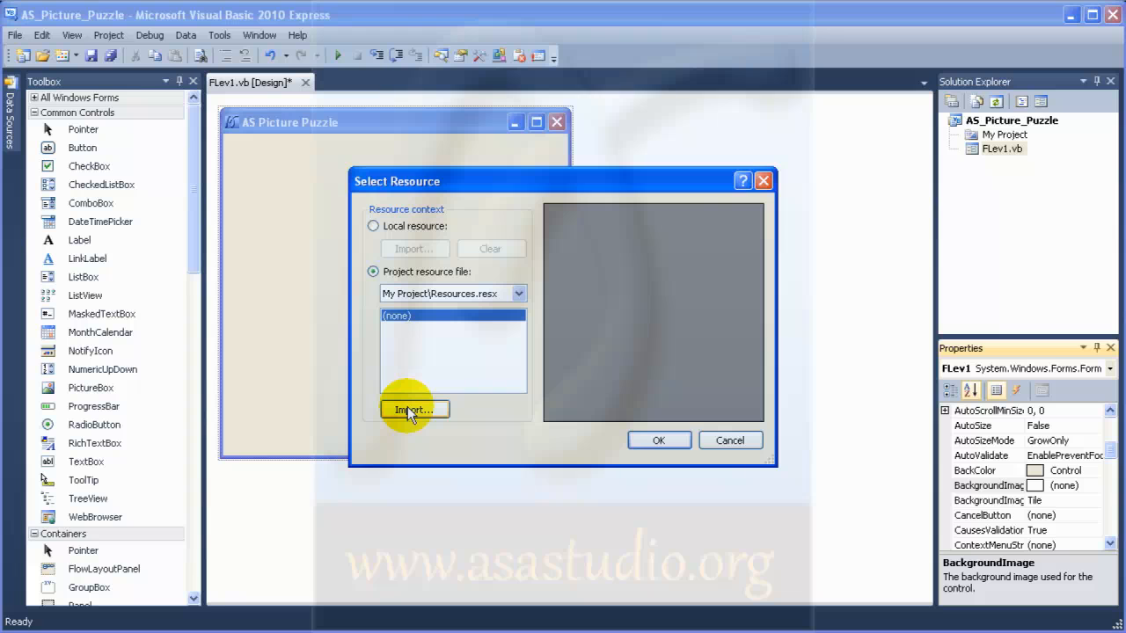
click(415, 408)
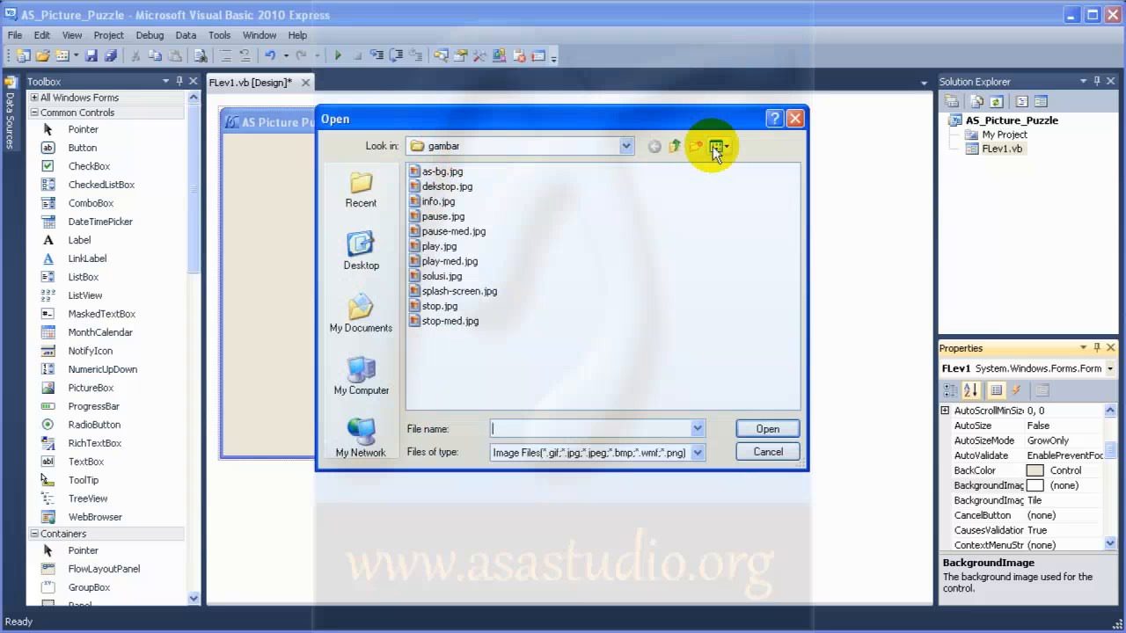
click(712, 146)
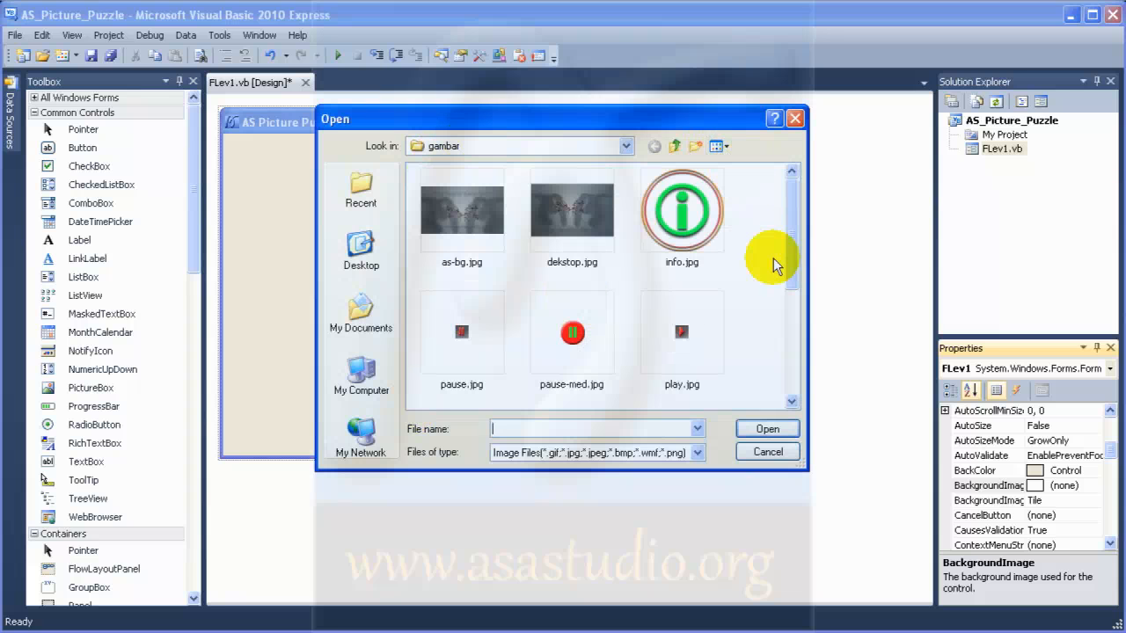
mouse_move(704, 167)
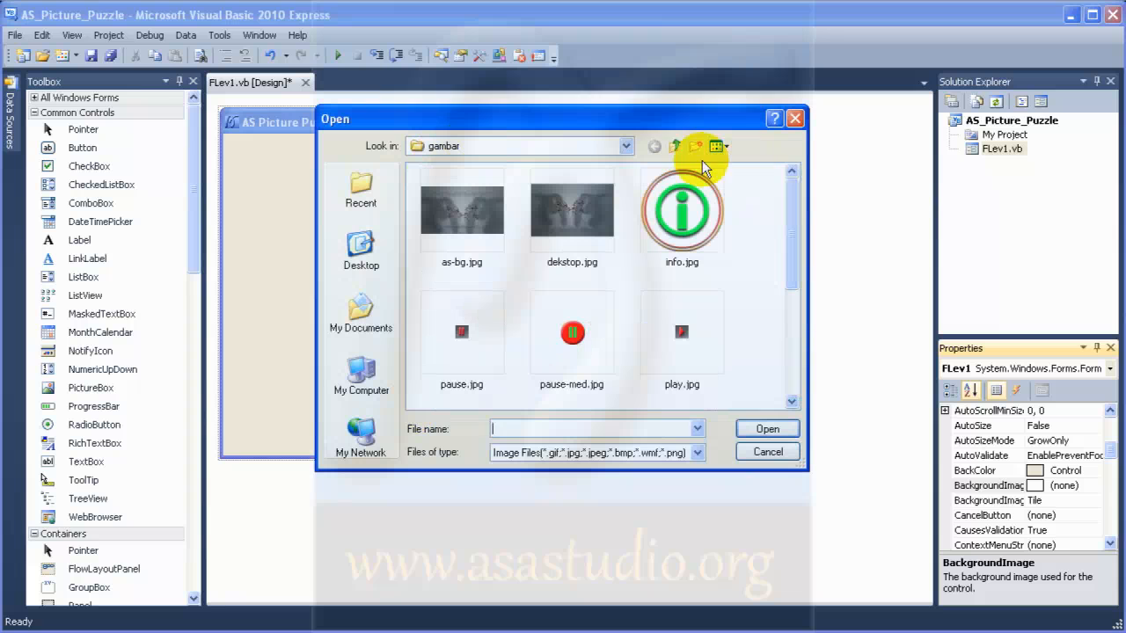
click(712, 146)
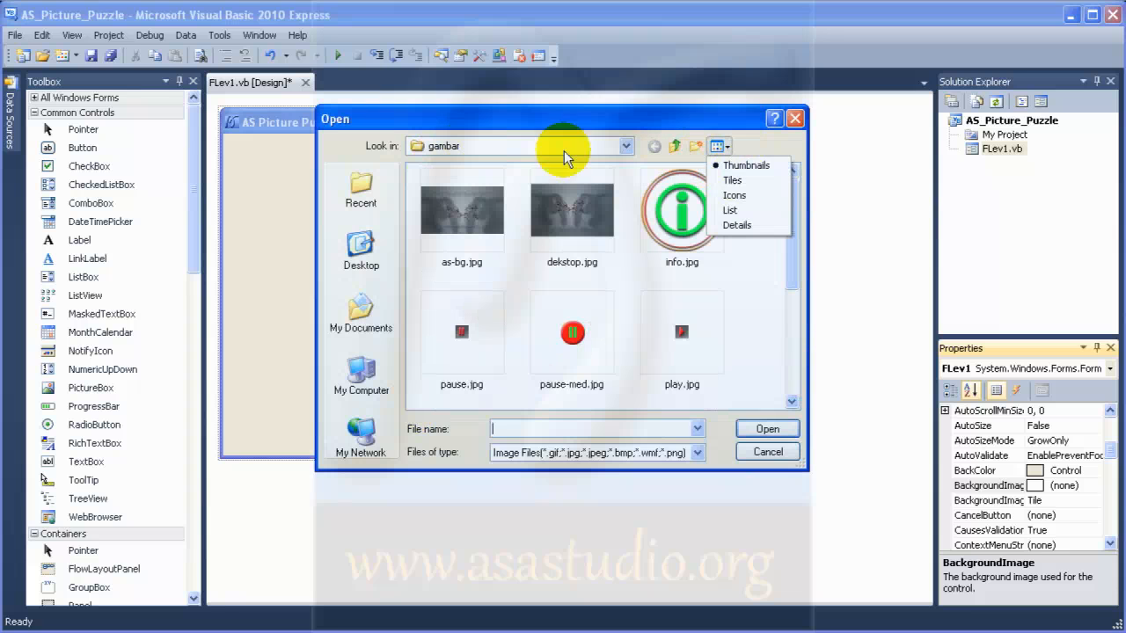
click(624, 146)
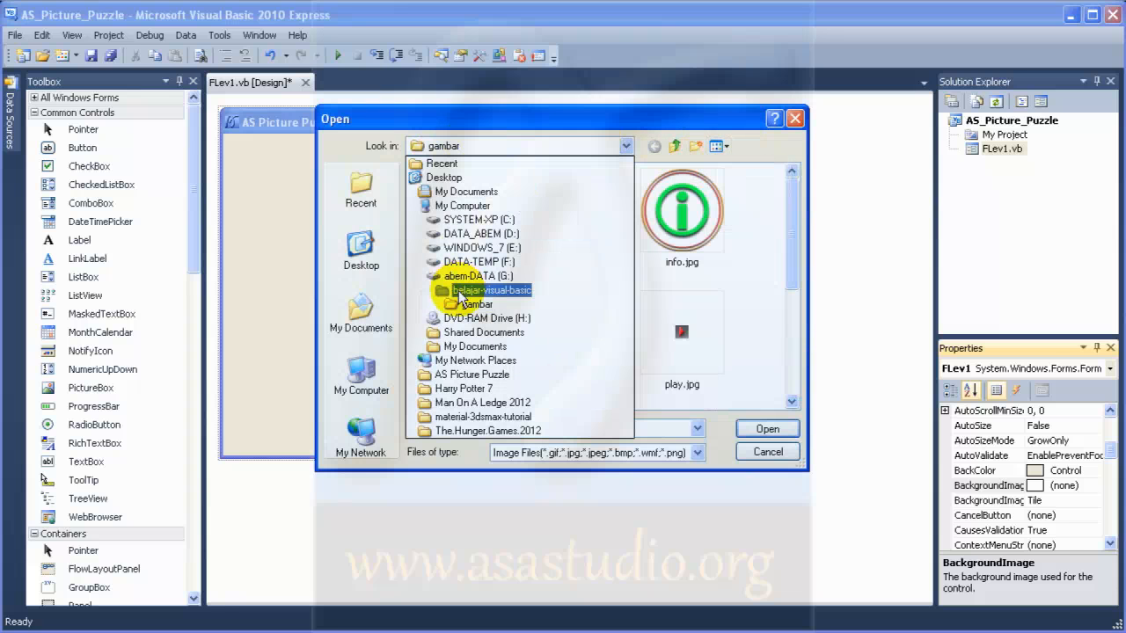
double_click(478, 302)
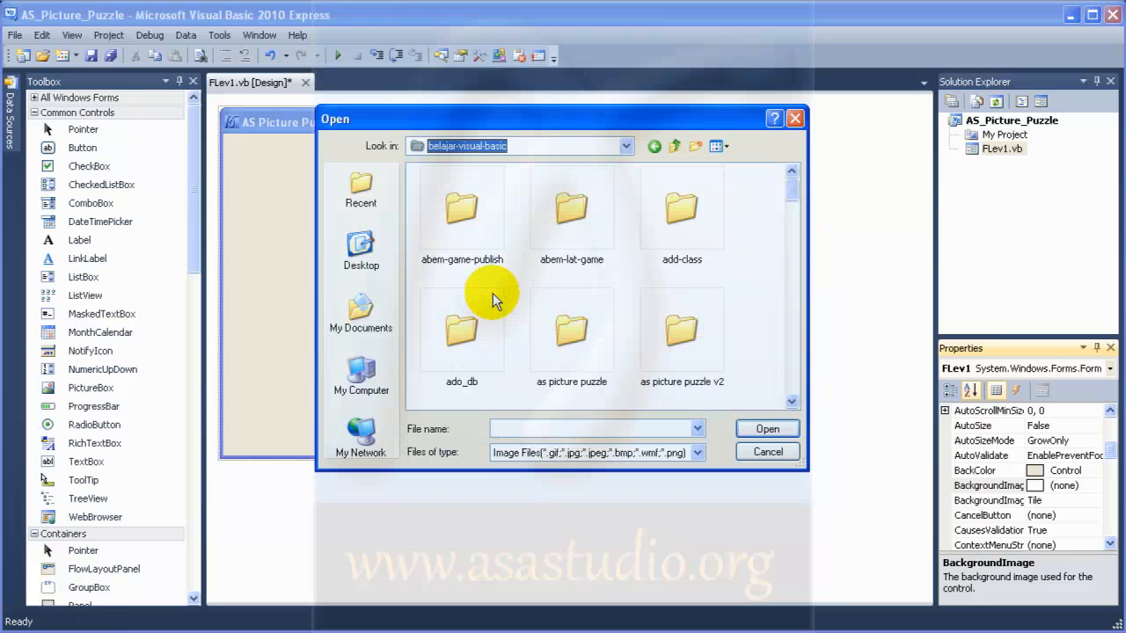
mouse_move(571, 331)
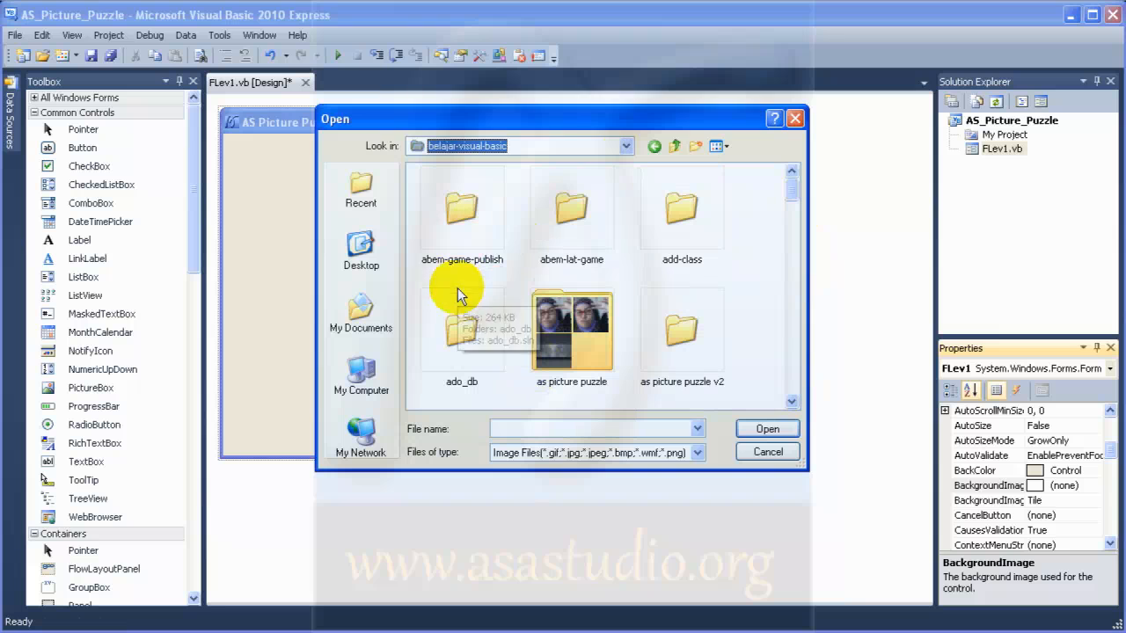
mouse_move(450, 289)
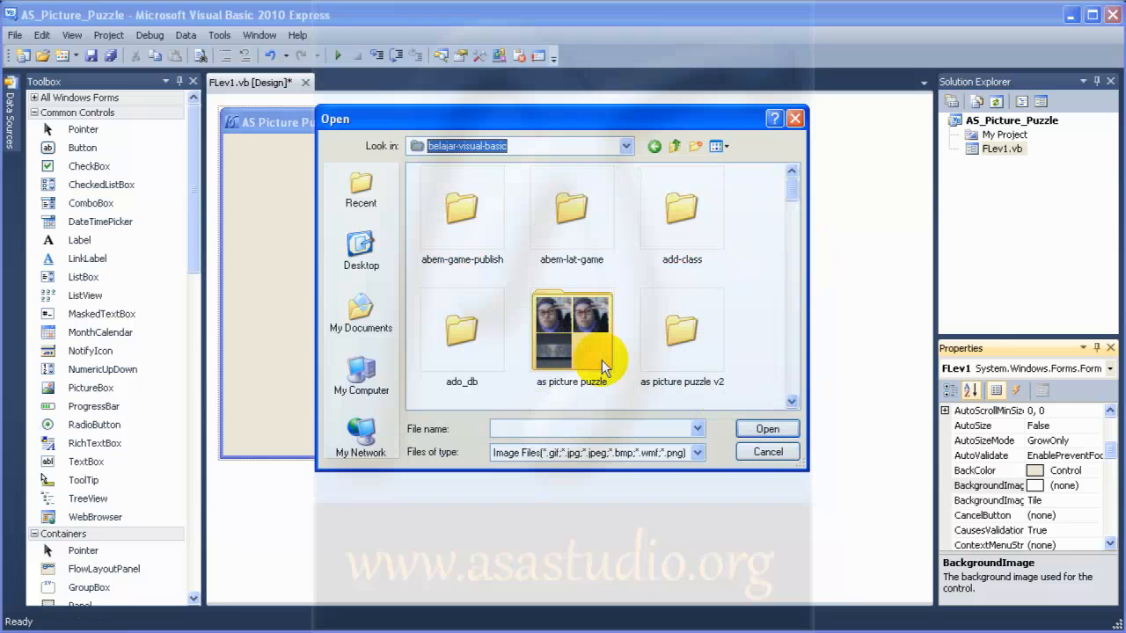
double_click(570, 331)
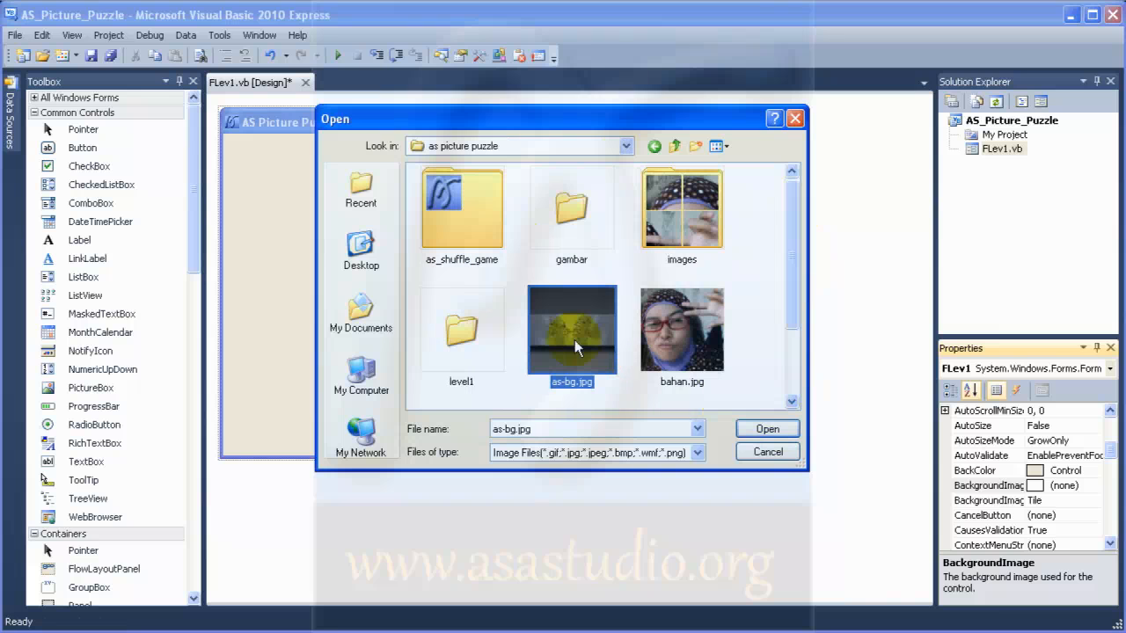
click(767, 429)
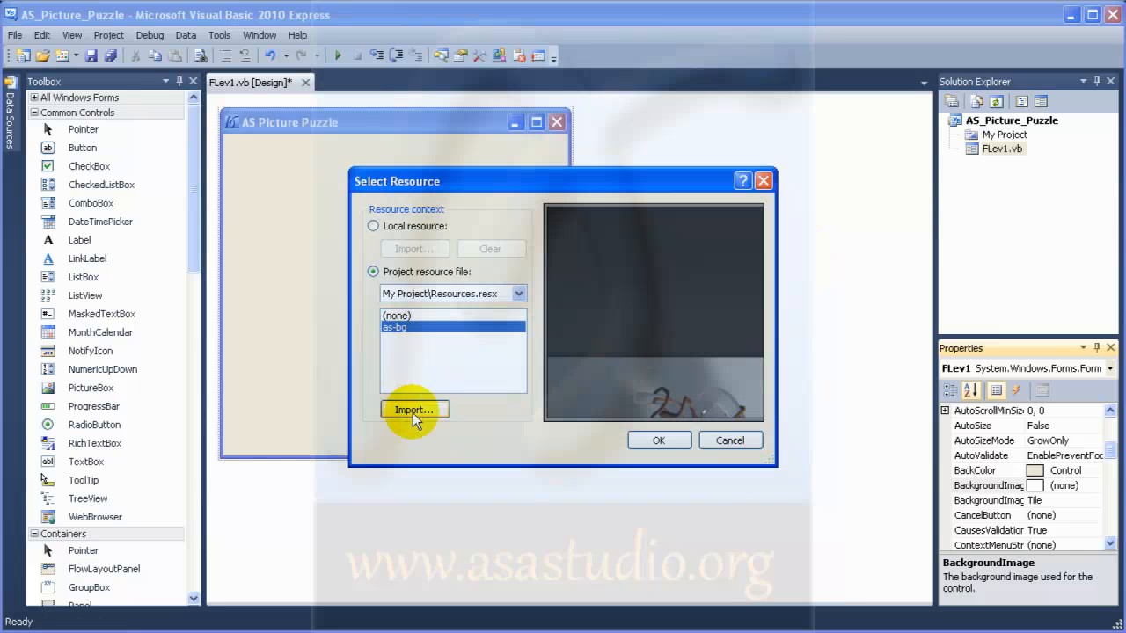
- Re-import as-bg.jpg, select as-bg in the resource list and apply it as the form background
click(413, 408)
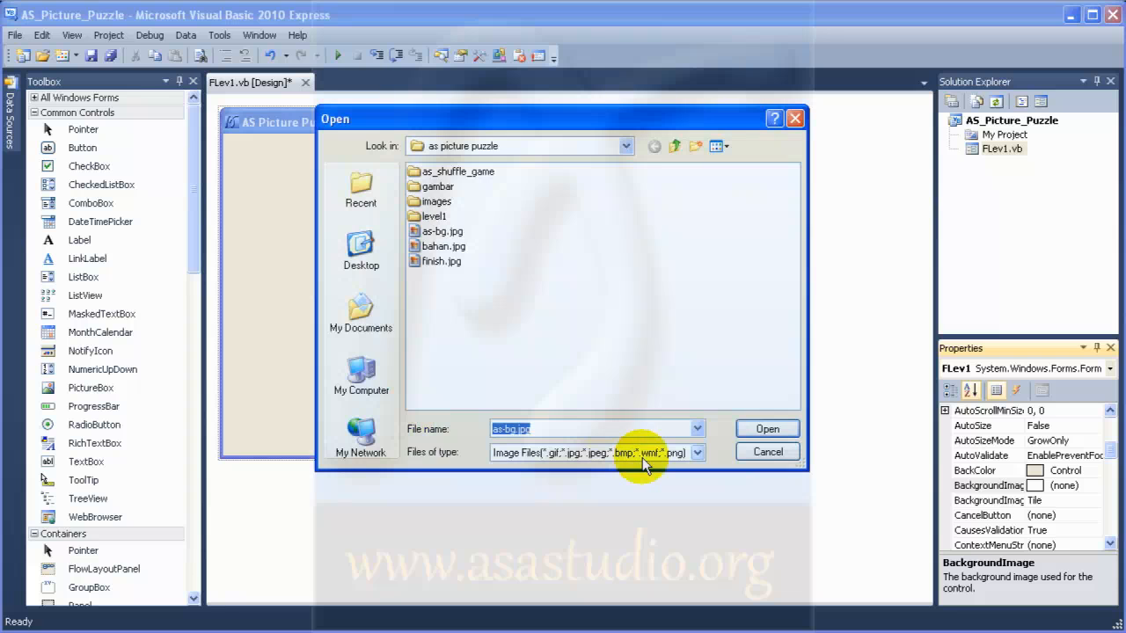
mouse_move(454, 299)
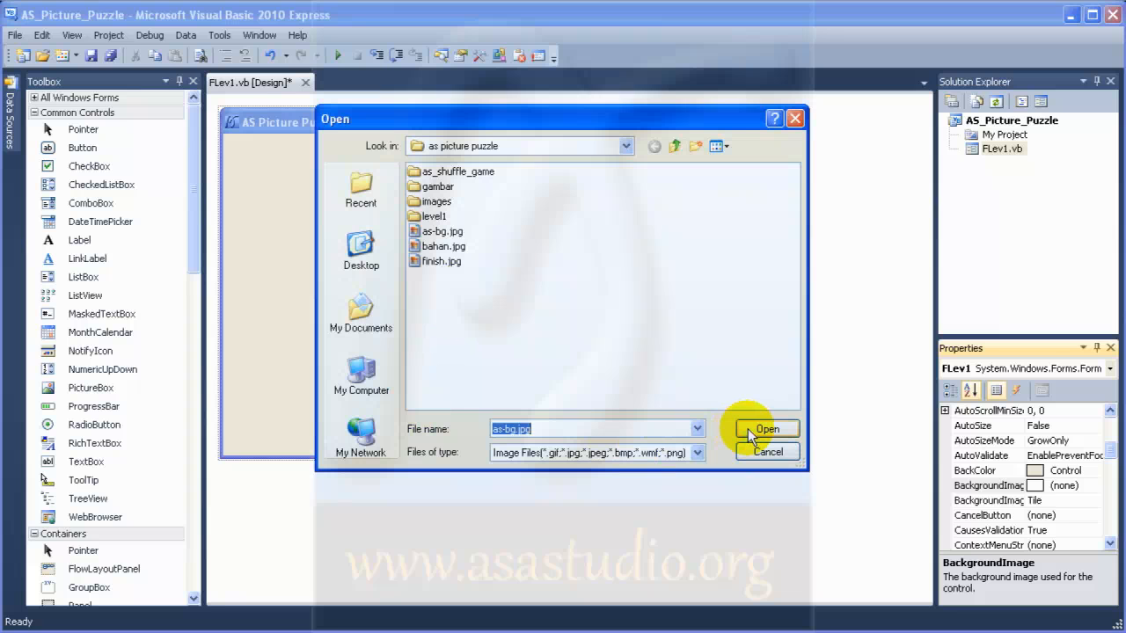
click(767, 430)
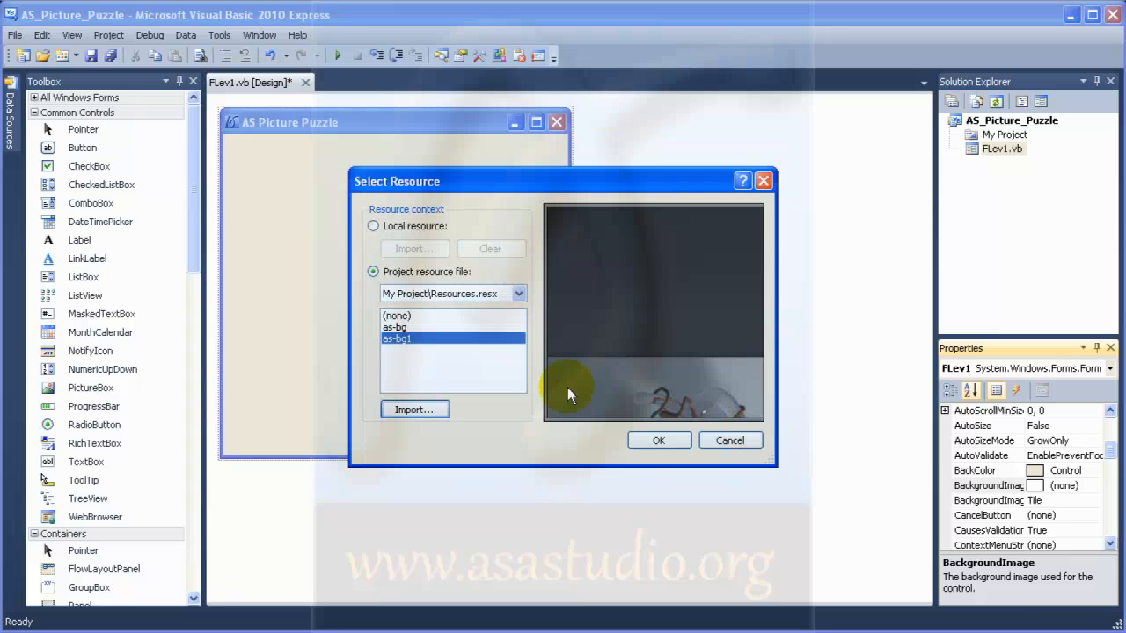
click(398, 338)
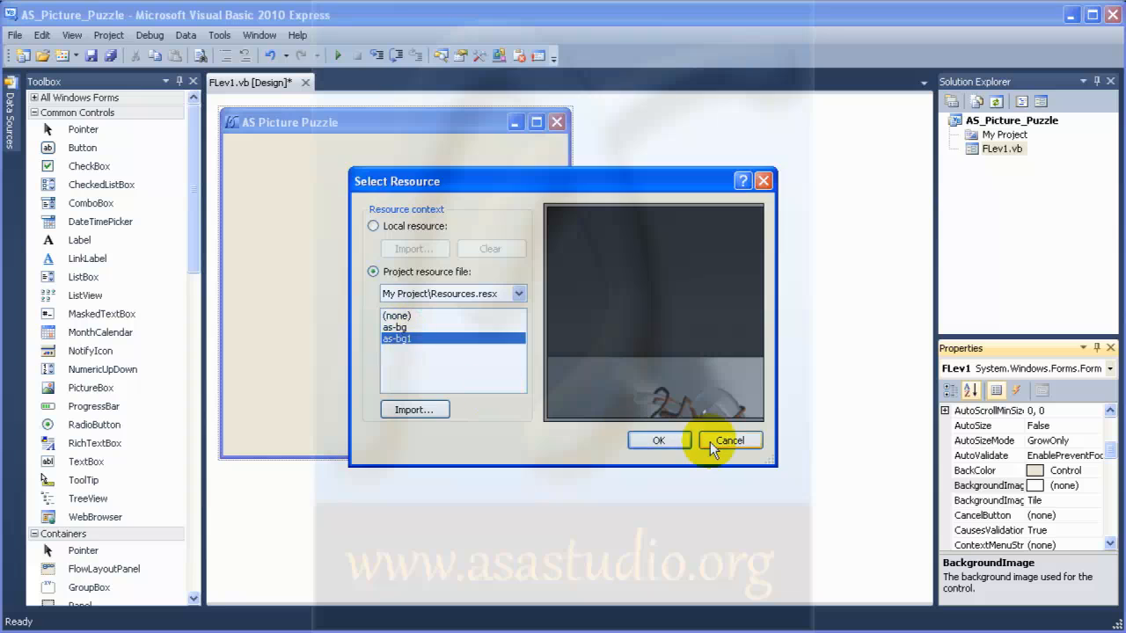
click(728, 439)
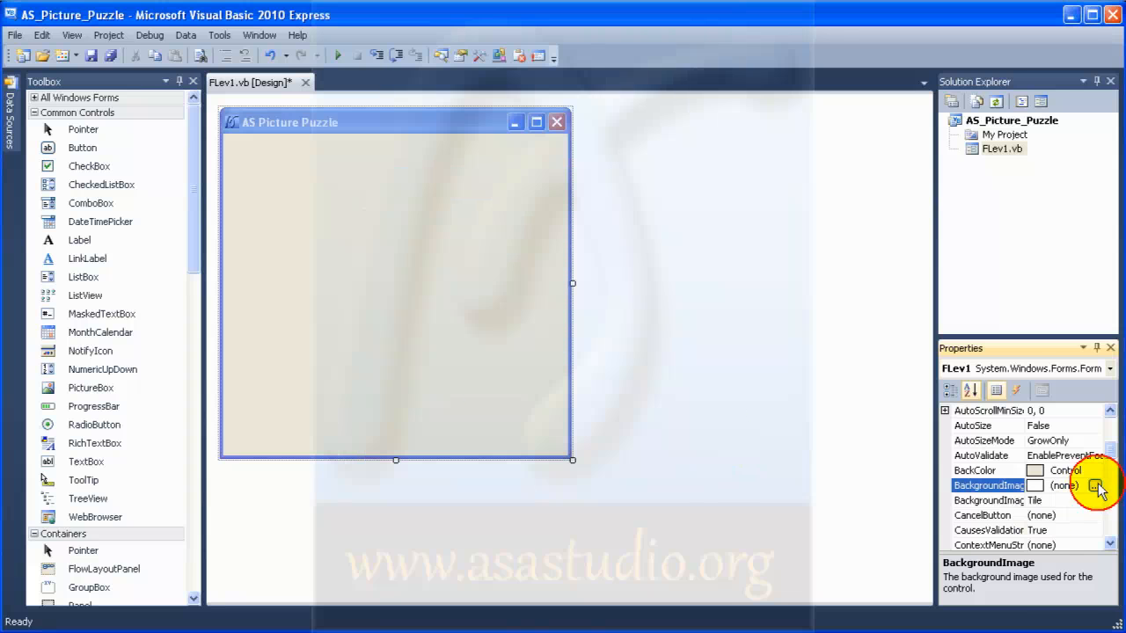
click(1097, 485)
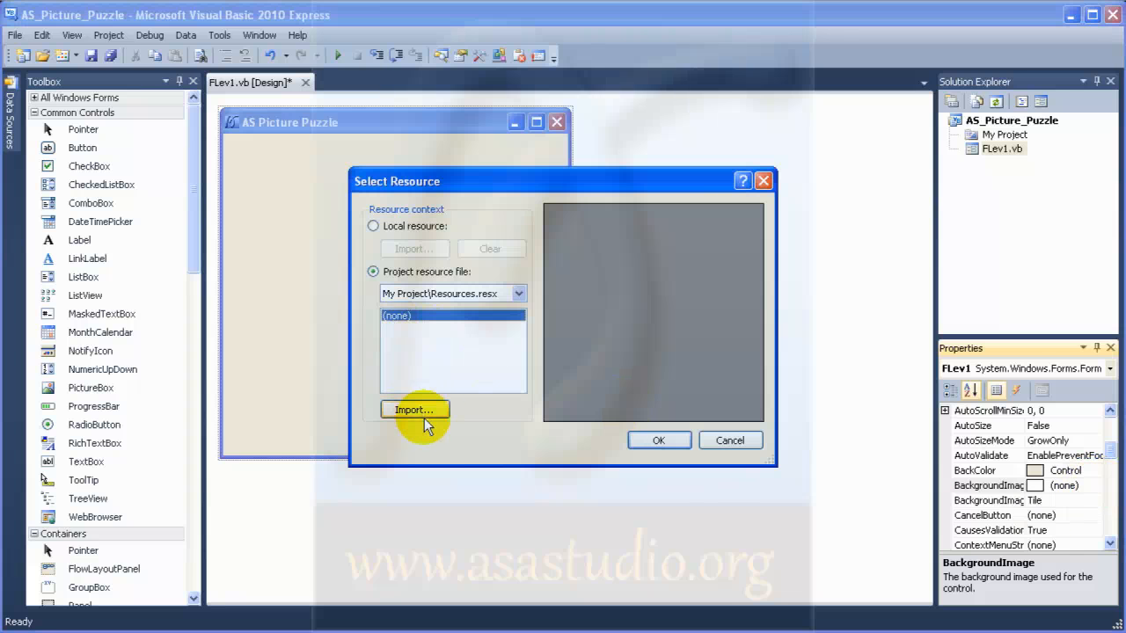
click(414, 410)
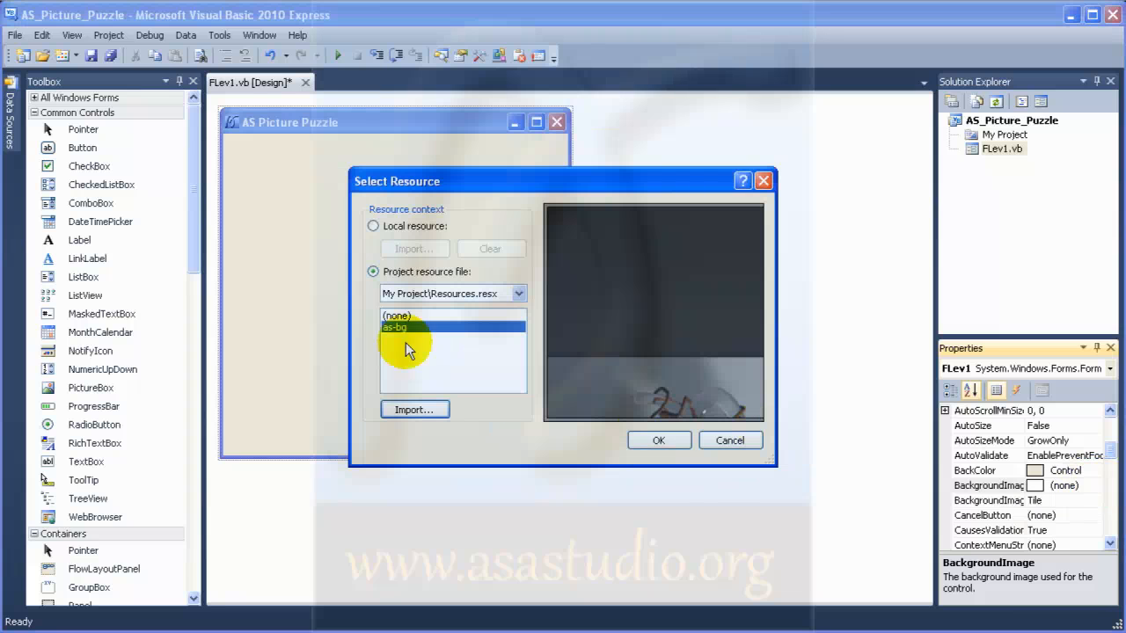
click(658, 440)
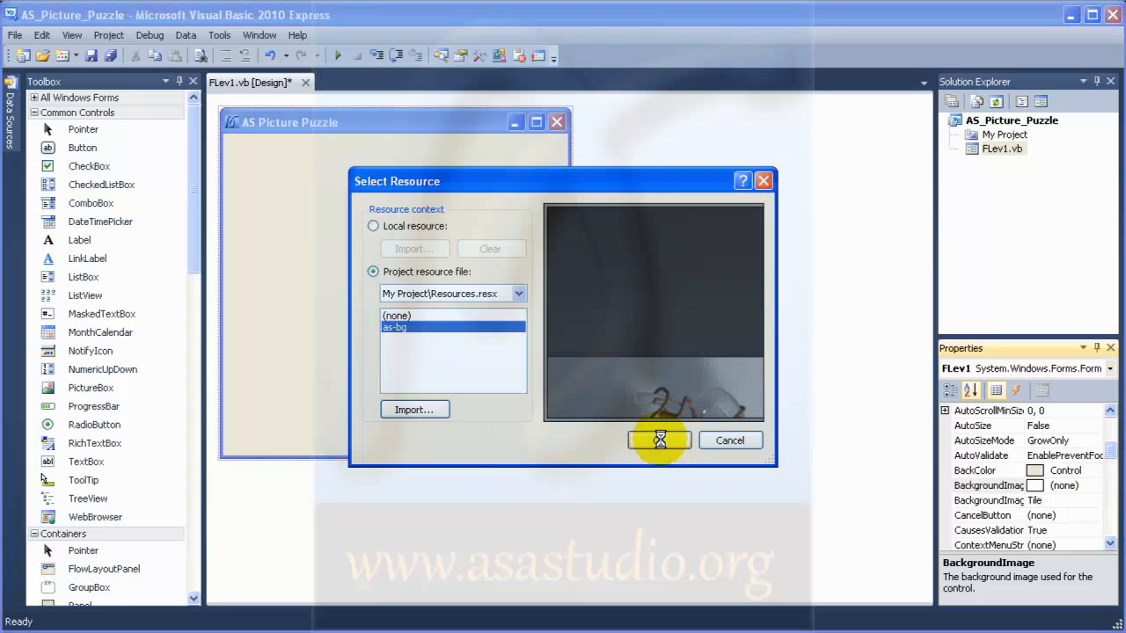
click(658, 440)
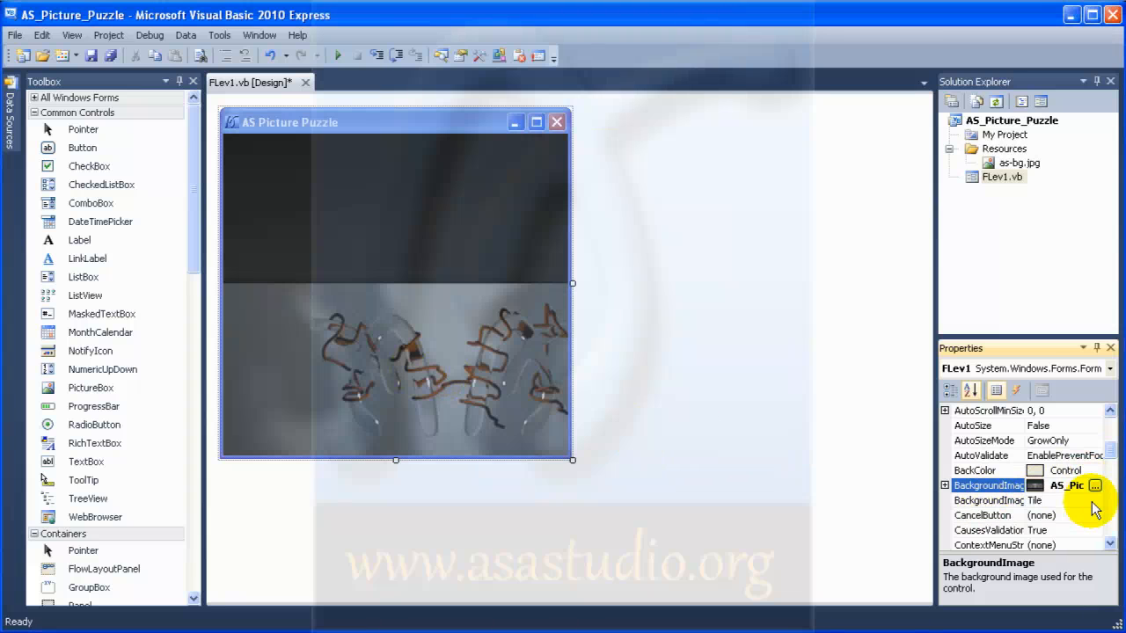
- Try BackgroundImageLayout Center and Stretch, then settle on Zoom
click(1094, 500)
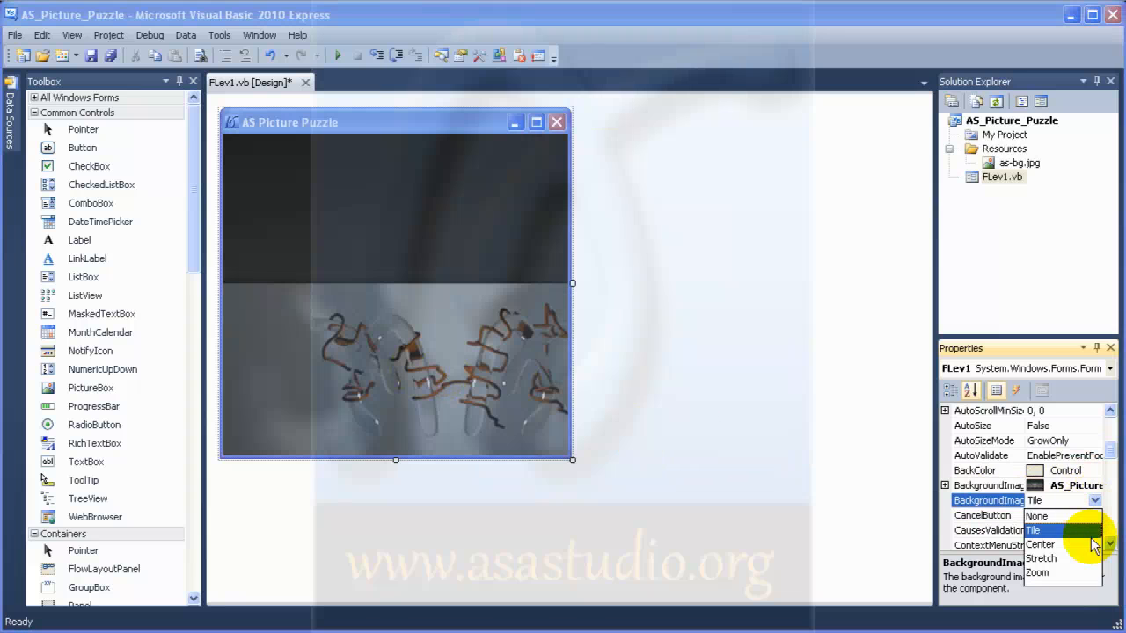
click(1041, 545)
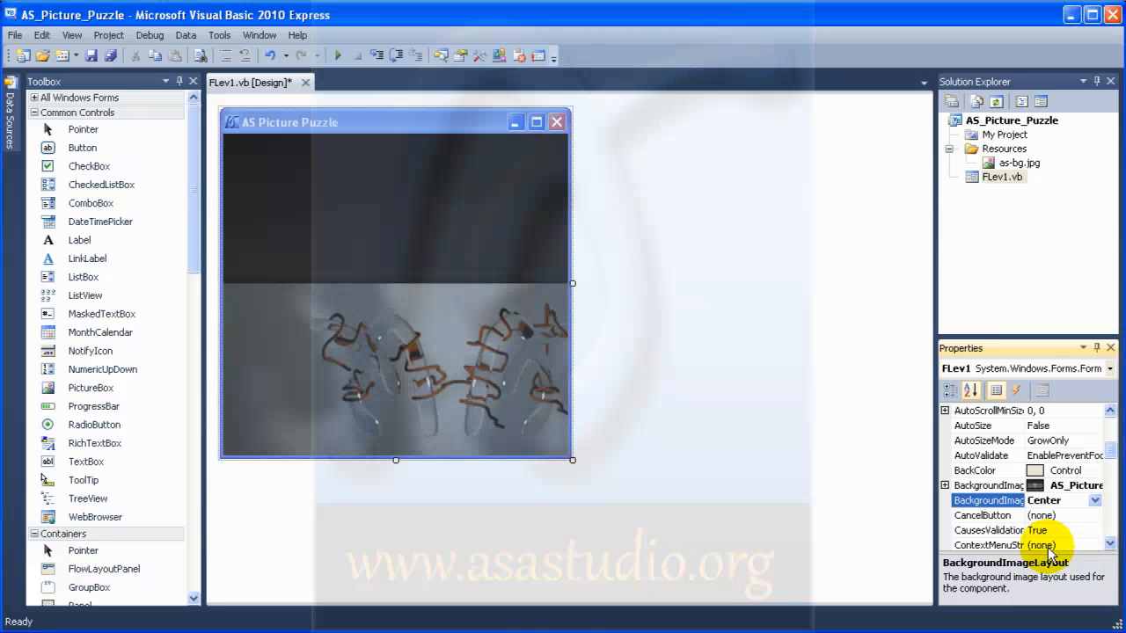
click(1108, 500)
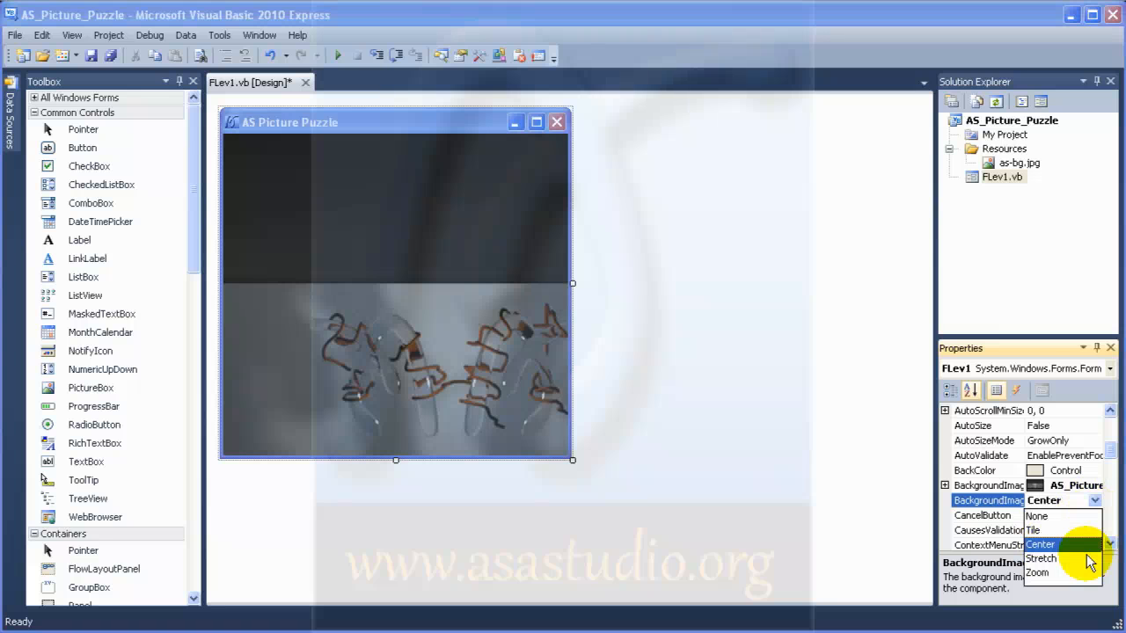
click(1044, 560)
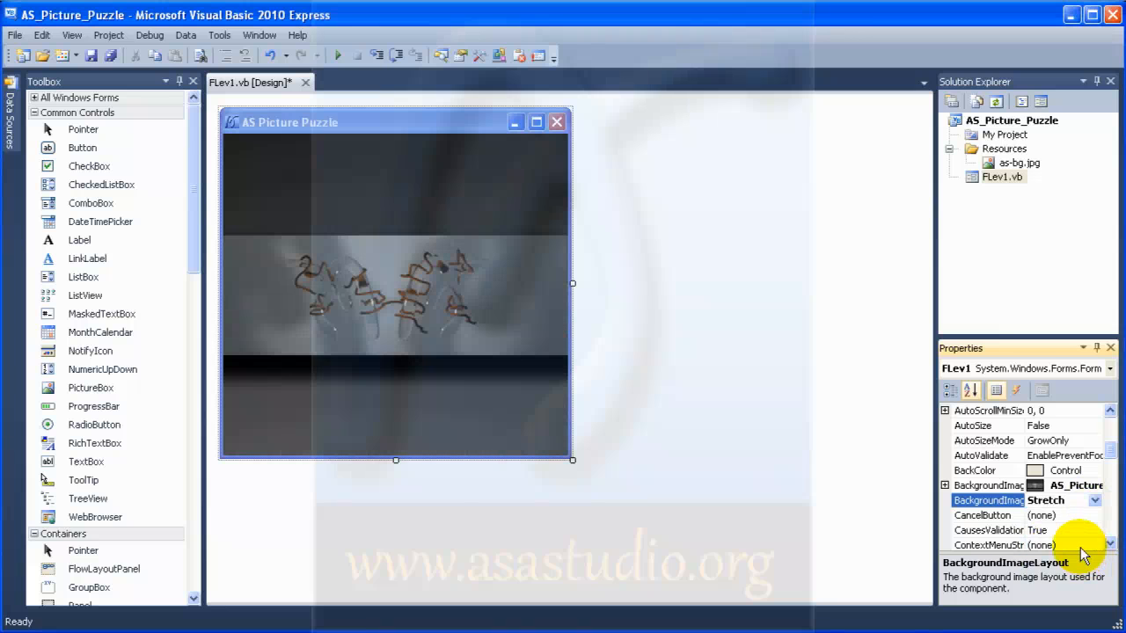
click(1003, 499)
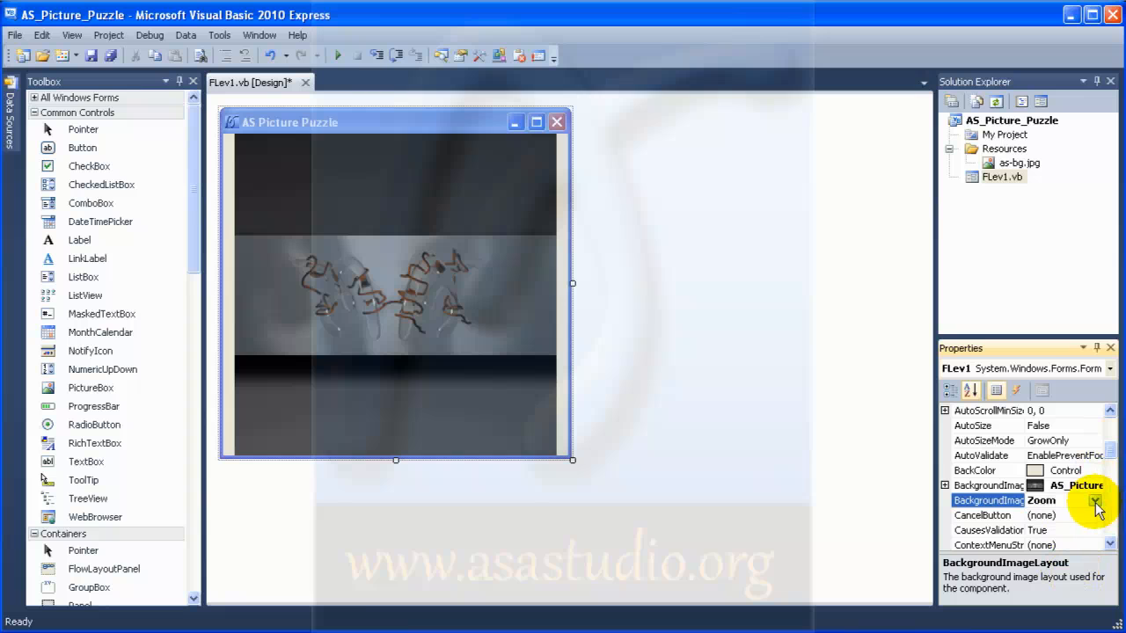
click(1094, 499)
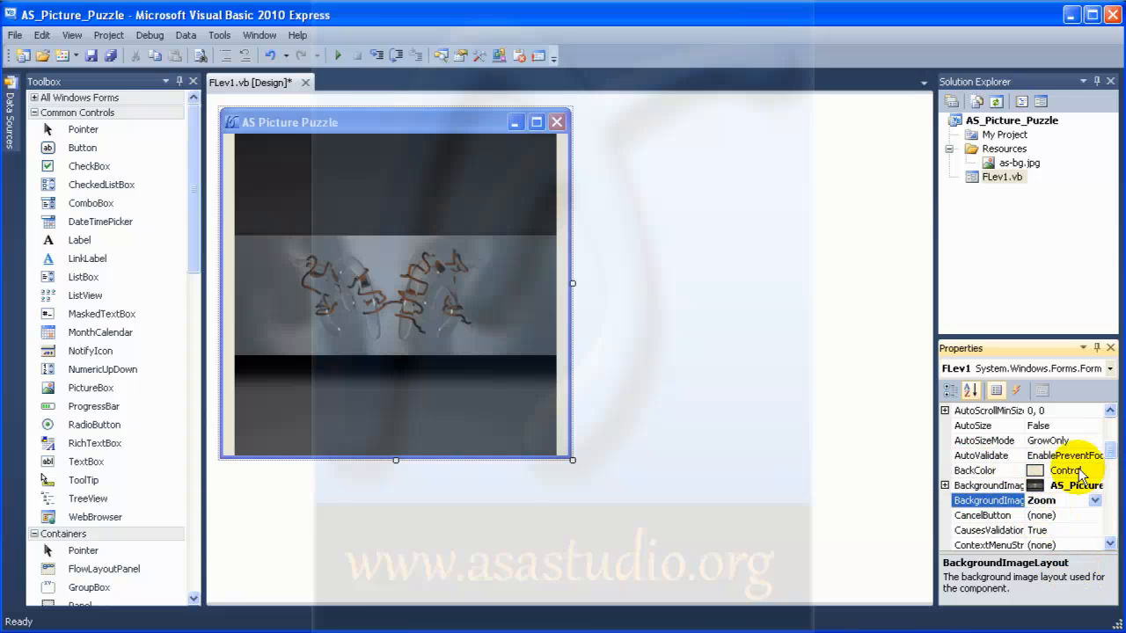
click(1094, 470)
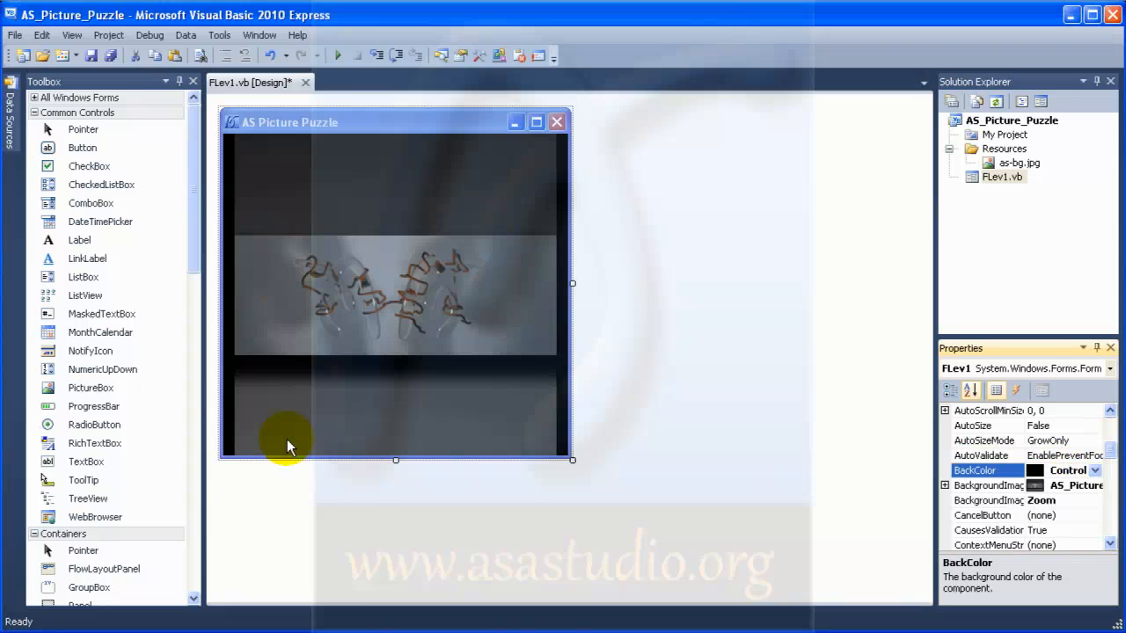
mouse_move(394, 208)
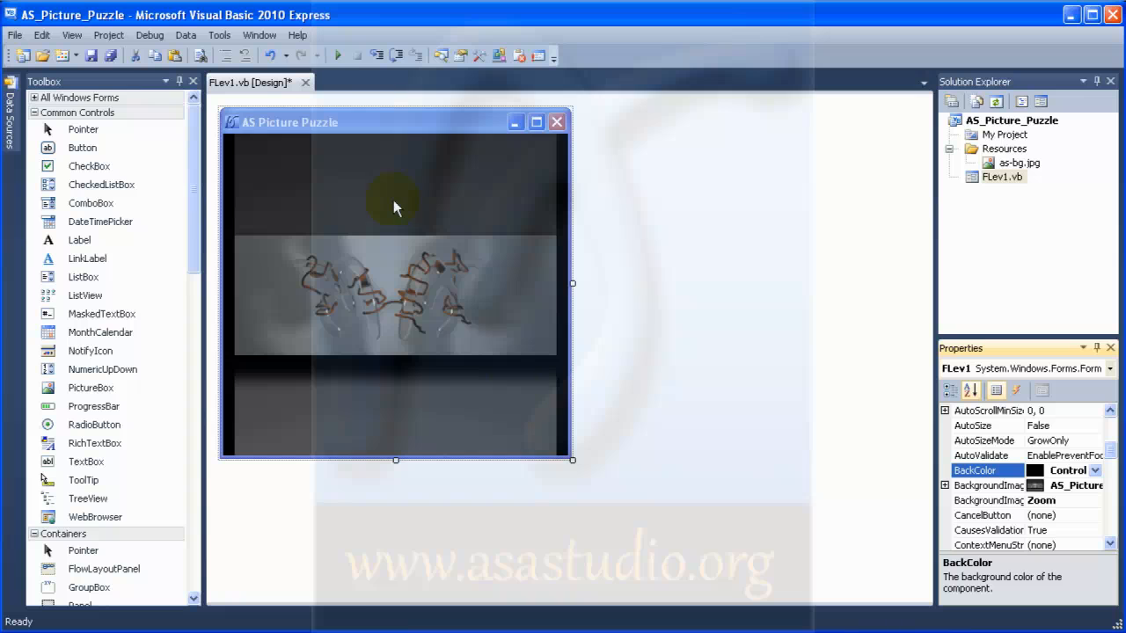
mouse_move(197, 225)
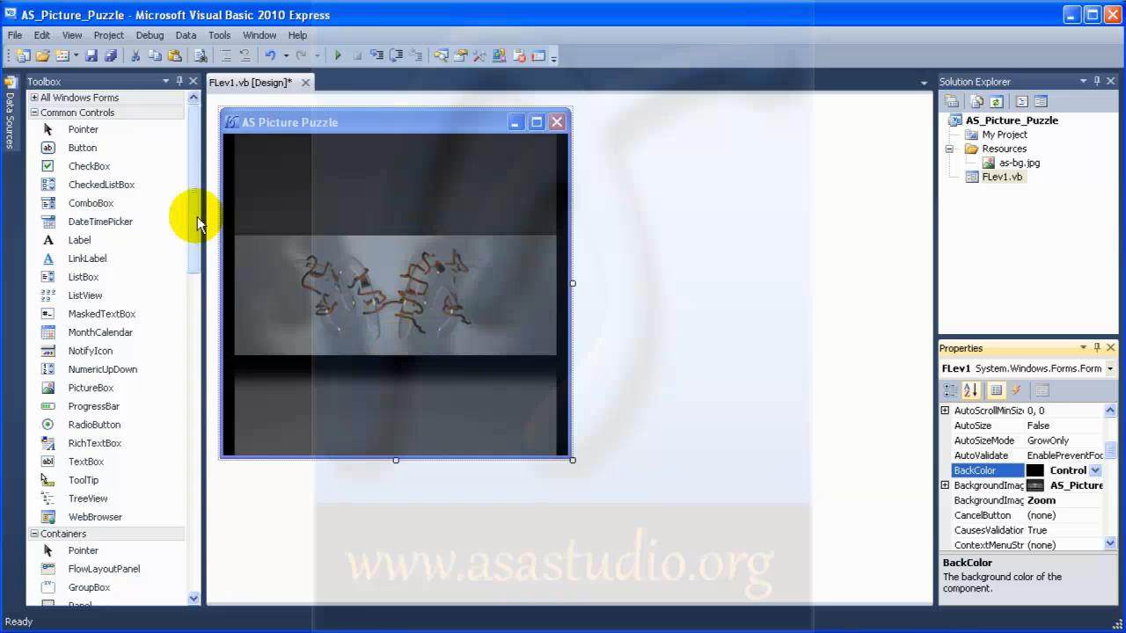
mouse_move(194, 220)
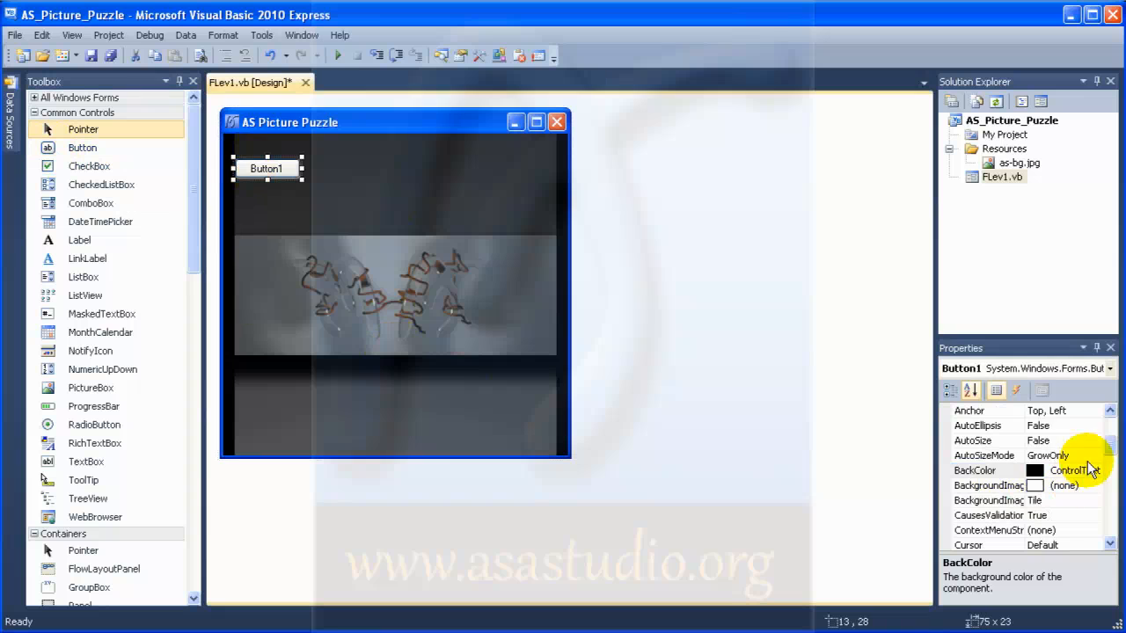
- Set Button1's Location property to 20, 40 so it moves near the top-left corner
scroll(down, 3)
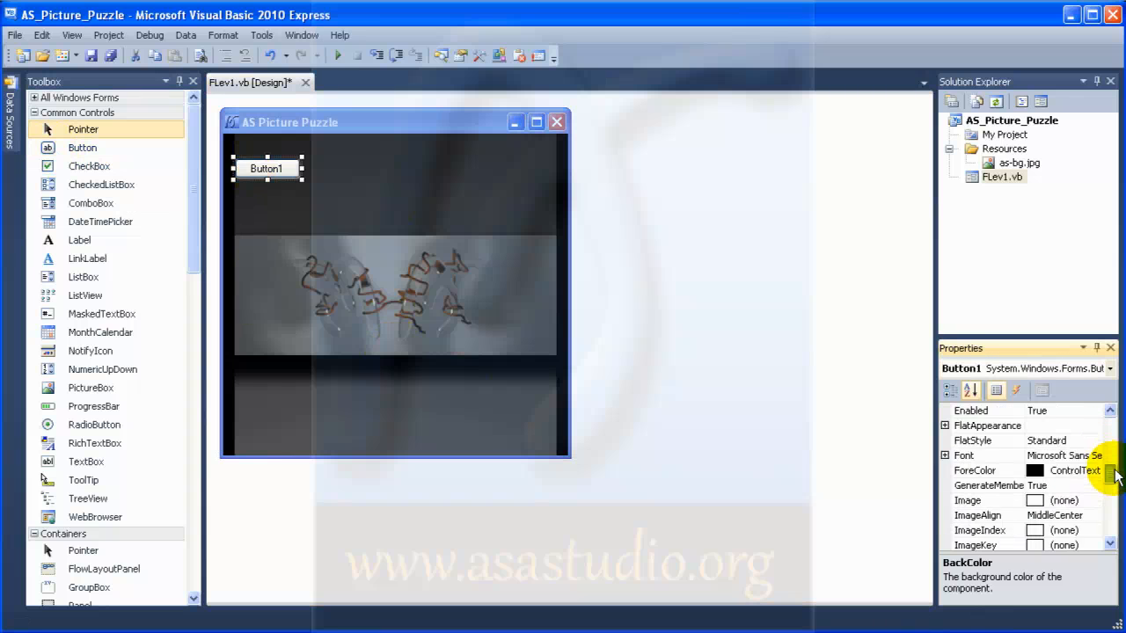
scroll(down, 3)
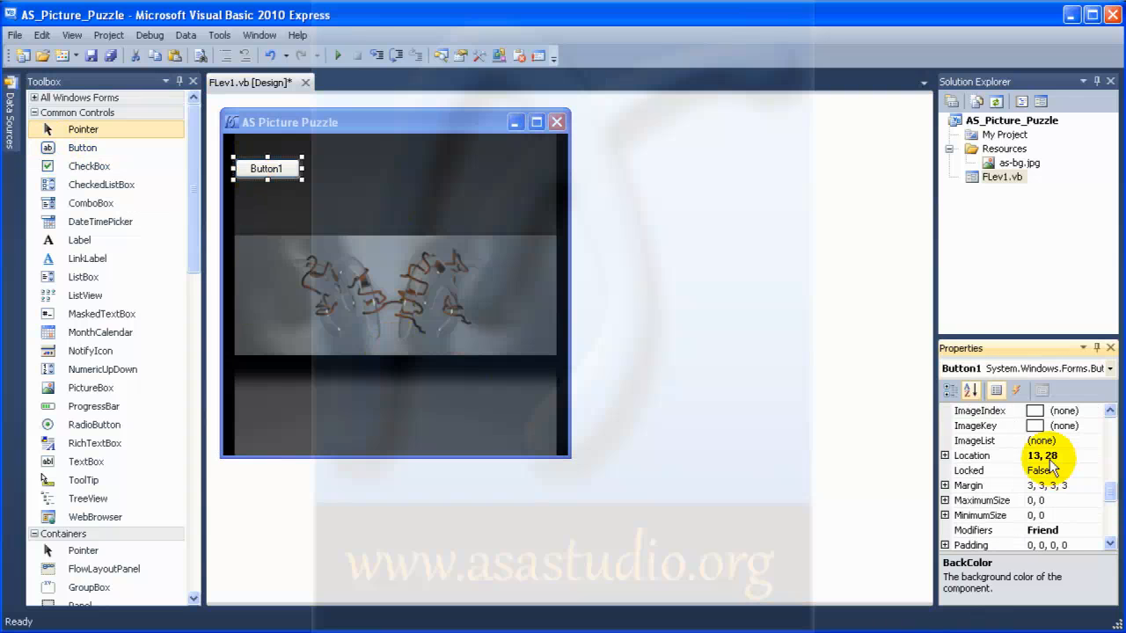
click(971, 453)
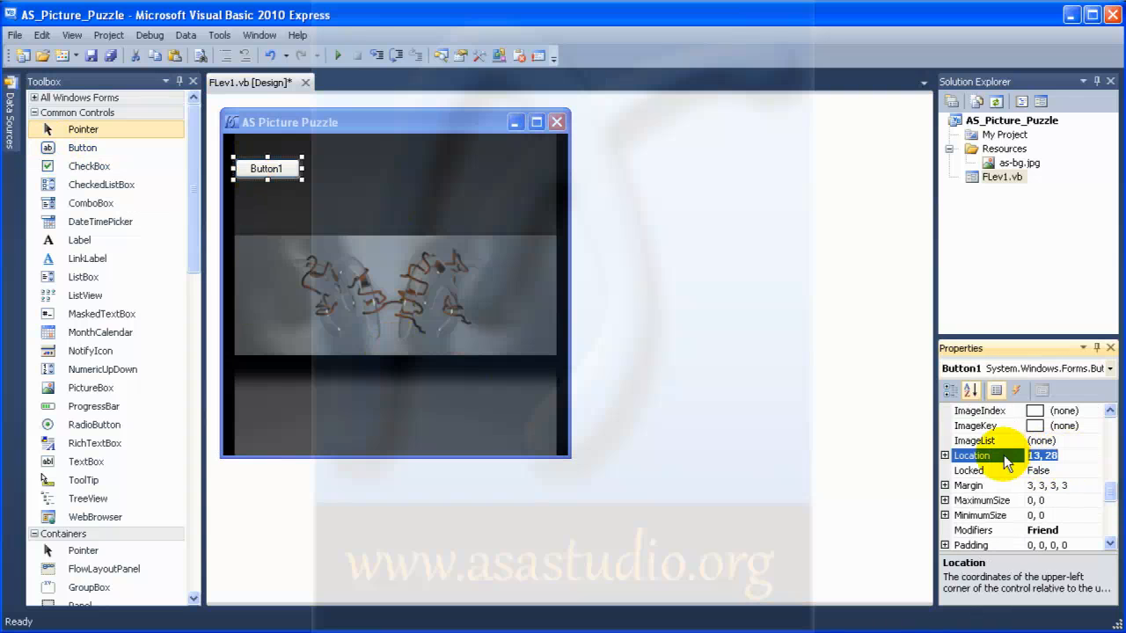
text(100)
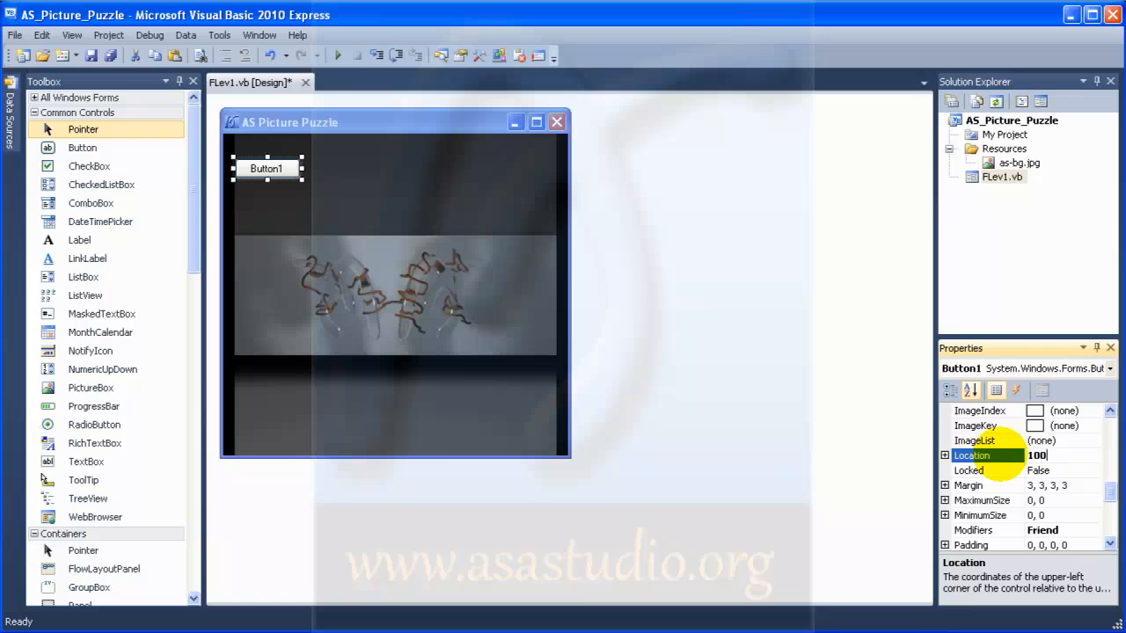
text(, 40)
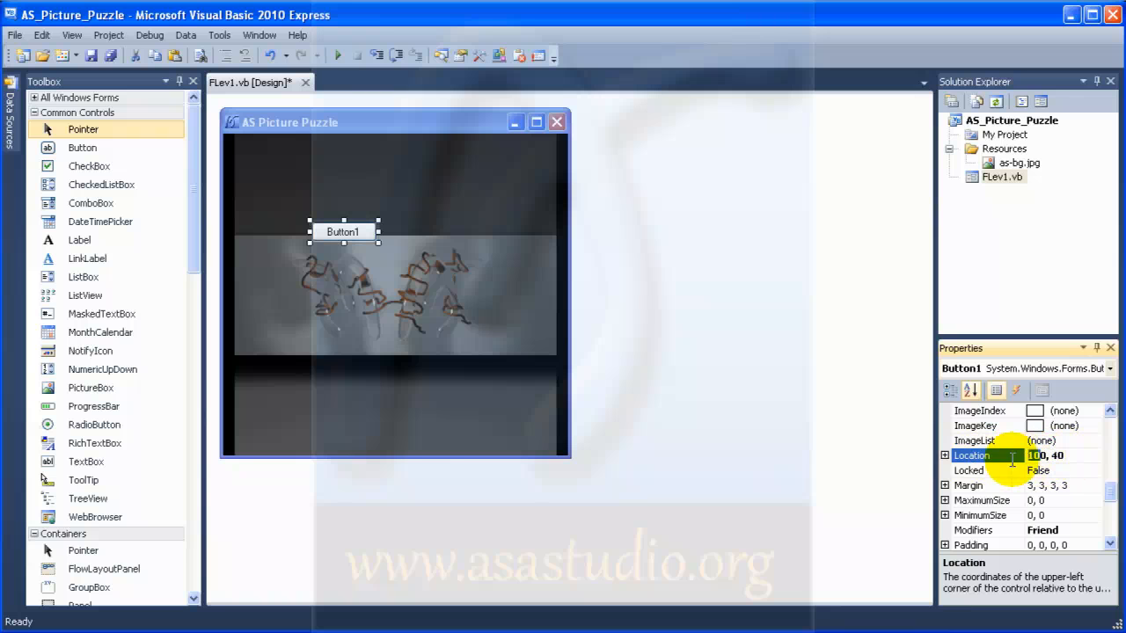
text(20, 40)
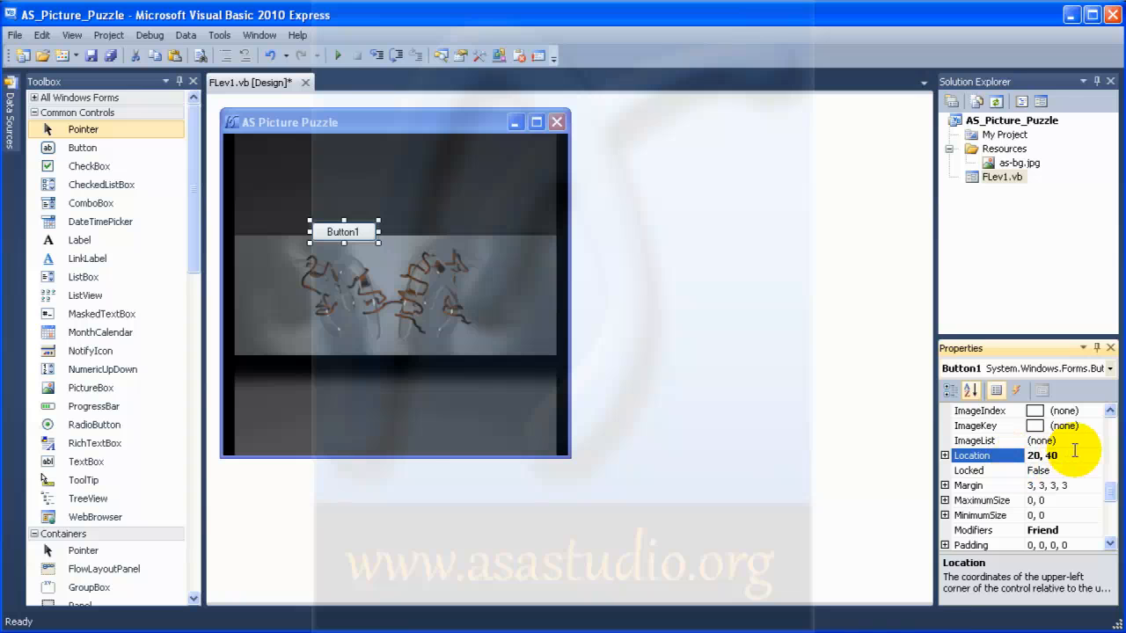
drag(343, 232, 273, 180)
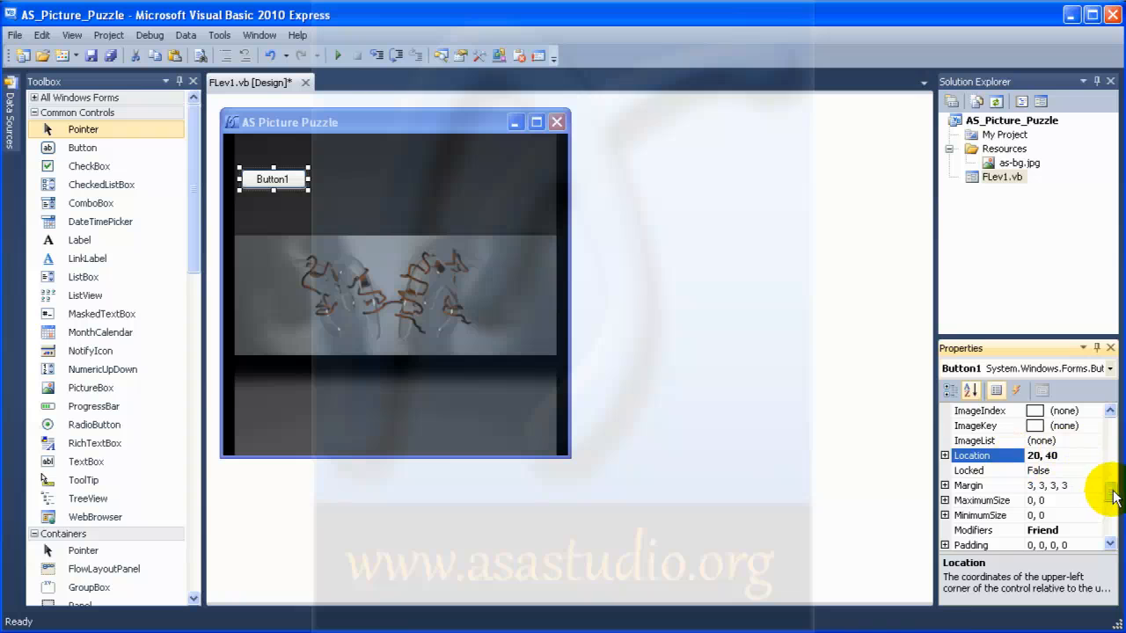
- Set Button1's Size property to 100, 100
scroll(down, 3)
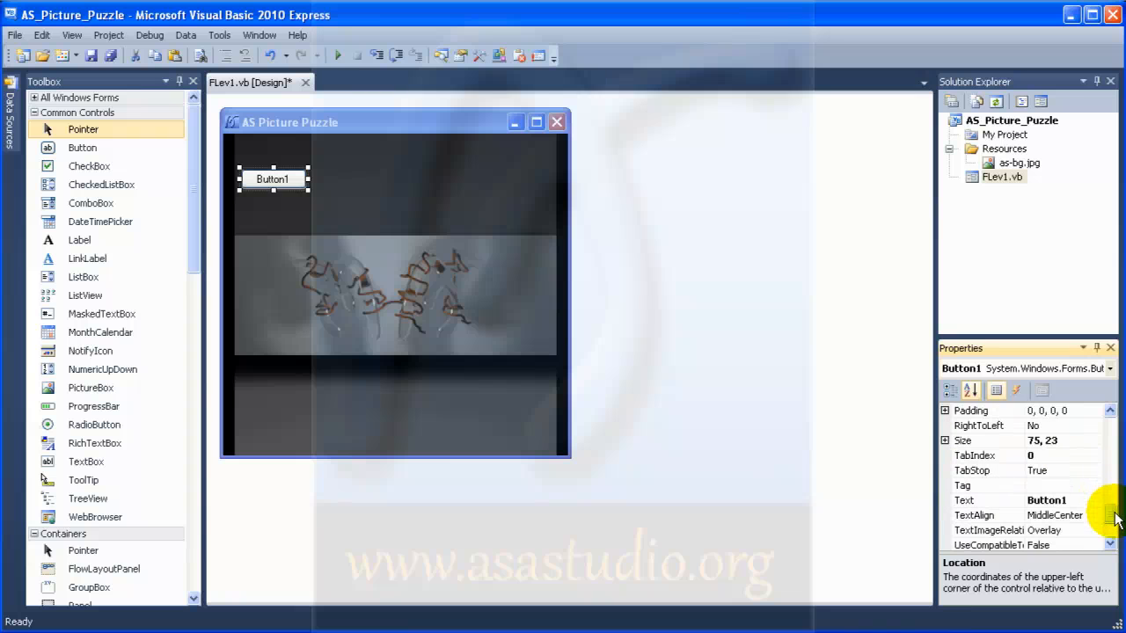
click(967, 440)
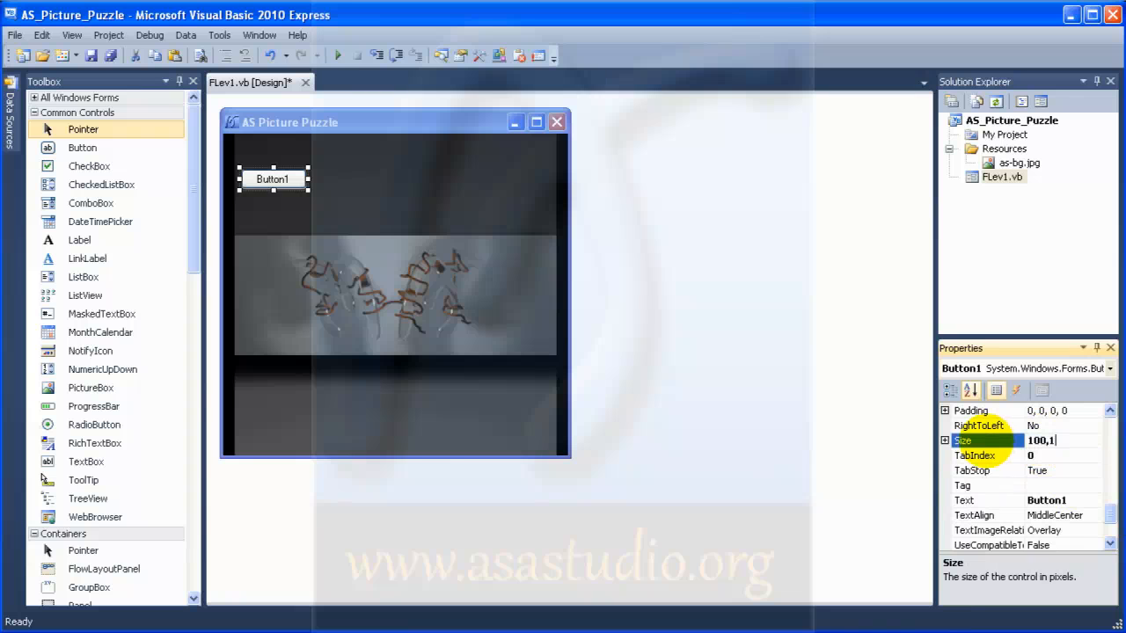
text(100, 100)
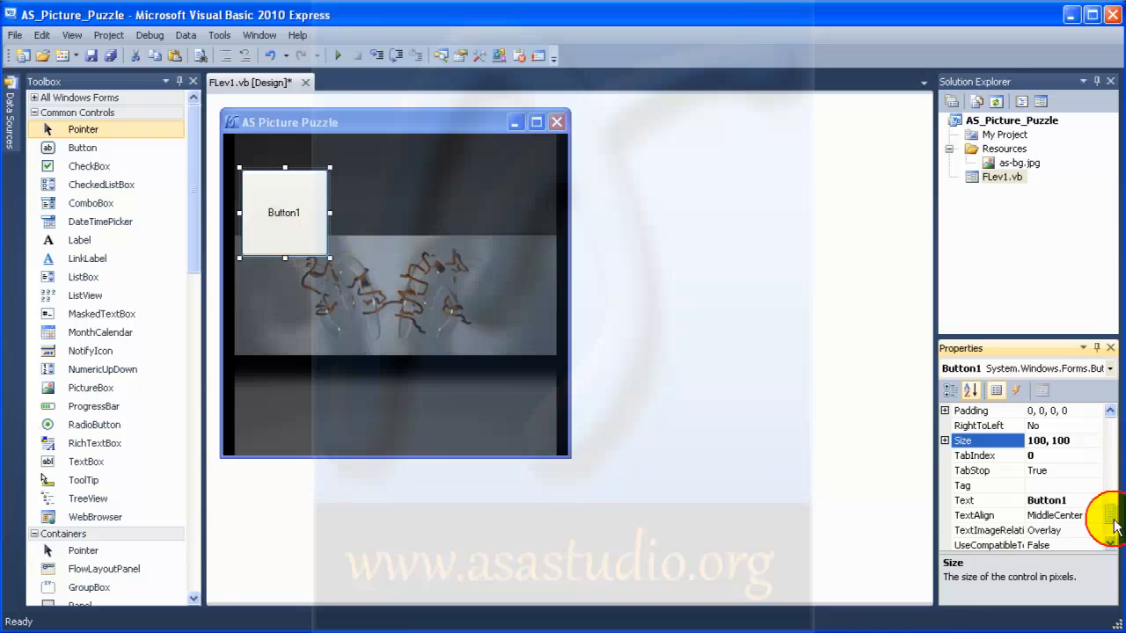
click(971, 390)
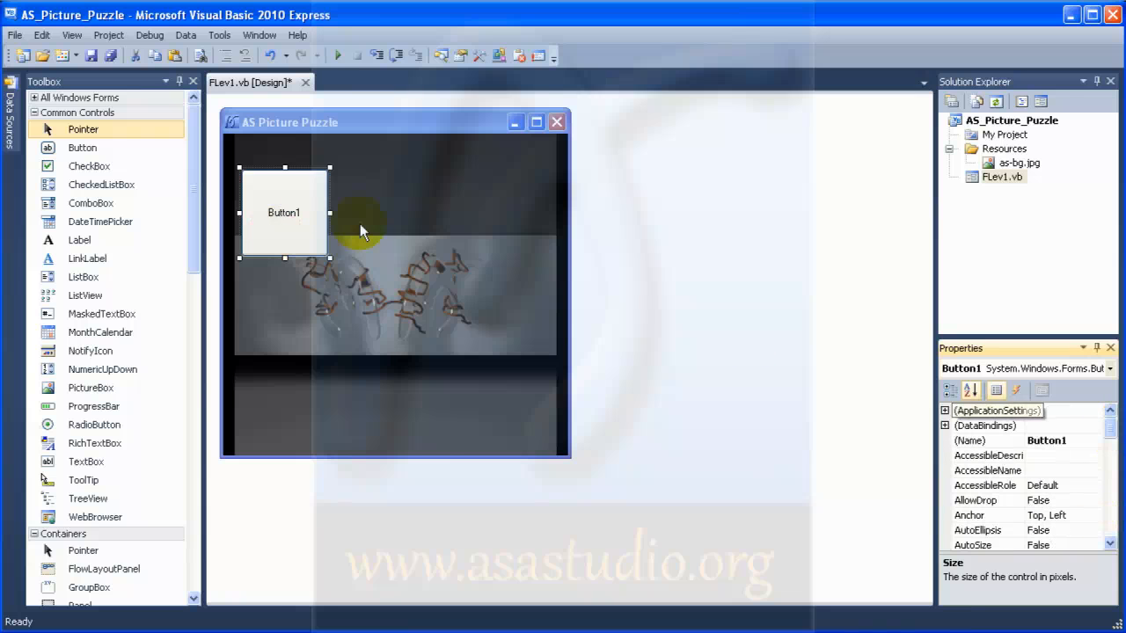
- Rename the first button b1 and set its Text property to 1
click(1045, 440)
text(b)
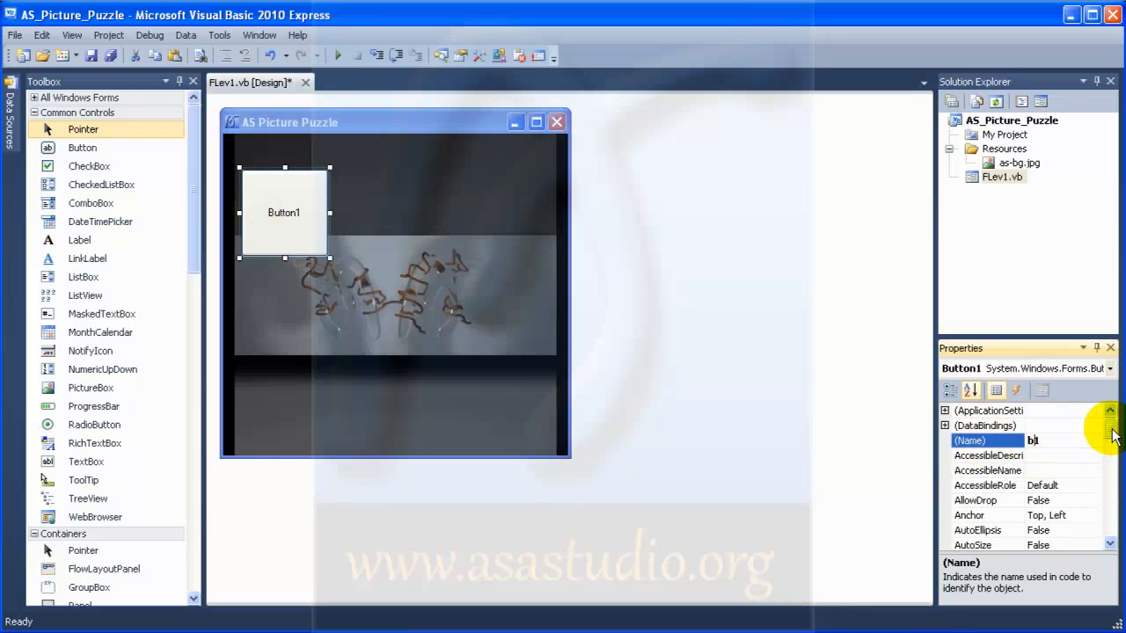
scroll(down, 3)
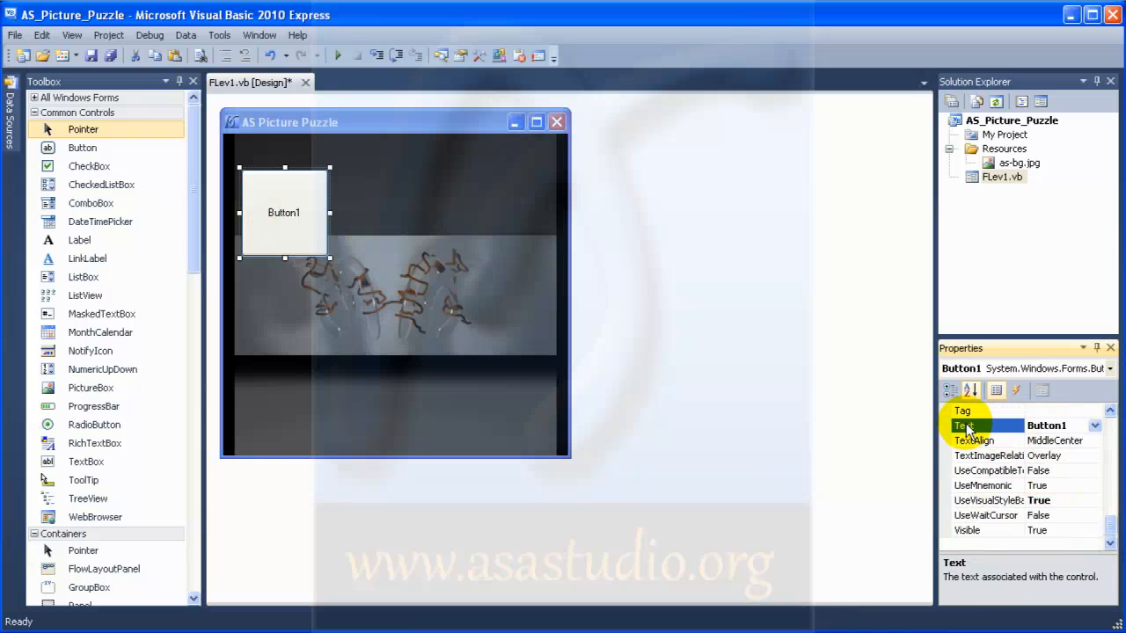
text(1)
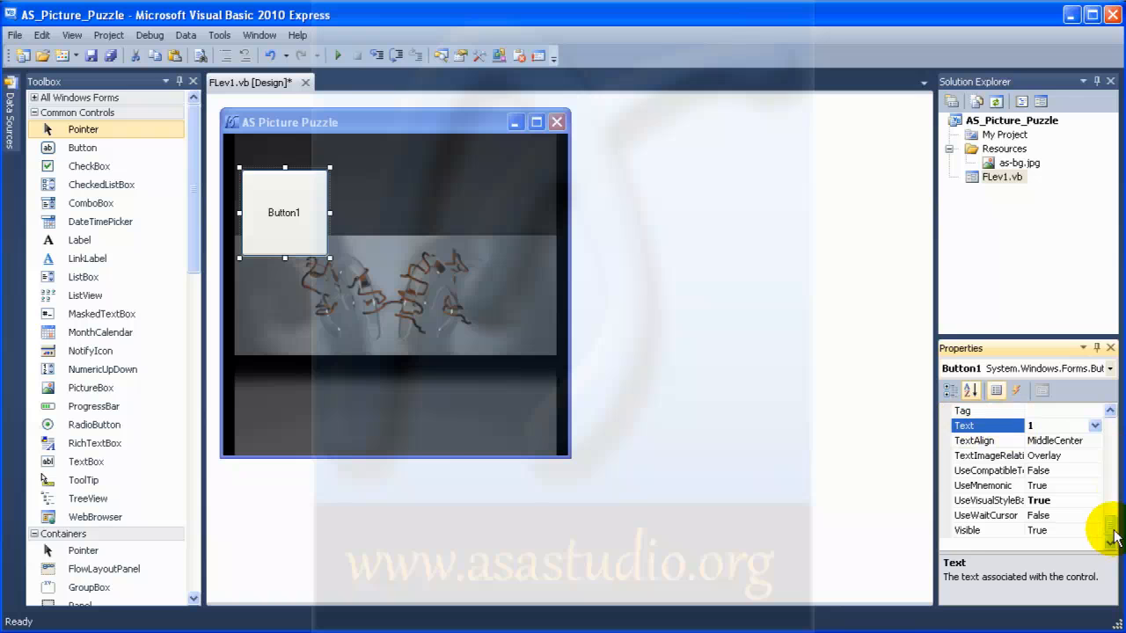
text(1)
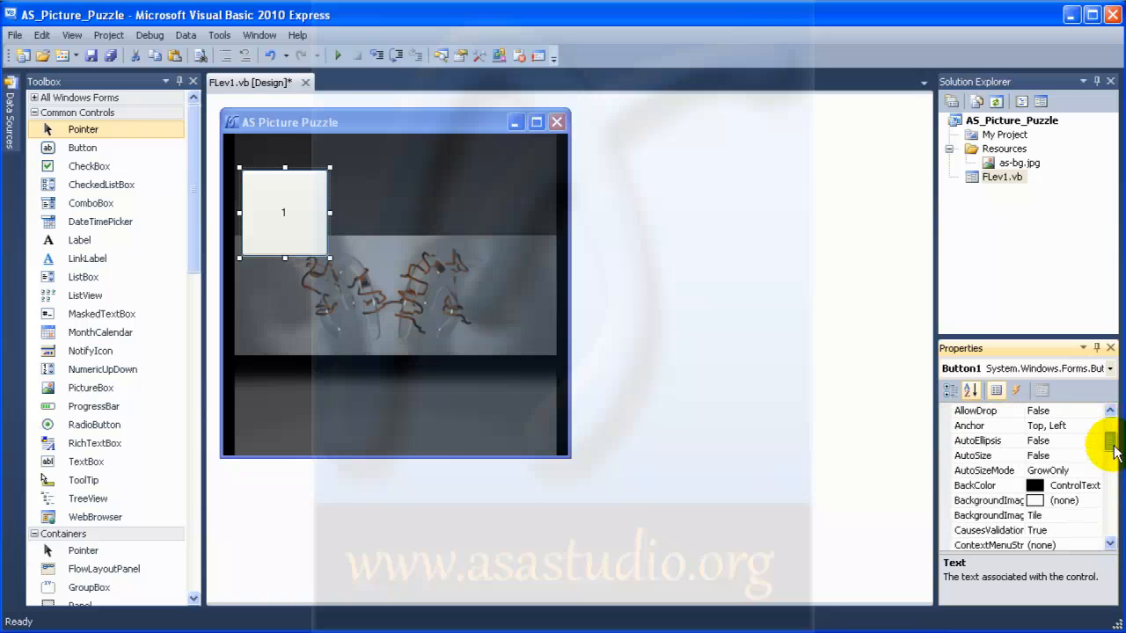
- Ctrl-drag a copy of the button to 120, 40 and give it the number 2
scroll(down, 3)
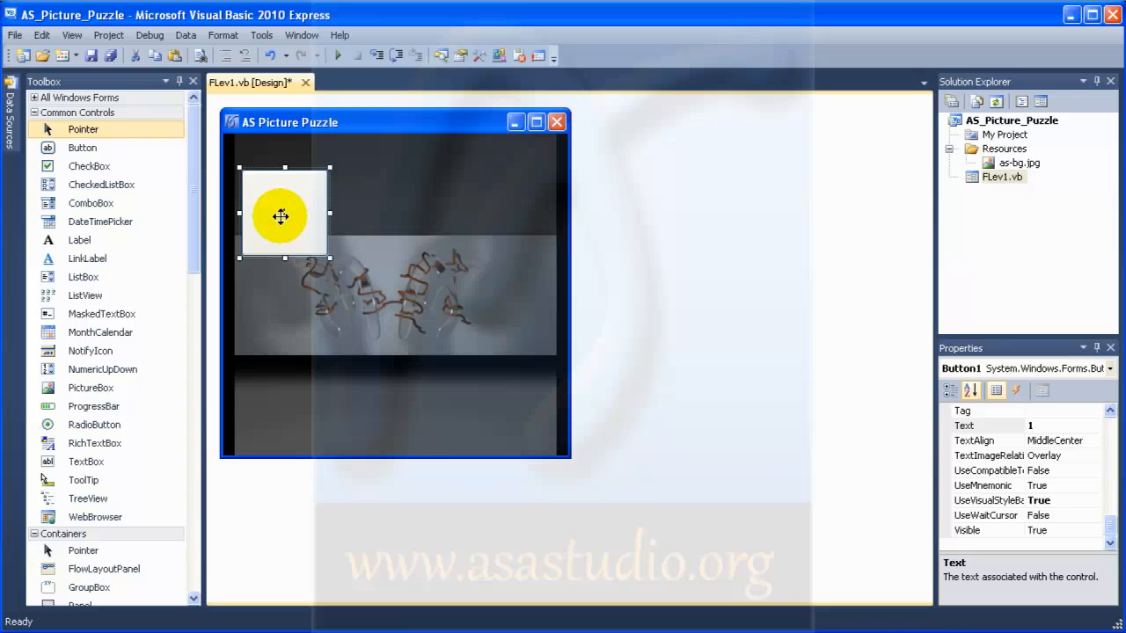
drag(281, 215, 396, 295)
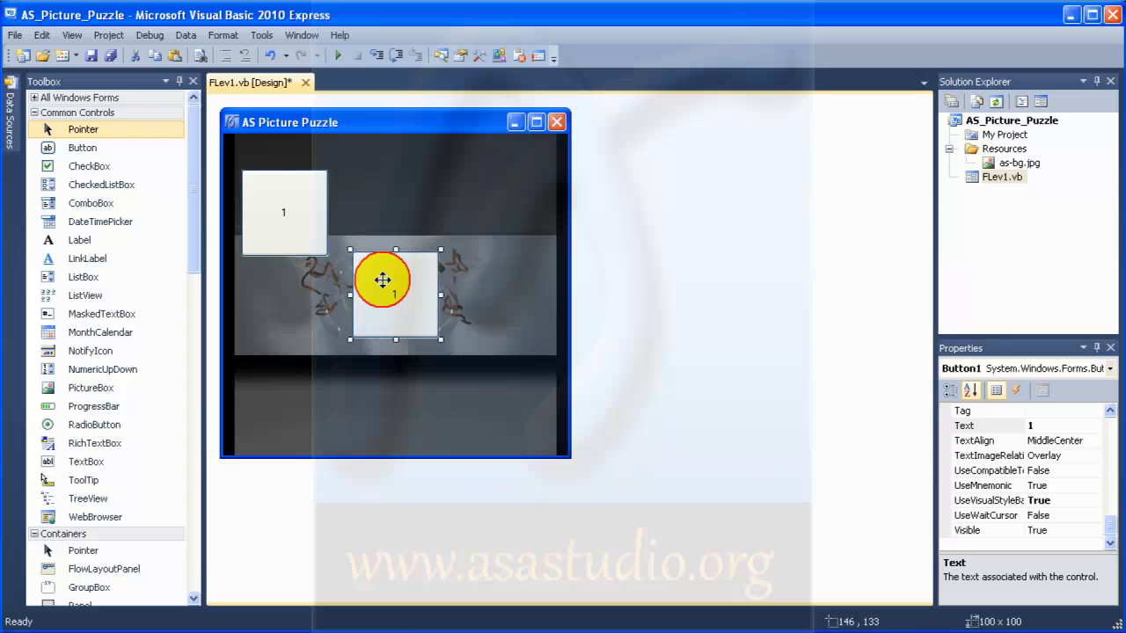
drag(384, 280, 361, 215)
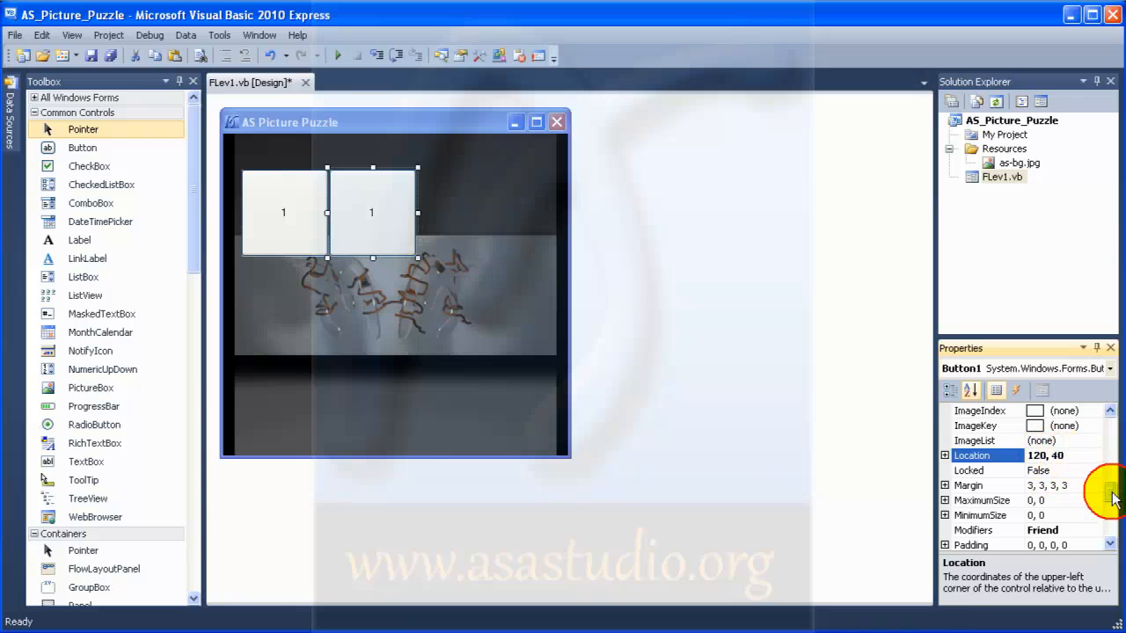
mouse_move(396, 272)
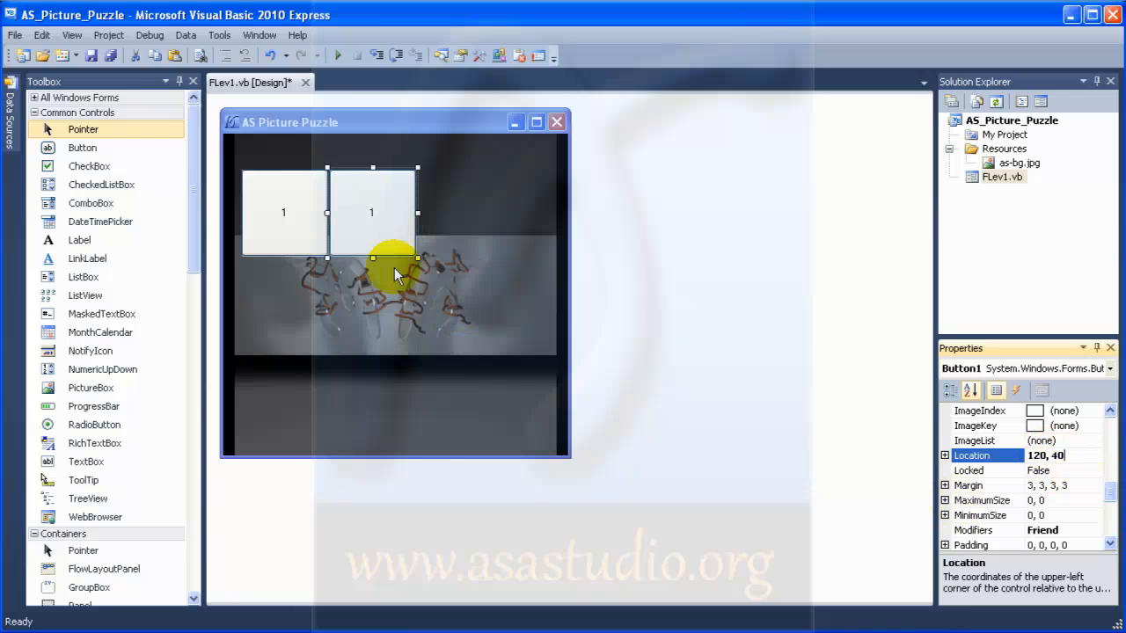
mouse_move(720, 368)
text(b)
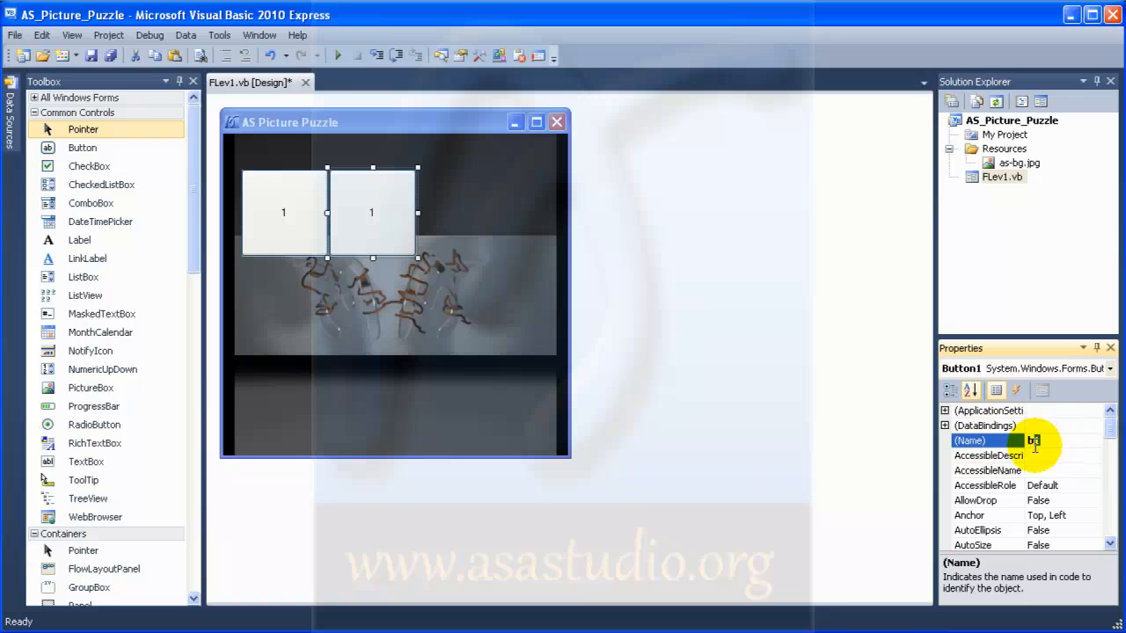
text(2)
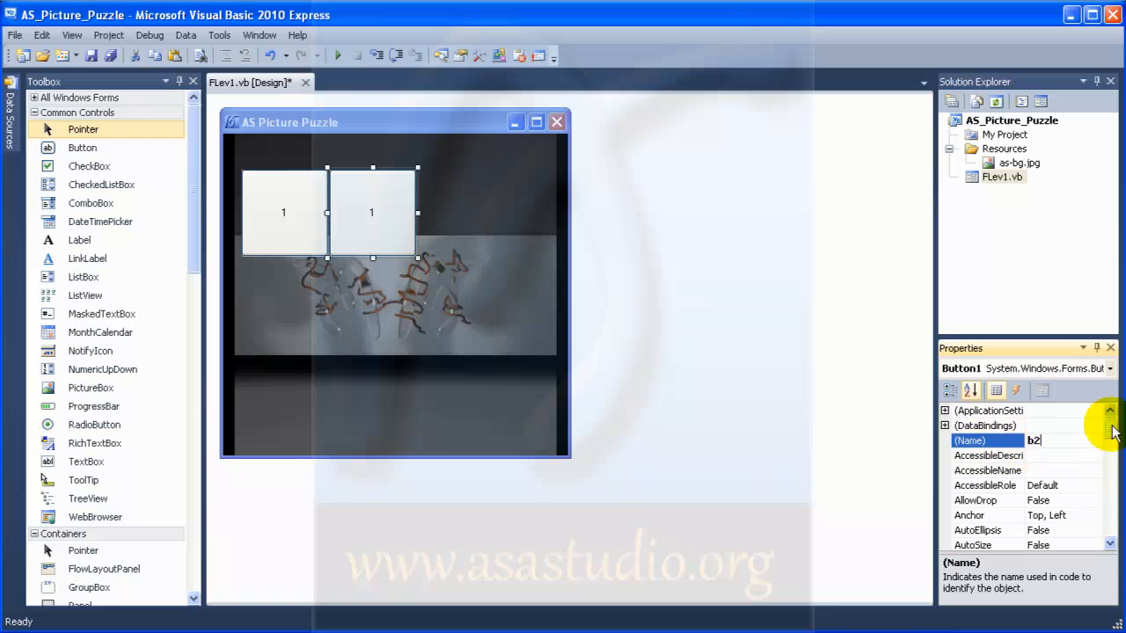
scroll(down, 3)
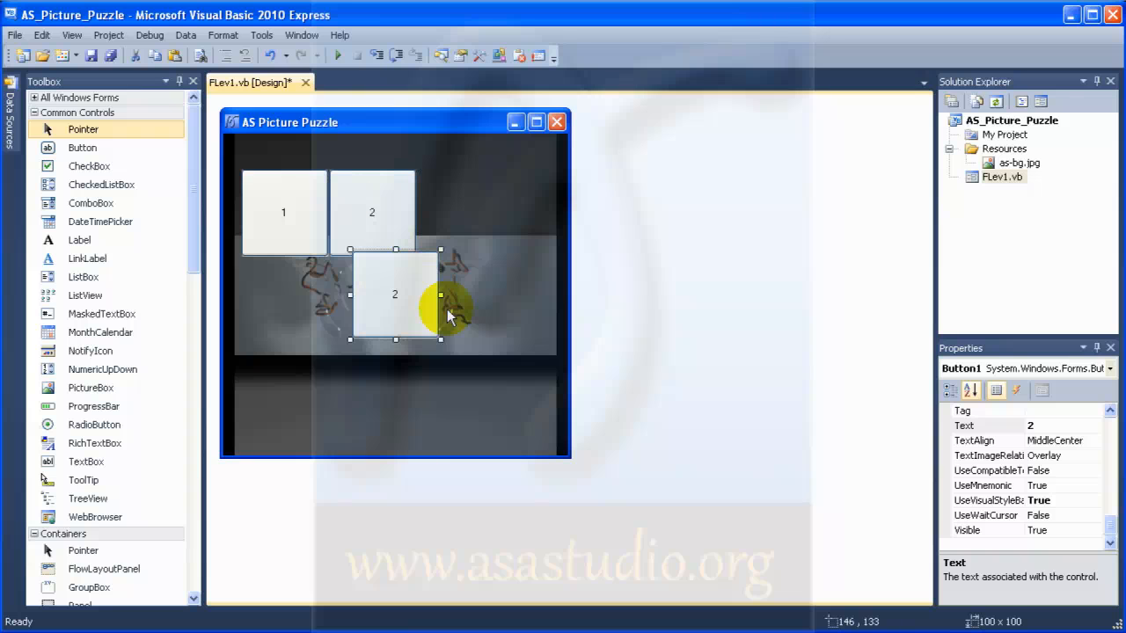
mouse_move(967, 431)
text(b)
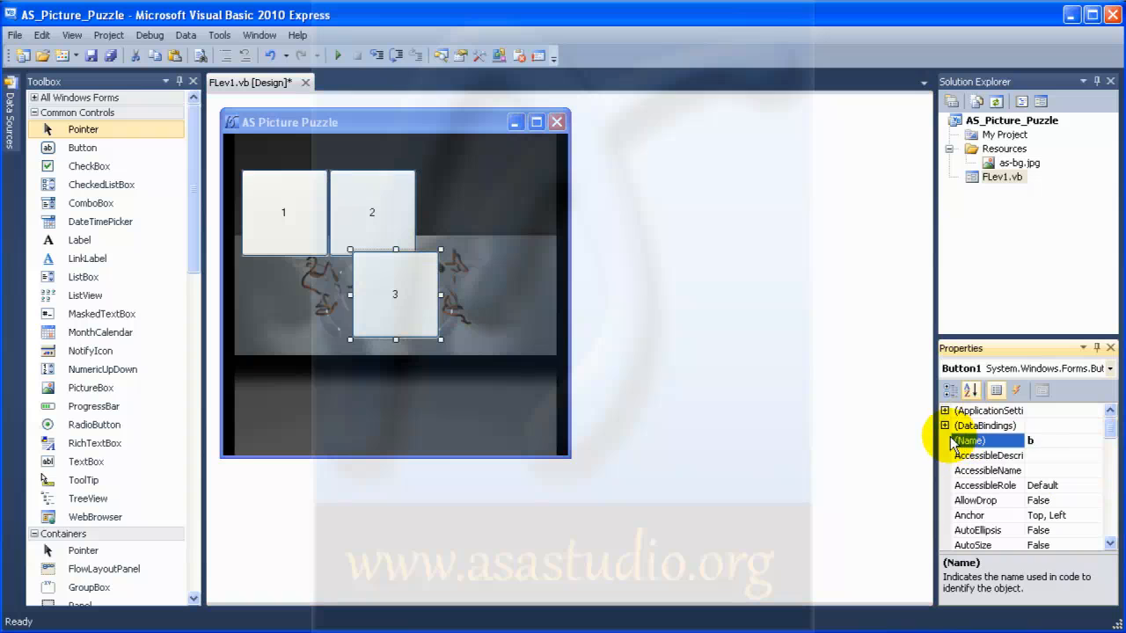
- Scroll the Properties window while setting up button b3 with Text 3 beside button 2
scroll(down, 3)
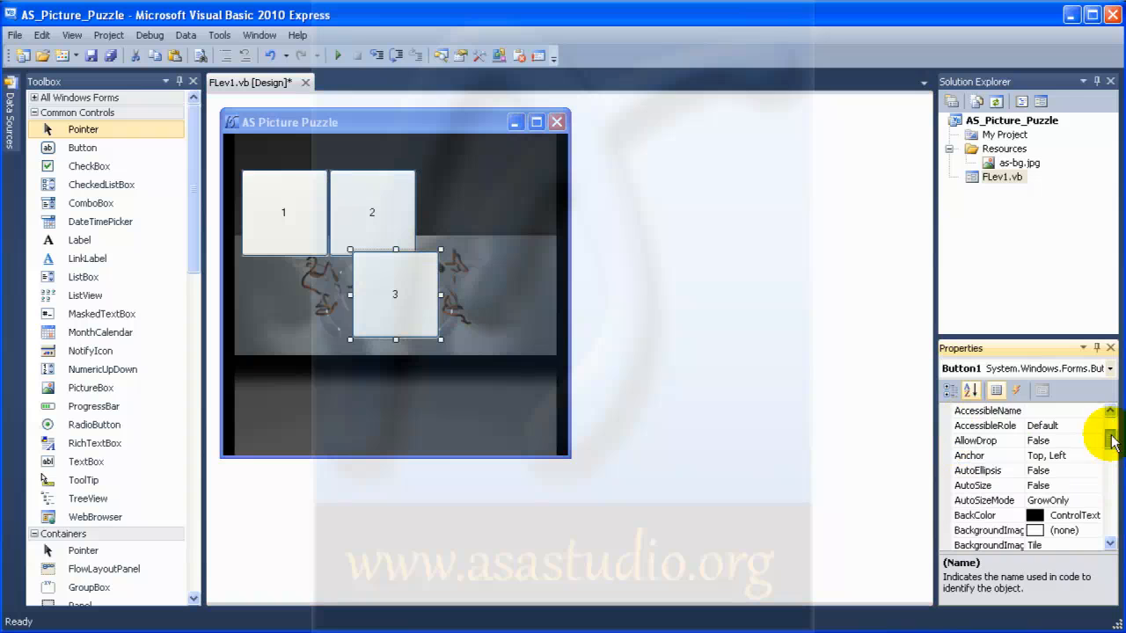
scroll(down, 3)
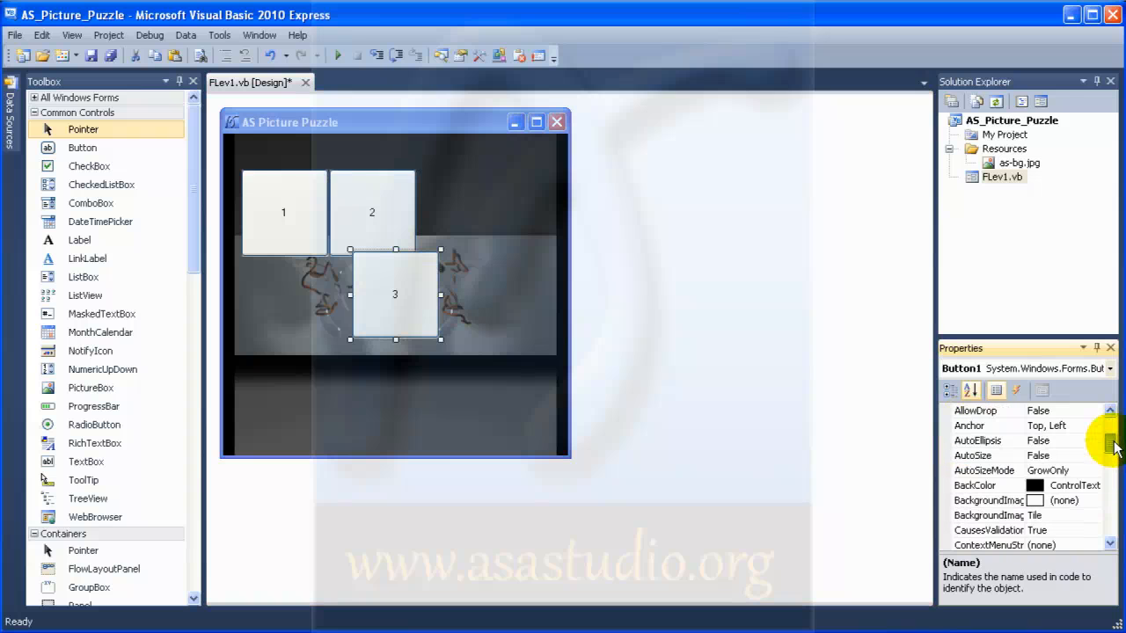
scroll(down, 3)
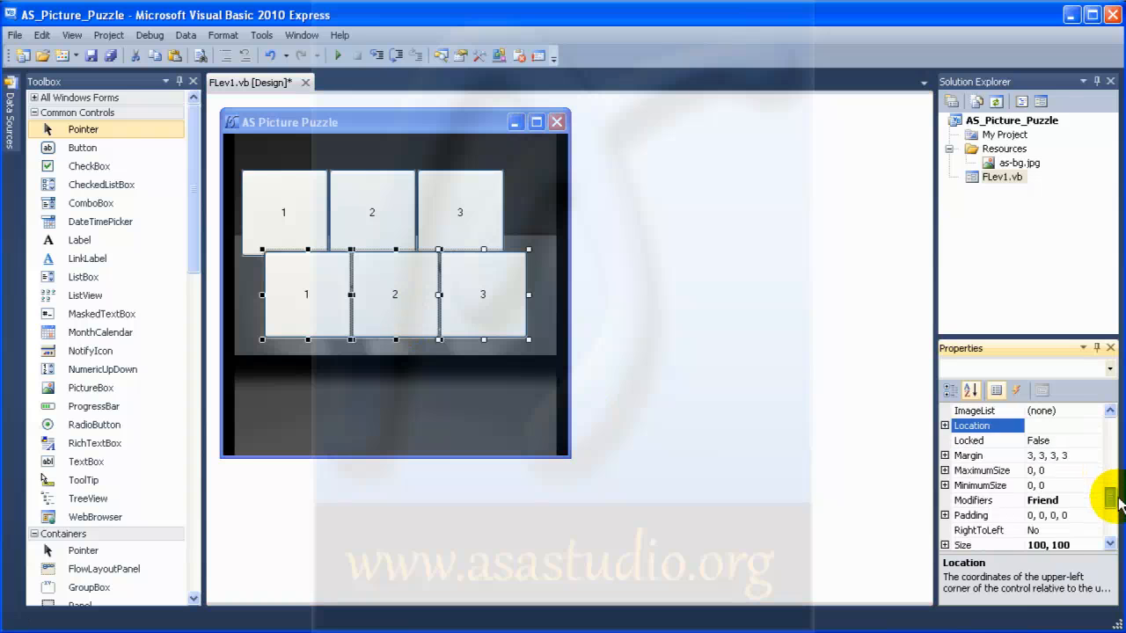
- Place the pasted second row at y=140 and name its buttons b4–b6 with Text 4–6
scroll(down, 3)
text(220, 140)
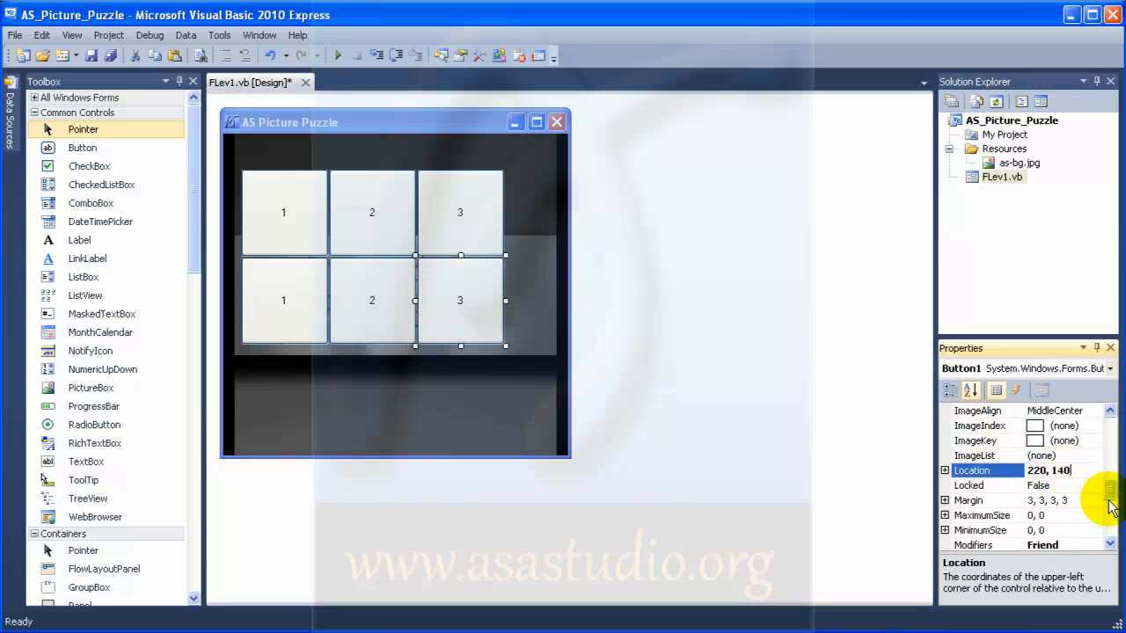
click(285, 299)
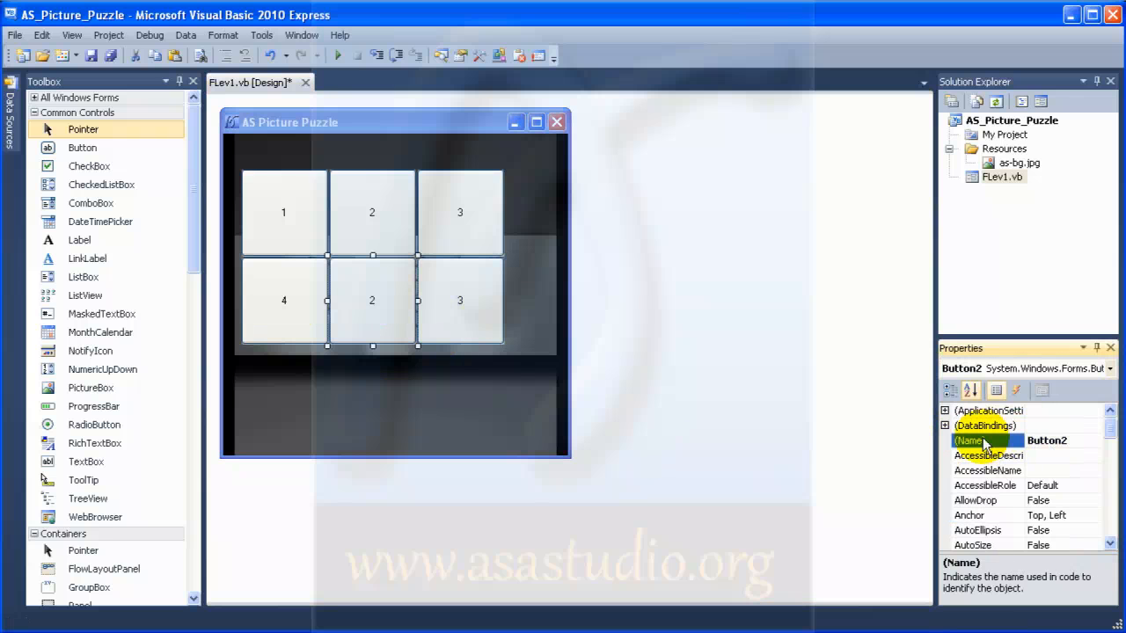
text(b5)
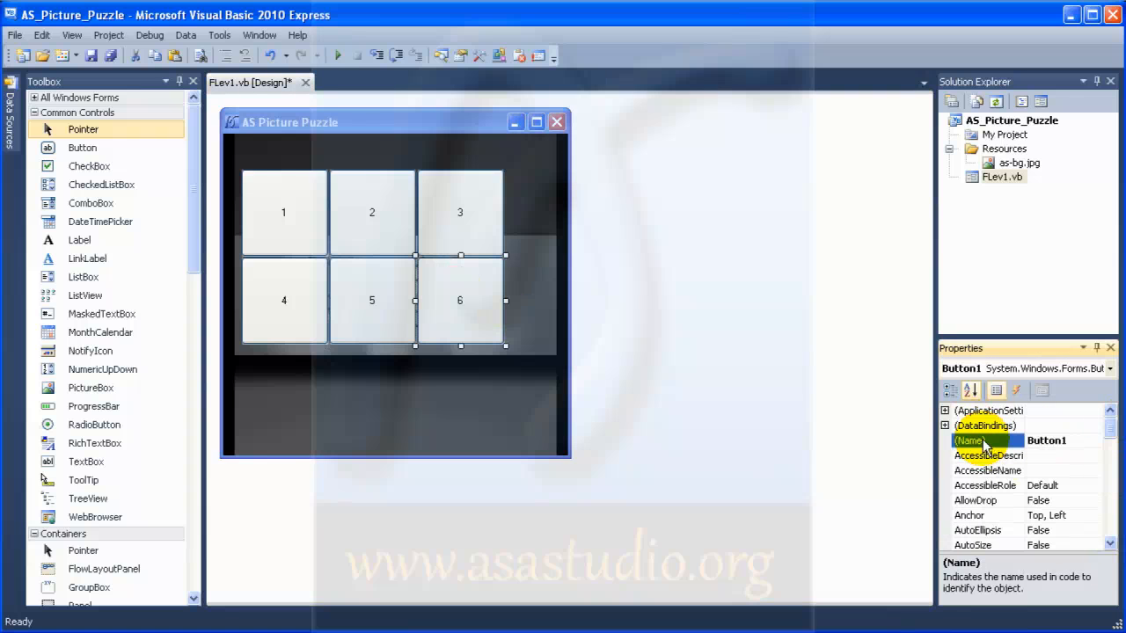
text(b6)
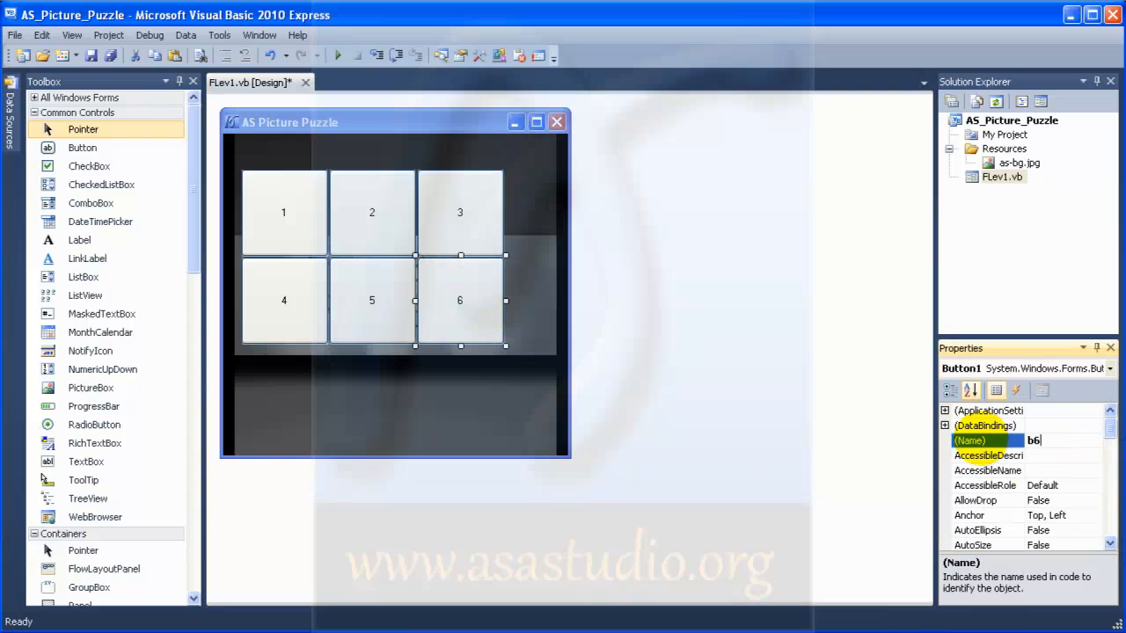
scroll(down, 3)
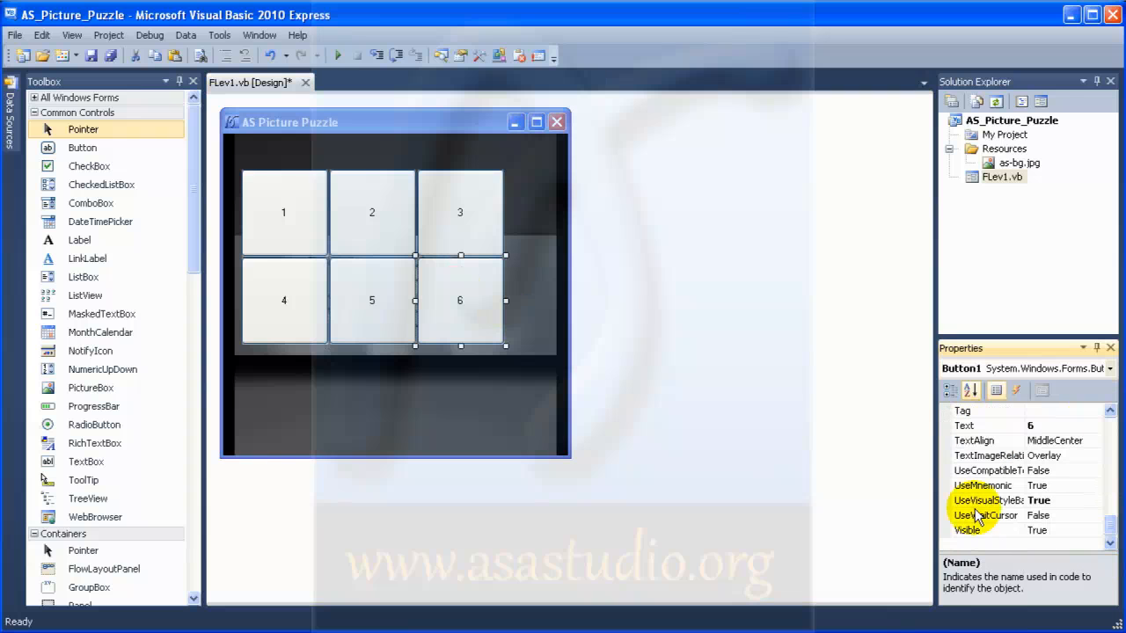
click(224, 390)
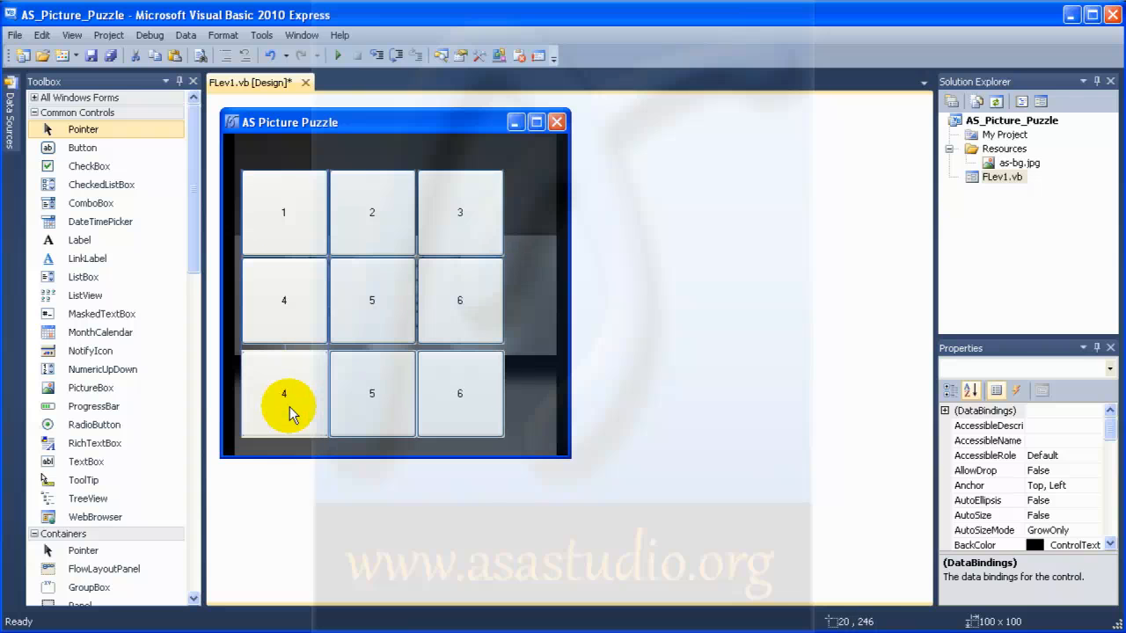
- Name the bottom-left pasted button b7 and set its Text to 7
click(284, 394)
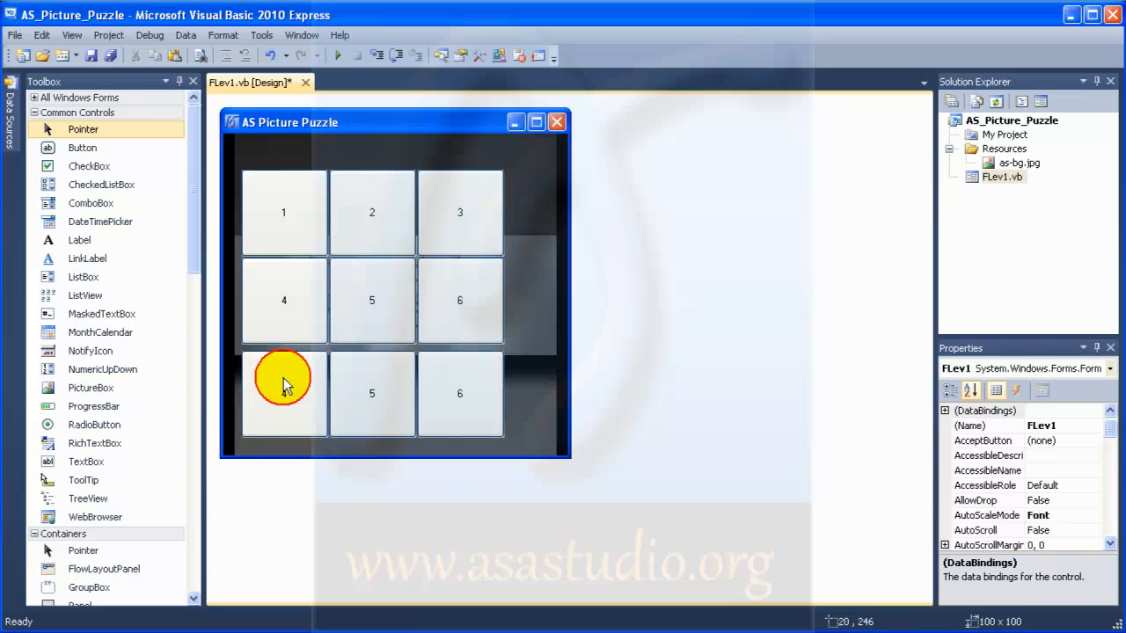
click(283, 394)
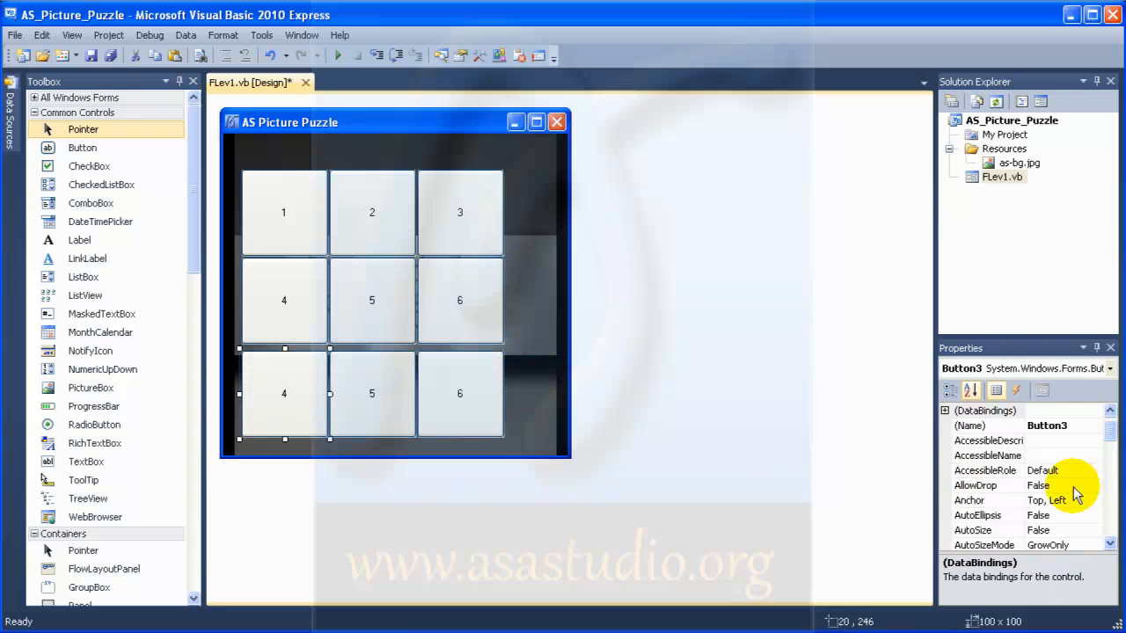
click(971, 426)
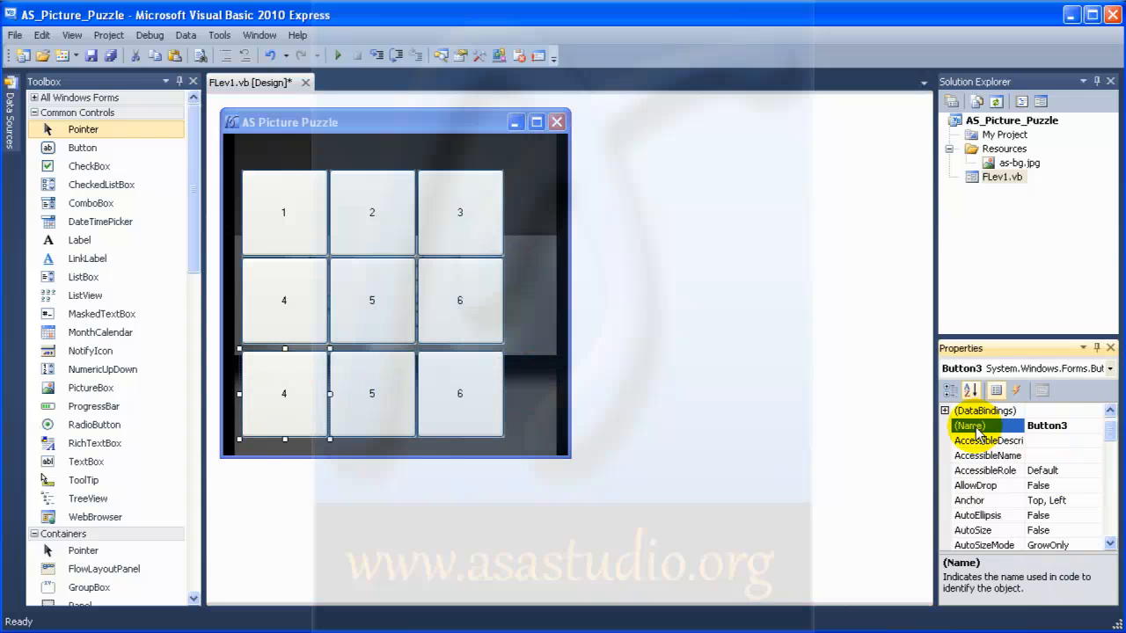
text(b7)
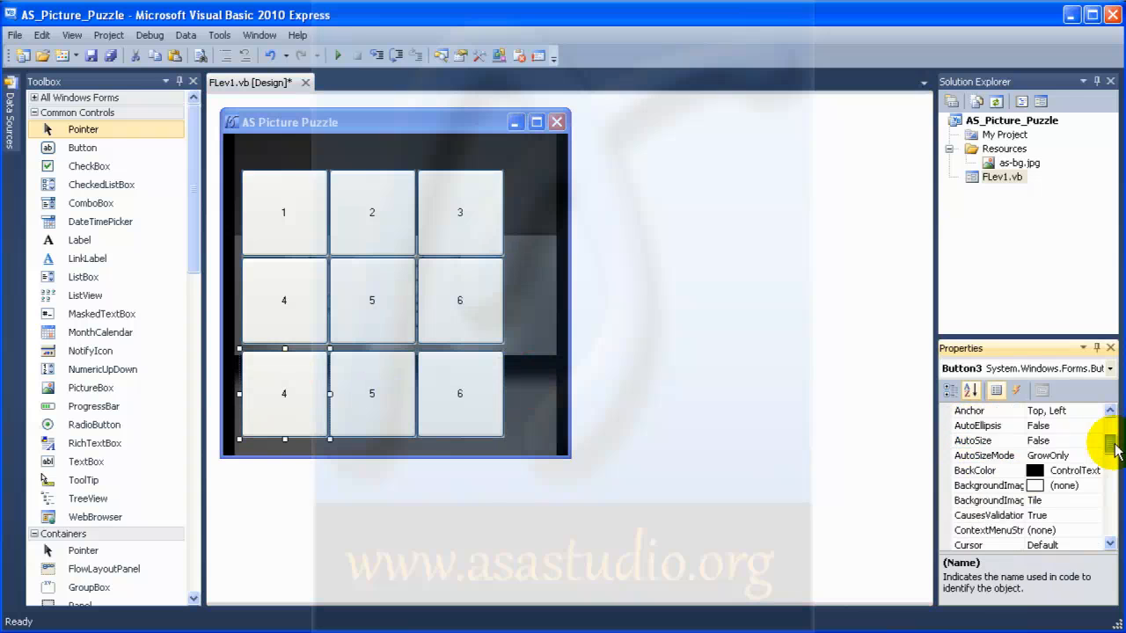
scroll(down, 3)
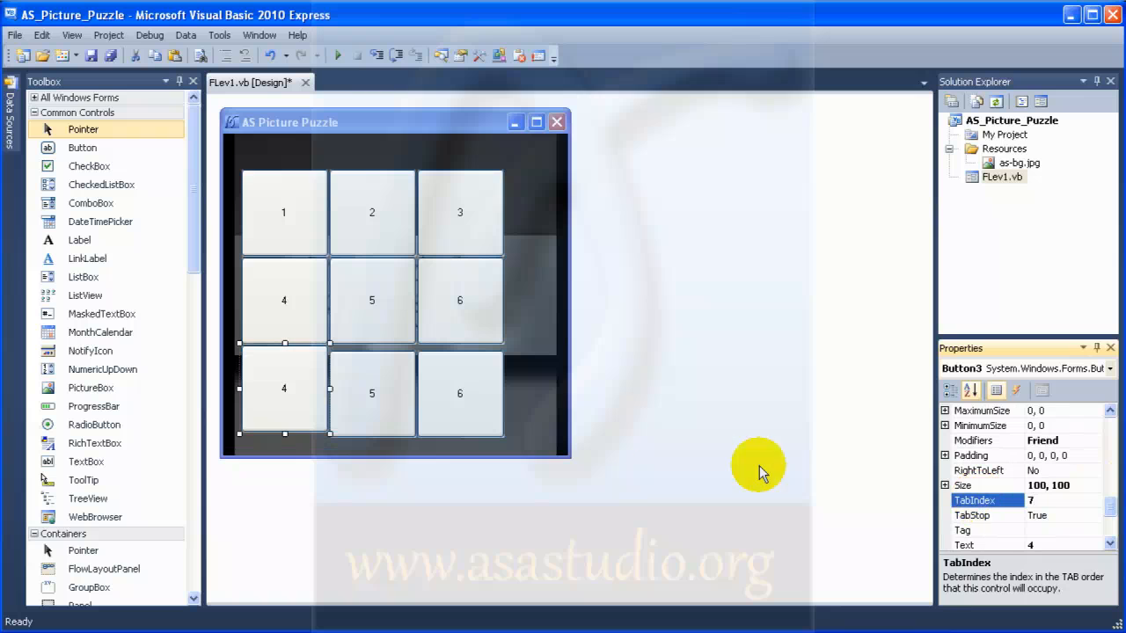
click(373, 394)
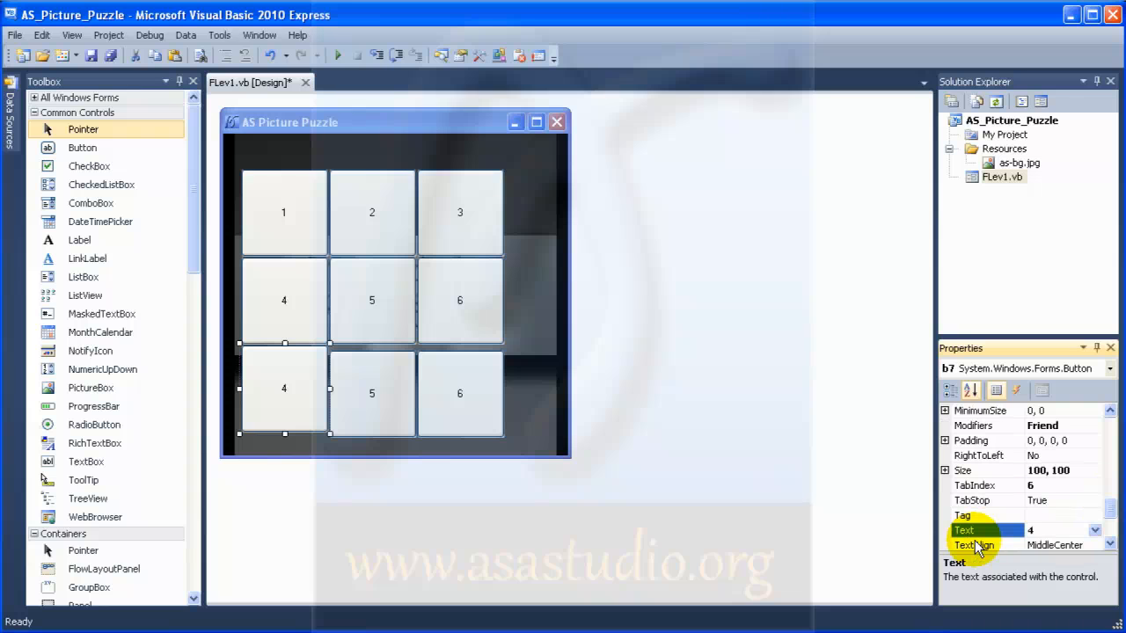
text(7)
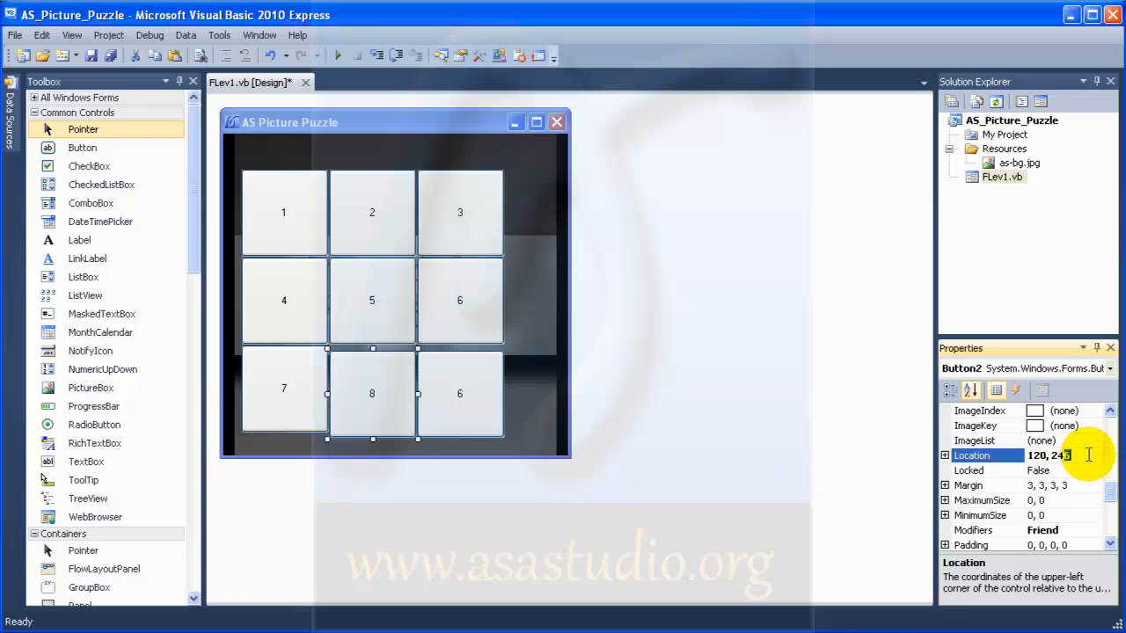
- Set the bottom-middle and bottom-right buttons' Locations to y=240, completing buttons 8 and 9
click(971, 391)
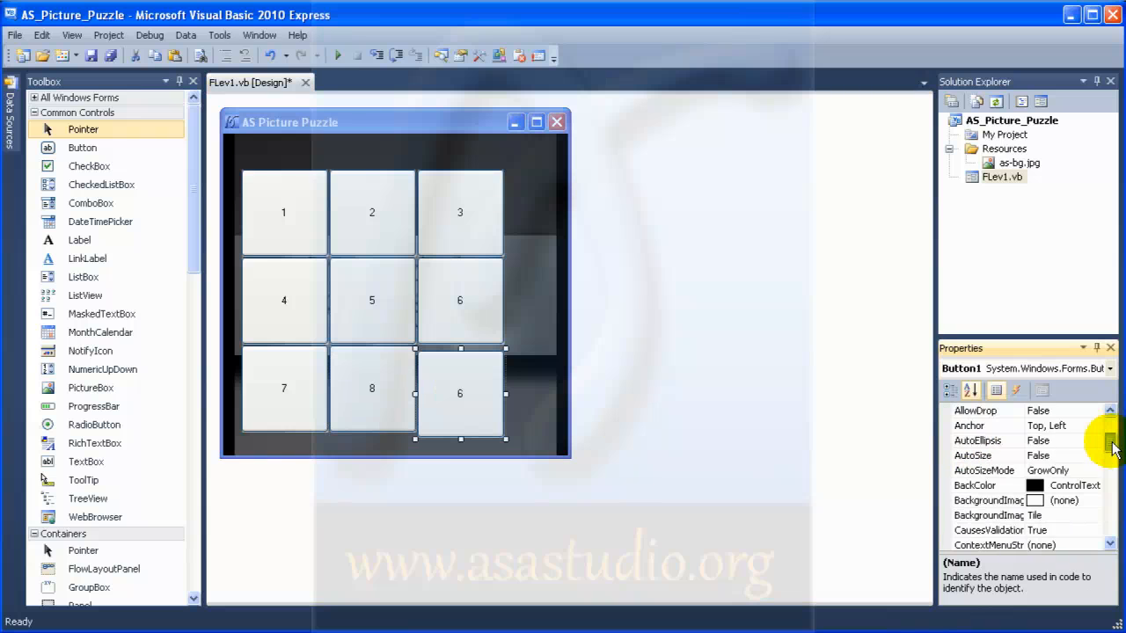
scroll(down, 3)
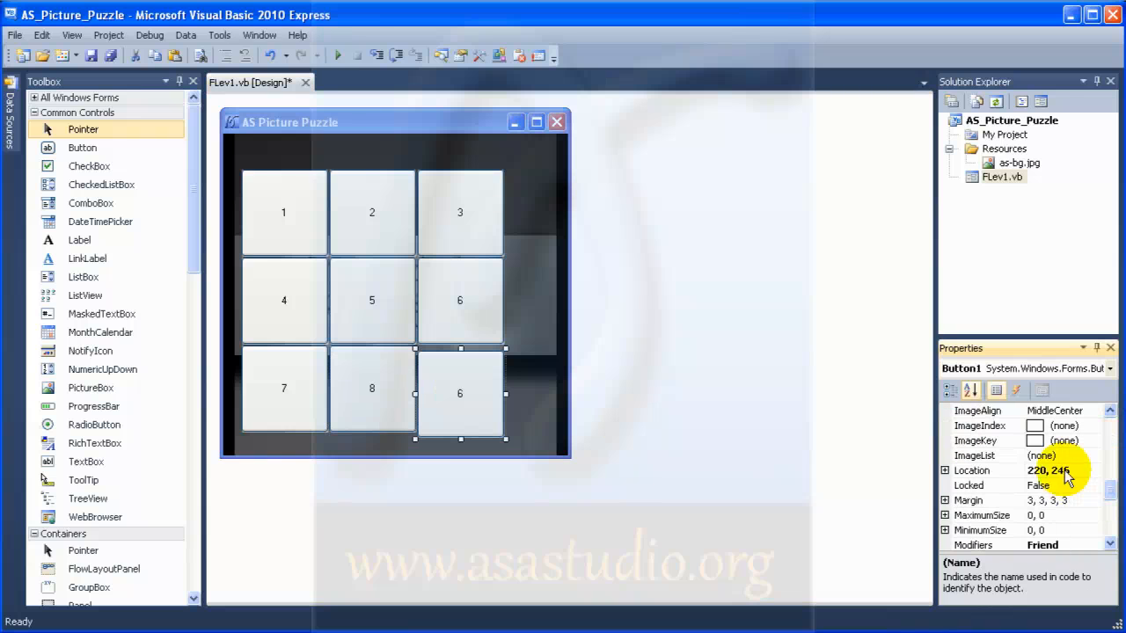
click(971, 470)
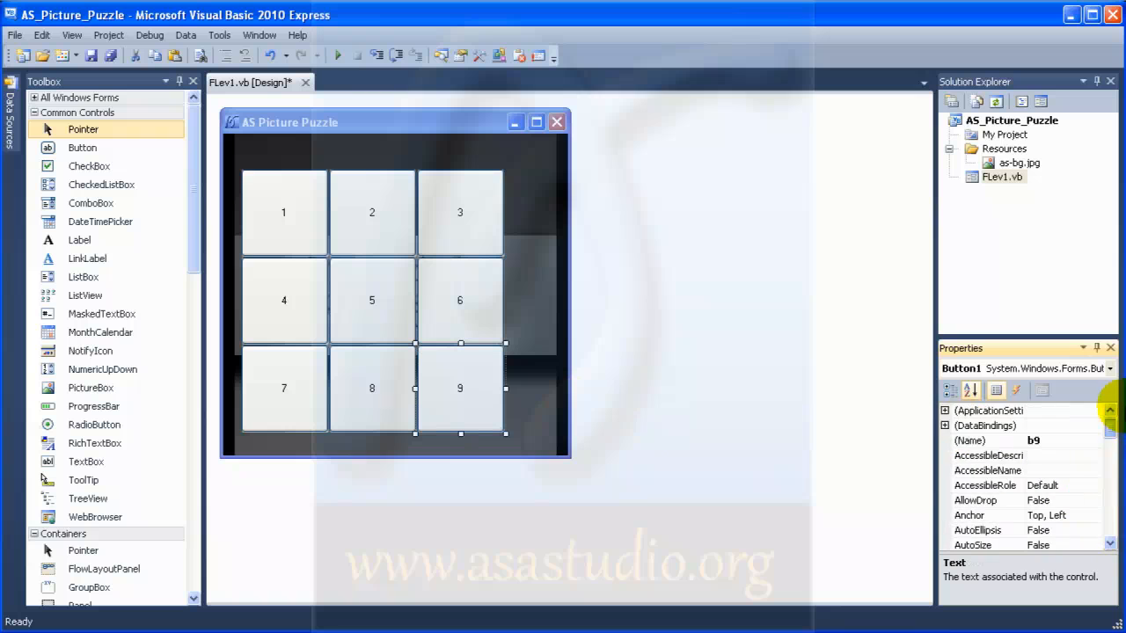
click(542, 443)
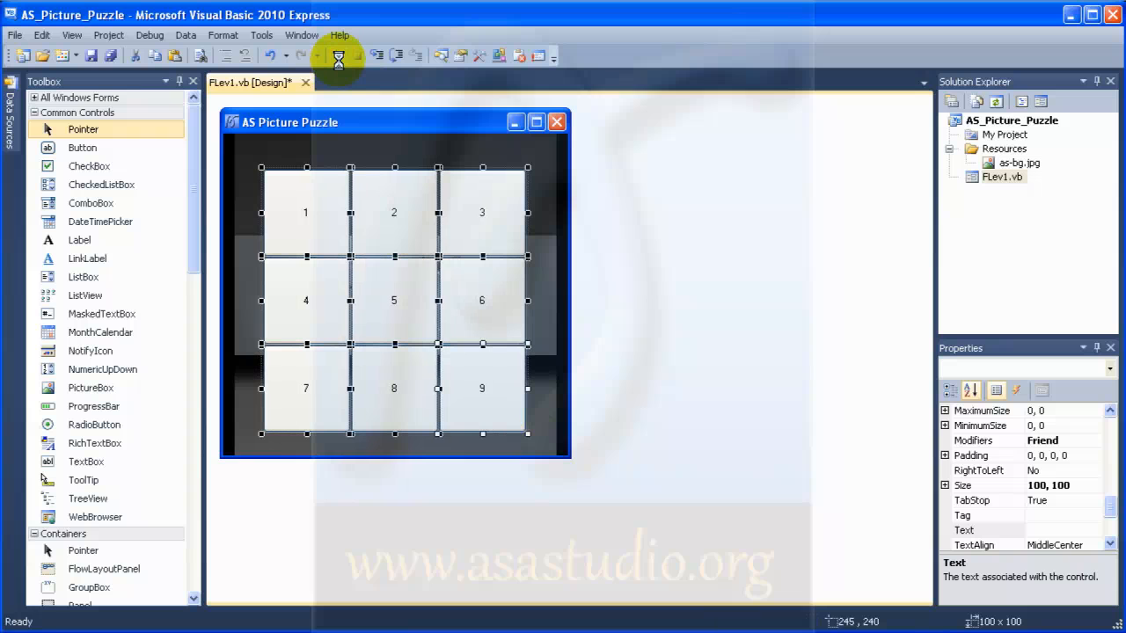
mouse_move(338, 55)
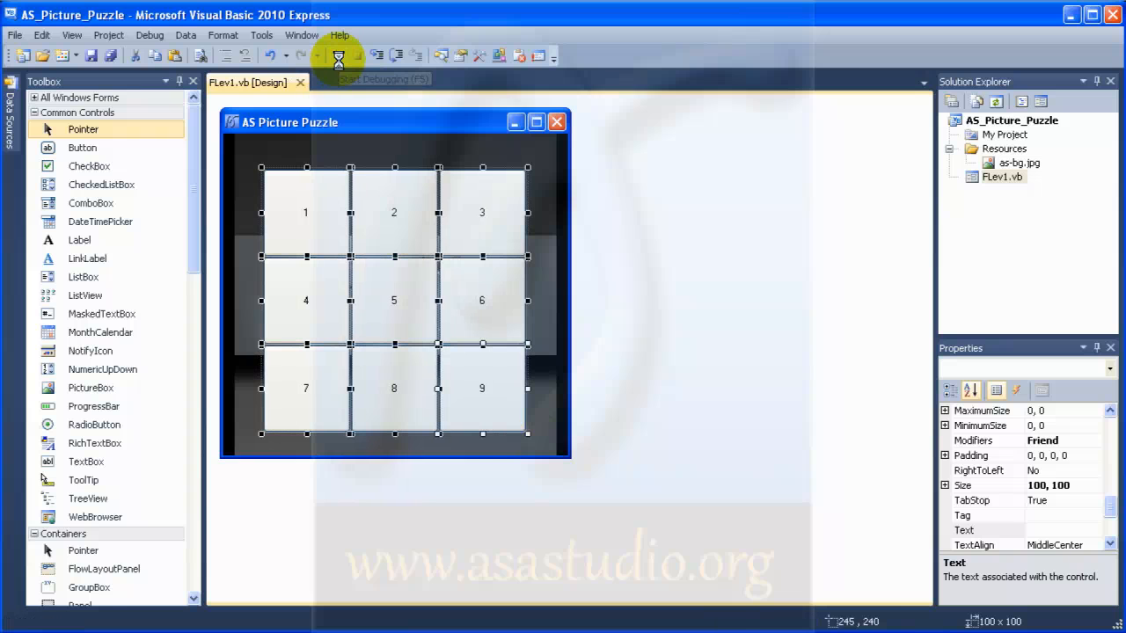
- Save the project after centring the nine-button grid on the form
click(338, 55)
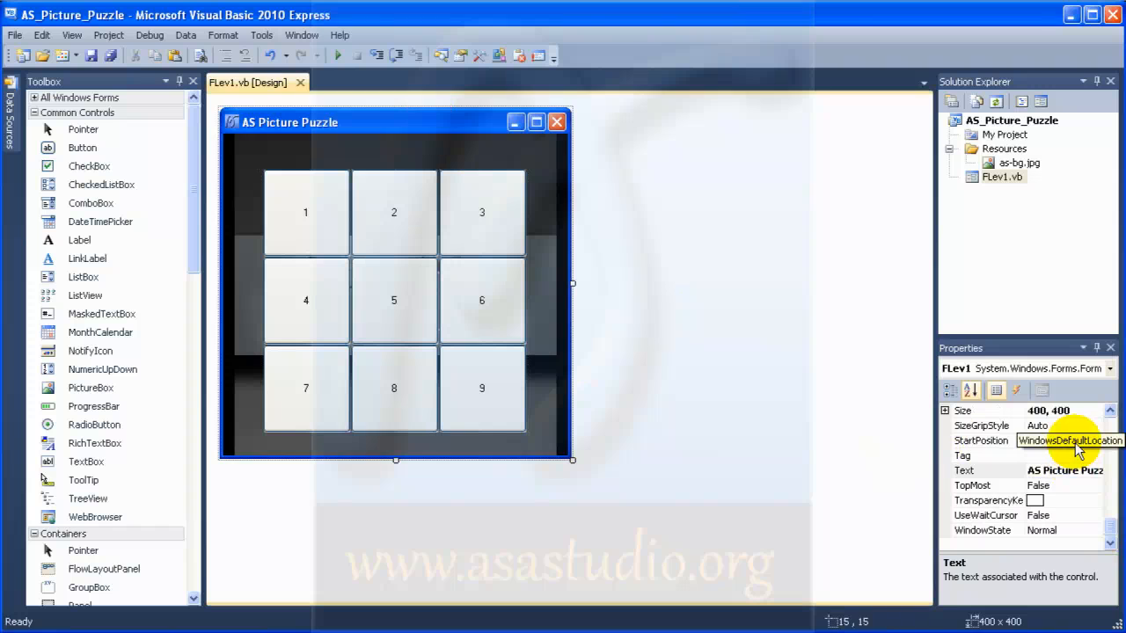
- Set the form's StartPosition to CenterScreen and run the picture puzzle
click(1106, 440)
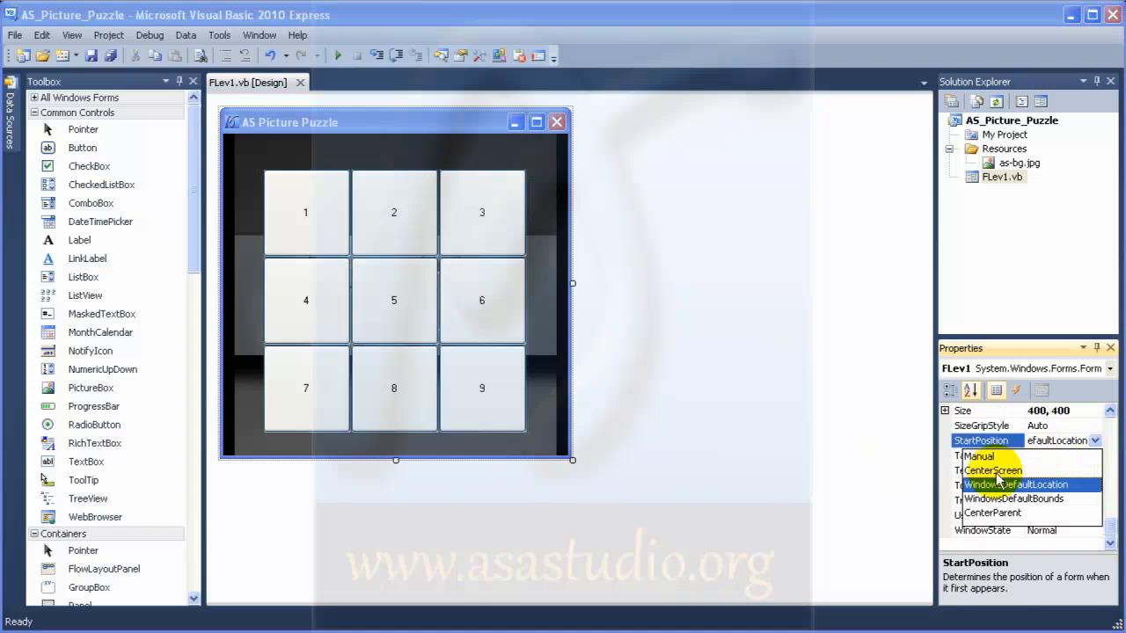
click(992, 470)
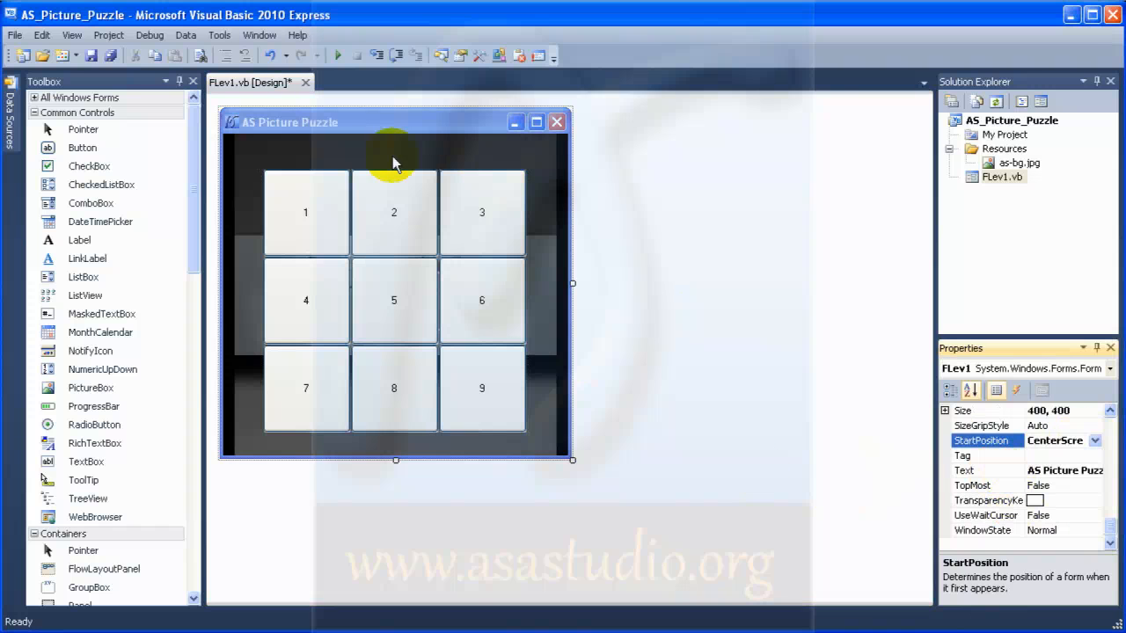
click(338, 55)
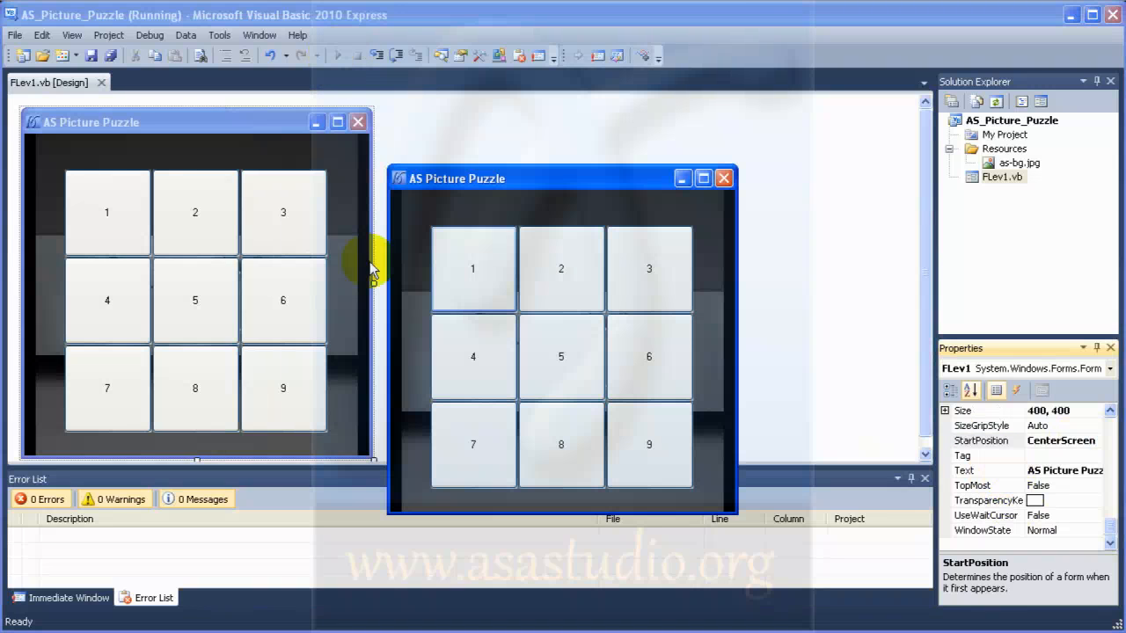